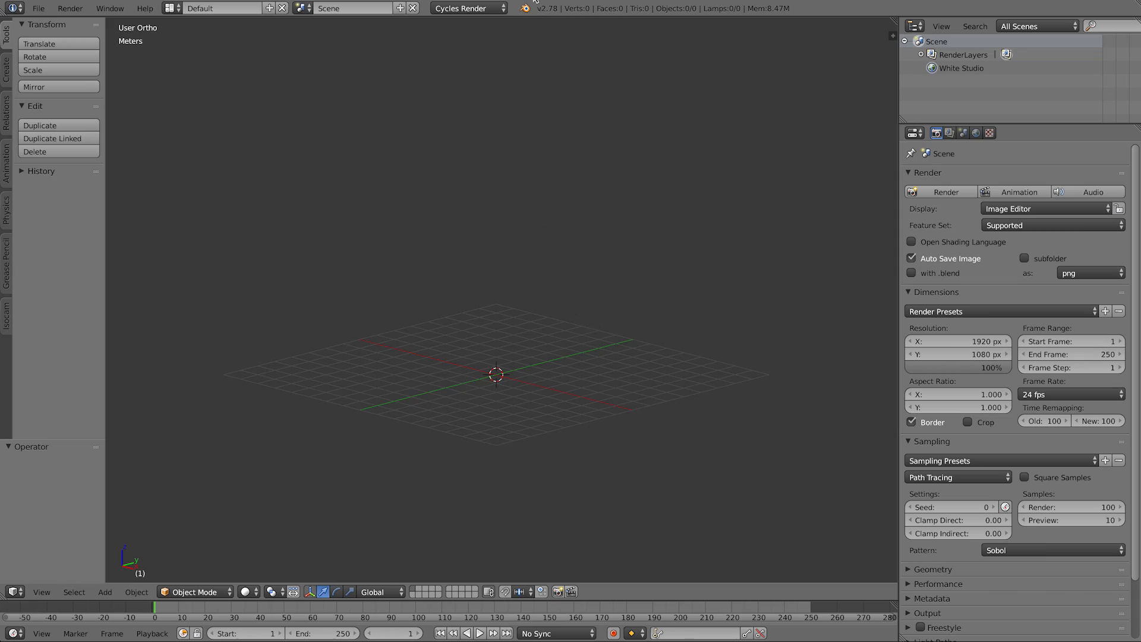
pyautogui.moveTo(510, 322)
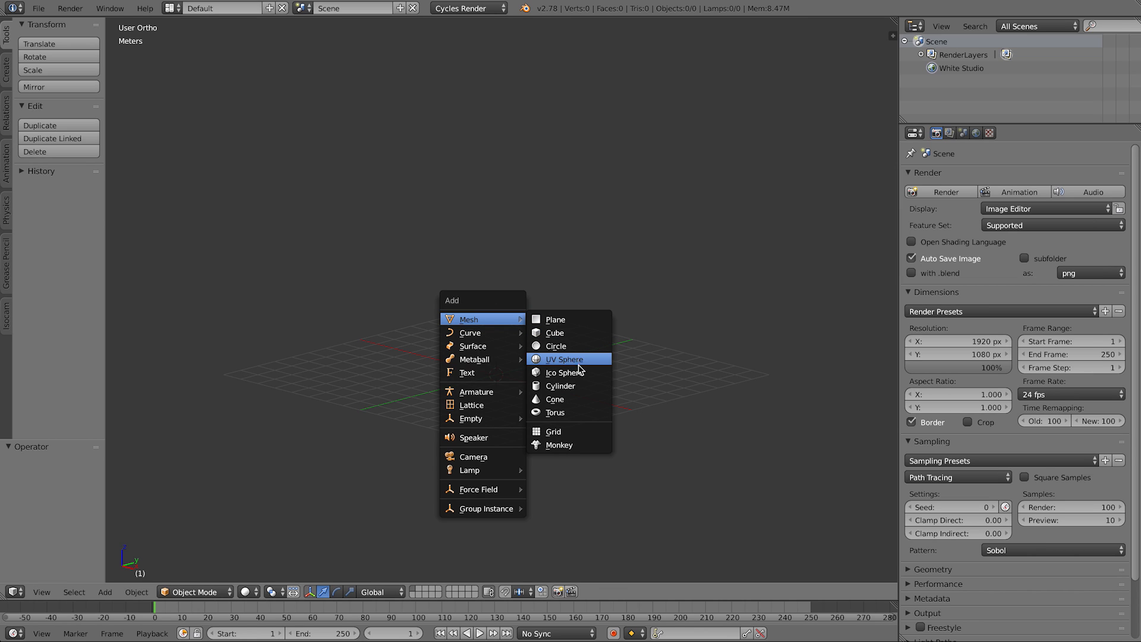
# Step: Add an icosphere and lift it straight up about 10.8 m above the grid
pyautogui.click(560, 372)
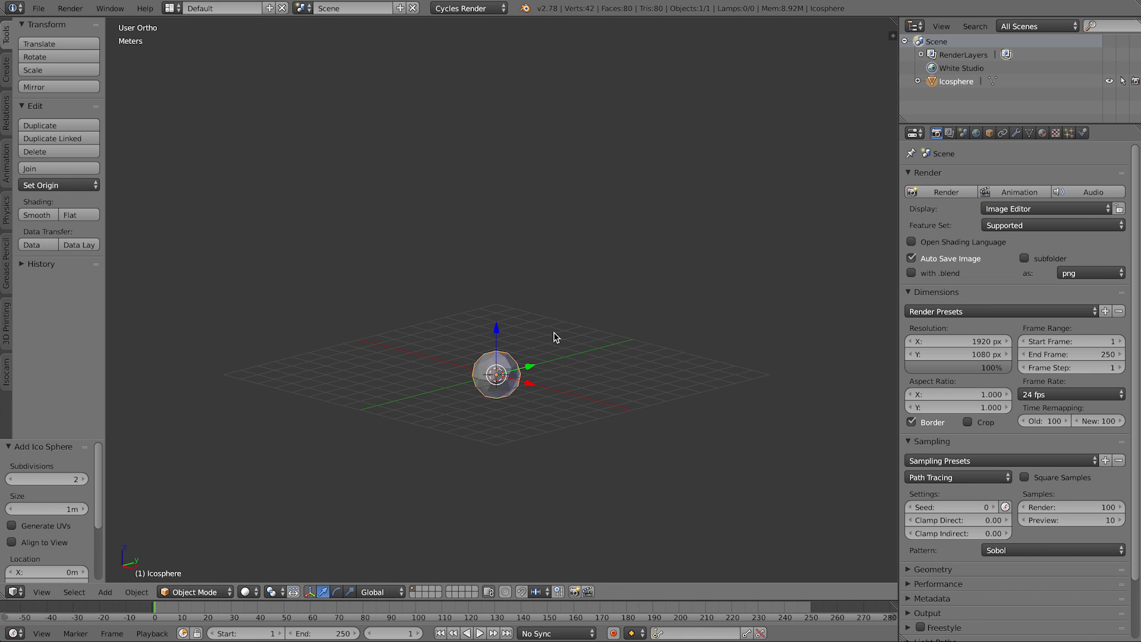
pyautogui.moveTo(543, 370)
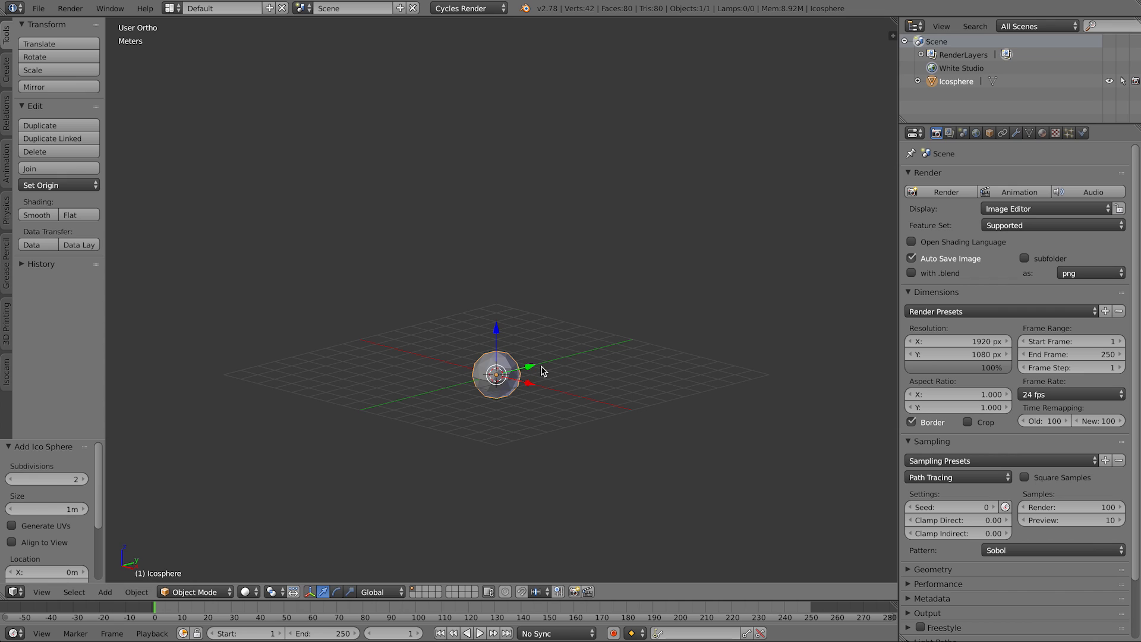
pyautogui.moveTo(496, 373); pyautogui.dragTo(497, 122)
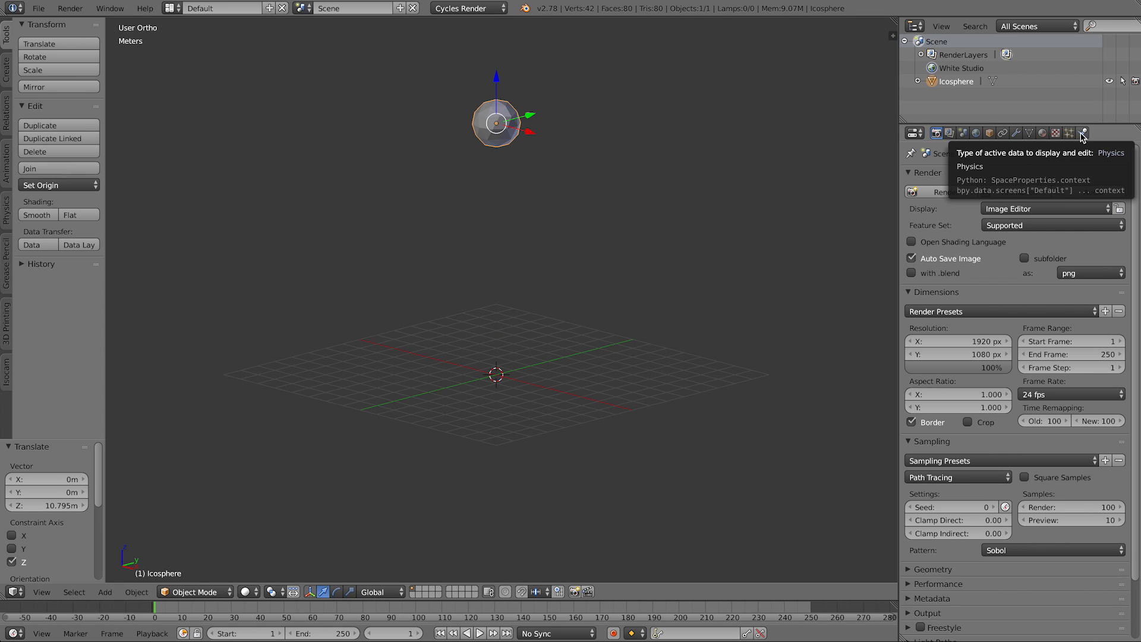
# Step: Make the icosphere an active rigid body, preview its fall, and rewind to frame one
pyautogui.click(1087, 132)
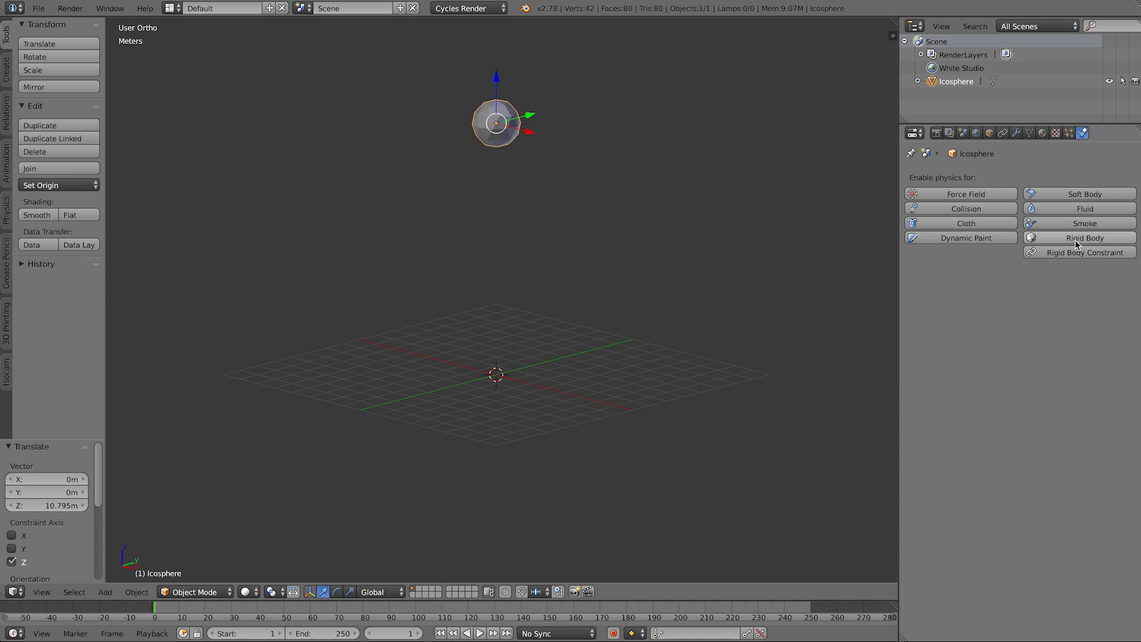
pyautogui.click(1078, 238)
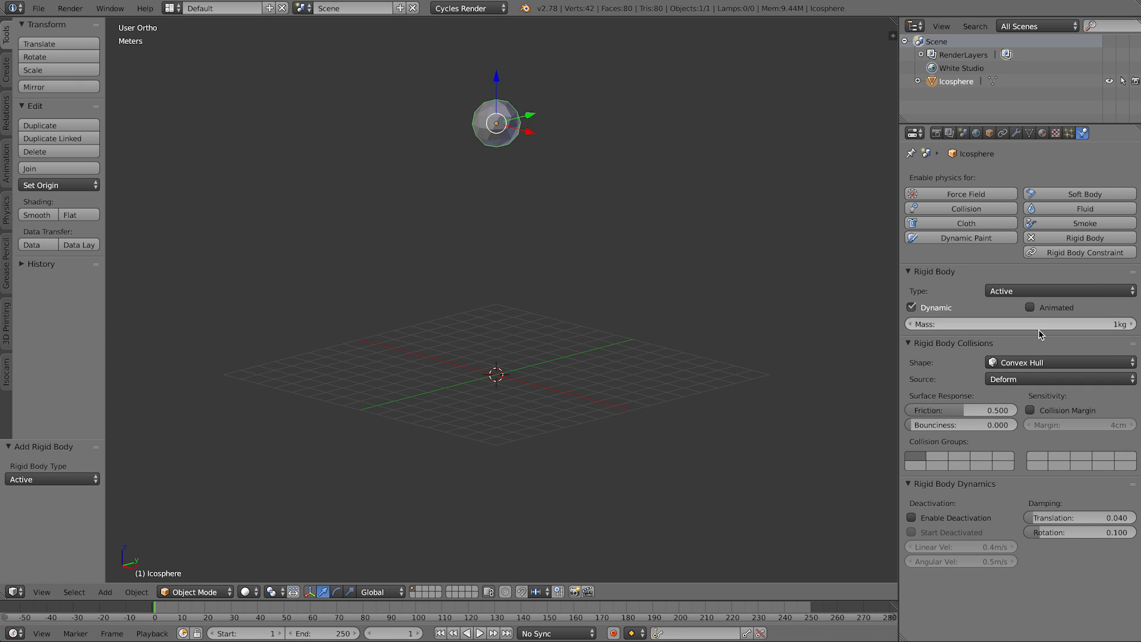
pyautogui.moveTo(998, 297)
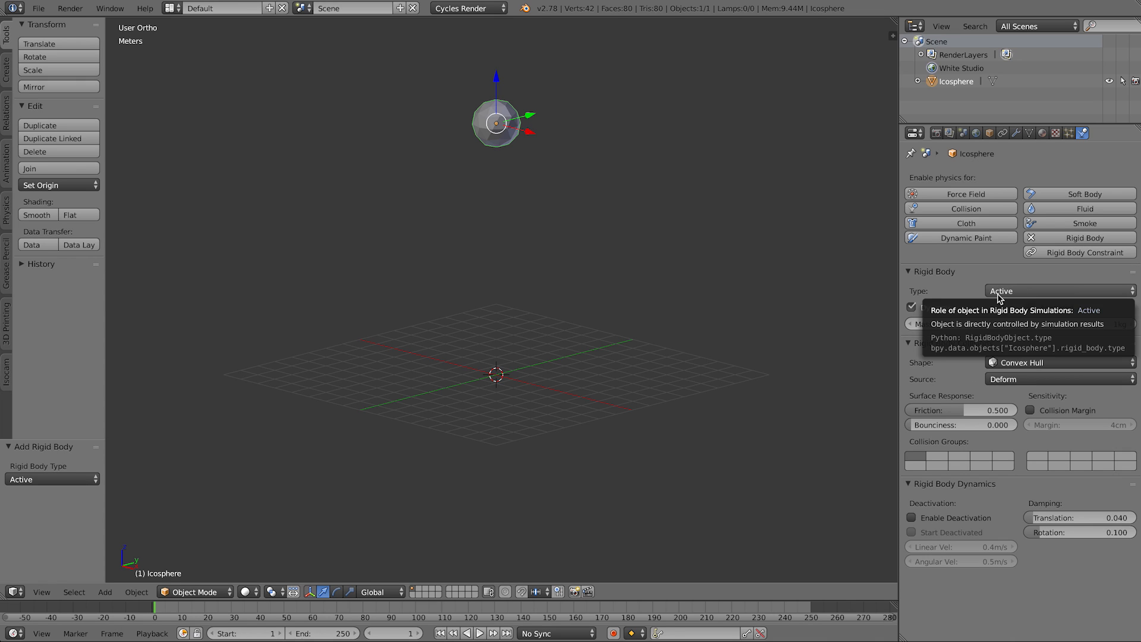
pyautogui.moveTo(894, 287)
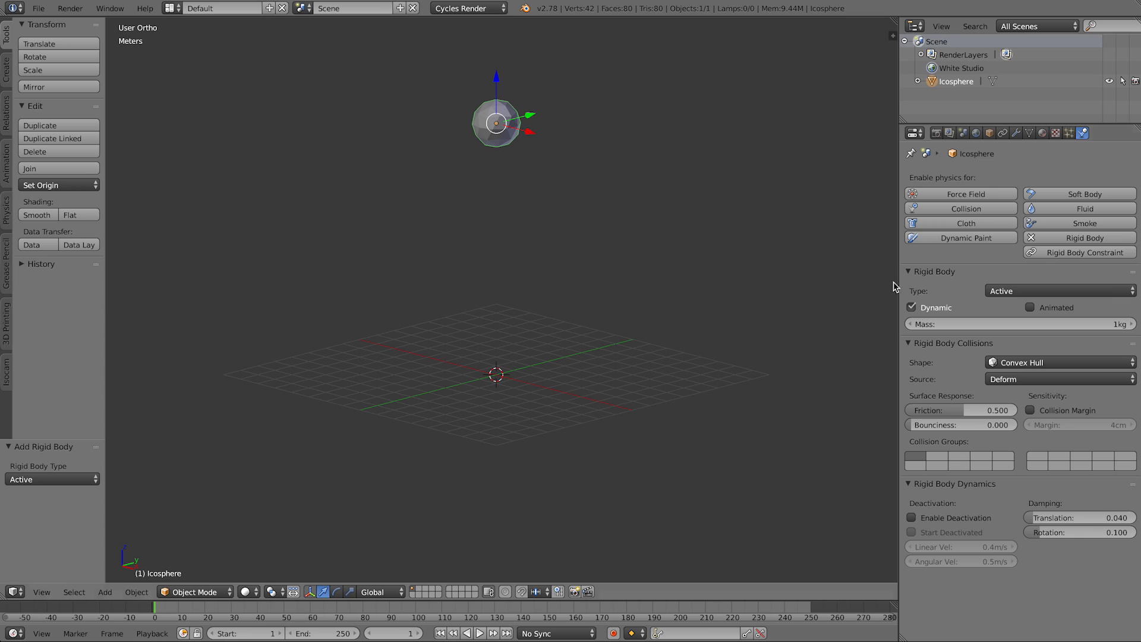
pyautogui.moveTo(970, 293)
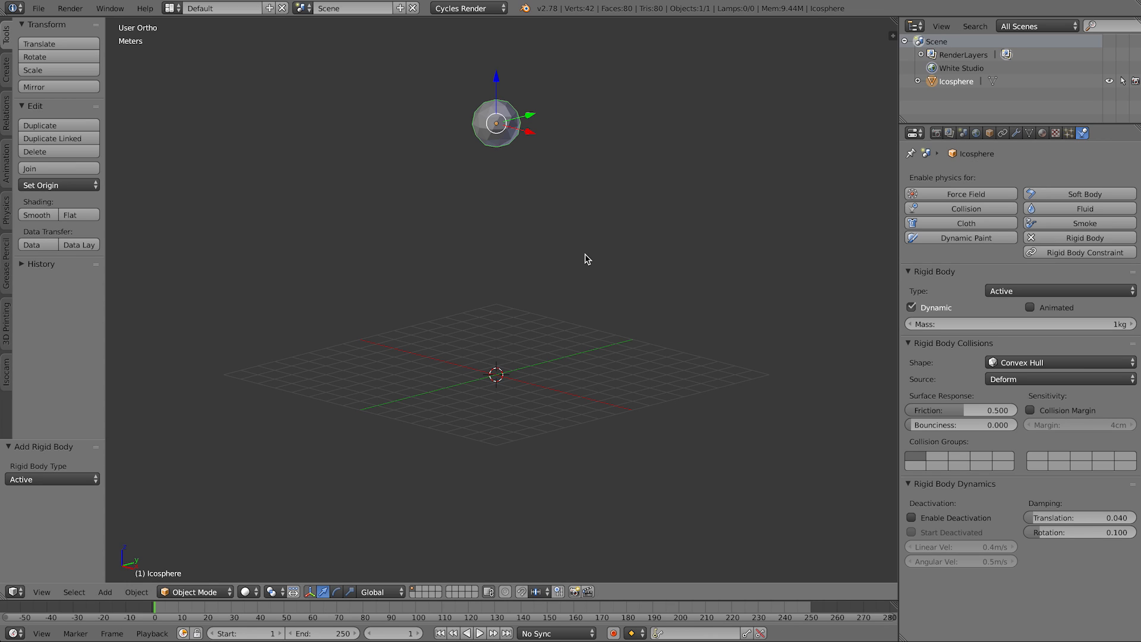
pyautogui.click(480, 633)
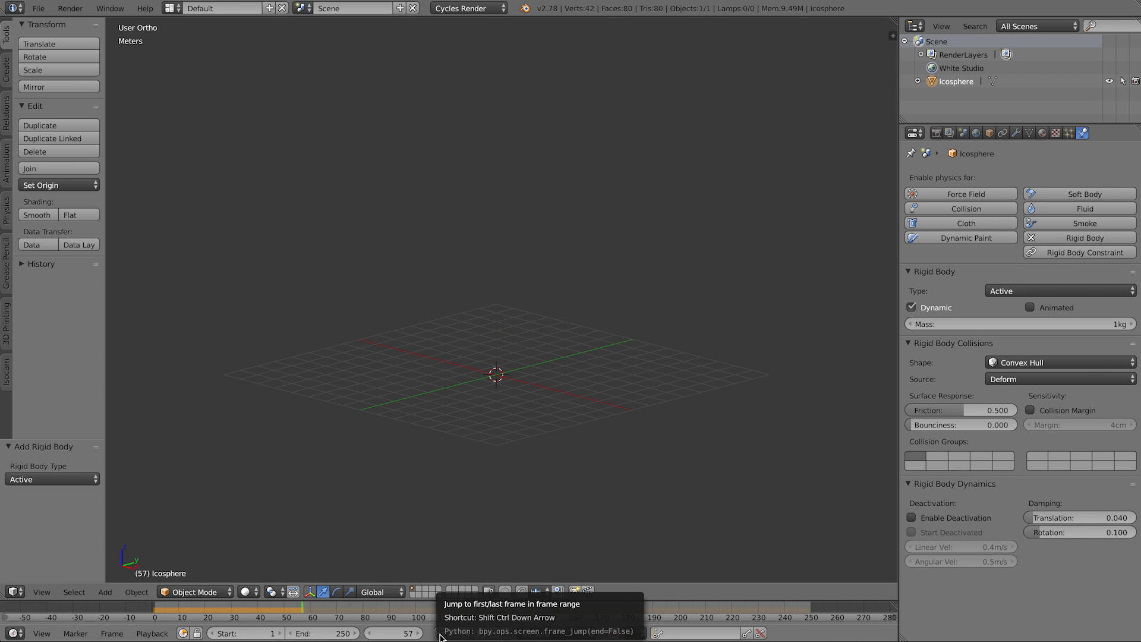
pyautogui.click(443, 633)
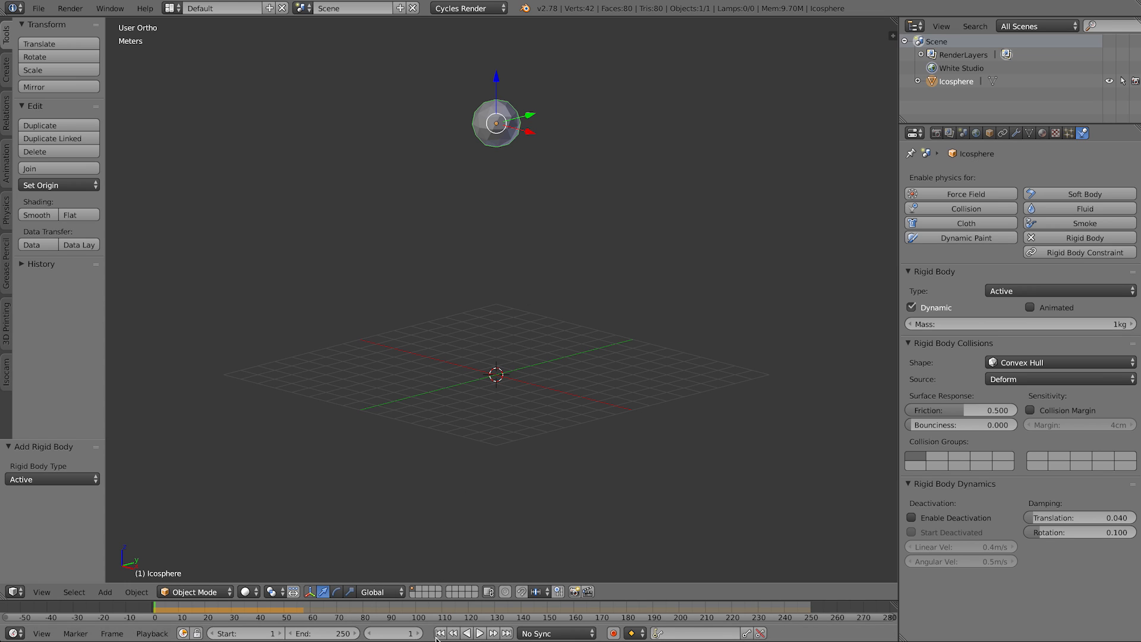
# Step: Add a large plane and apply its rotation and scale
pyautogui.click(105, 591)
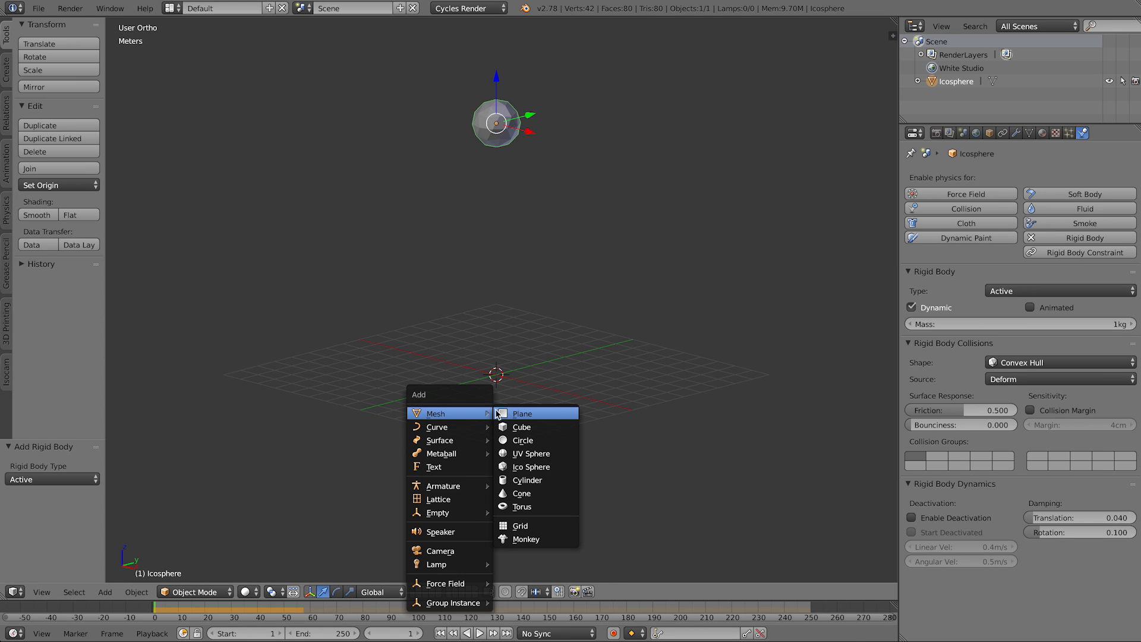
pyautogui.click(522, 413)
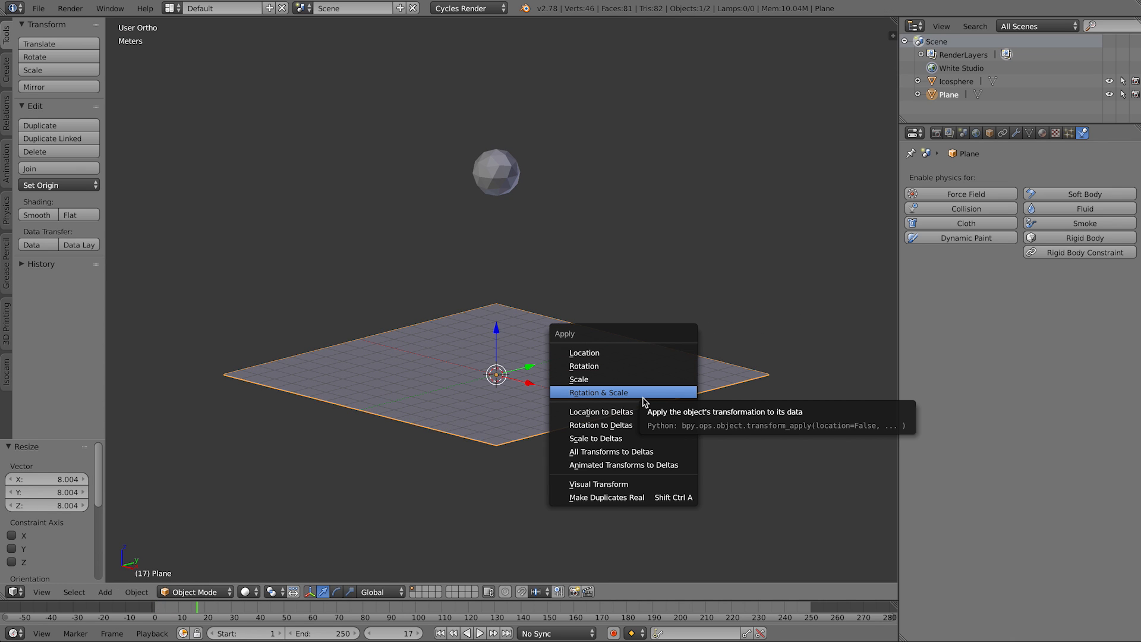
pyautogui.click(599, 392)
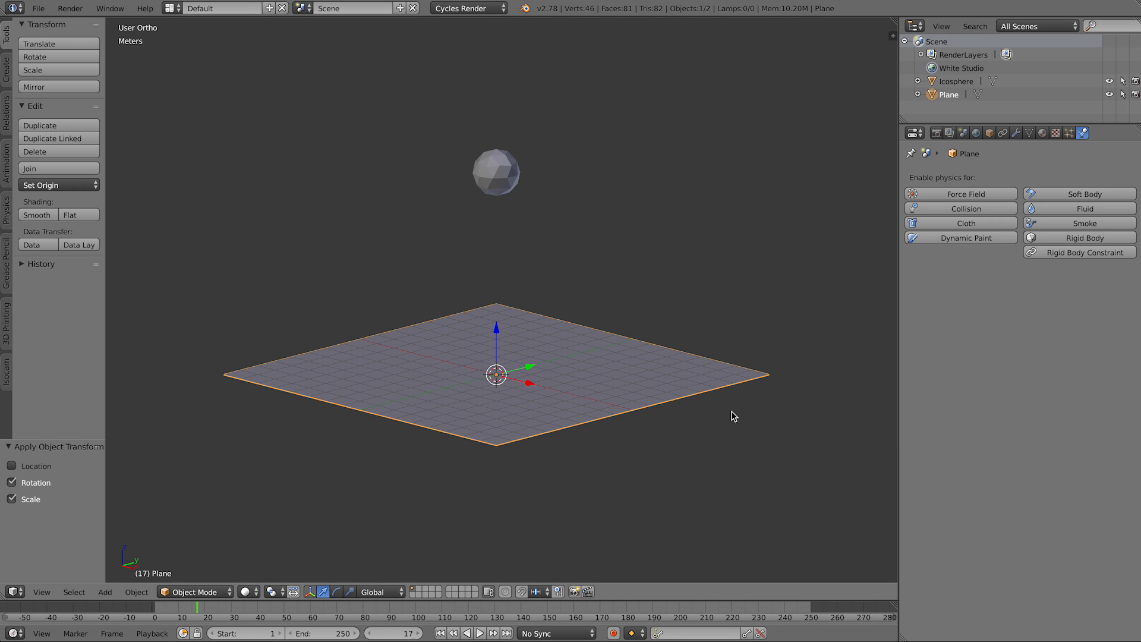
pyautogui.moveTo(1058, 237)
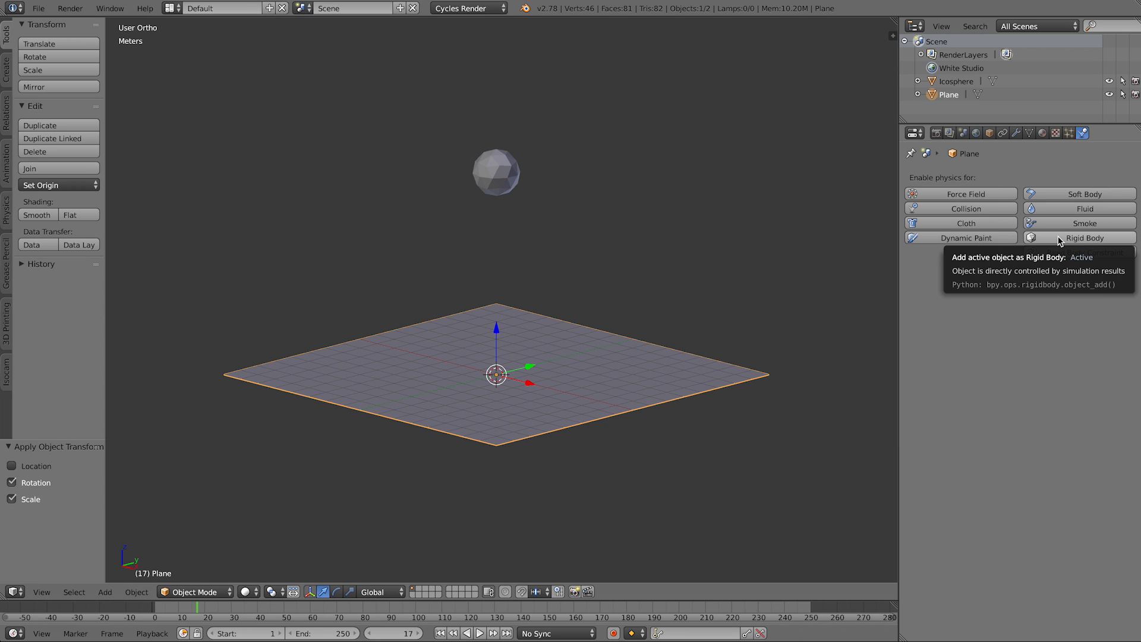
# Step: Make the plane a passive rigid body and replay the icosphere landing on it
pyautogui.click(1083, 237)
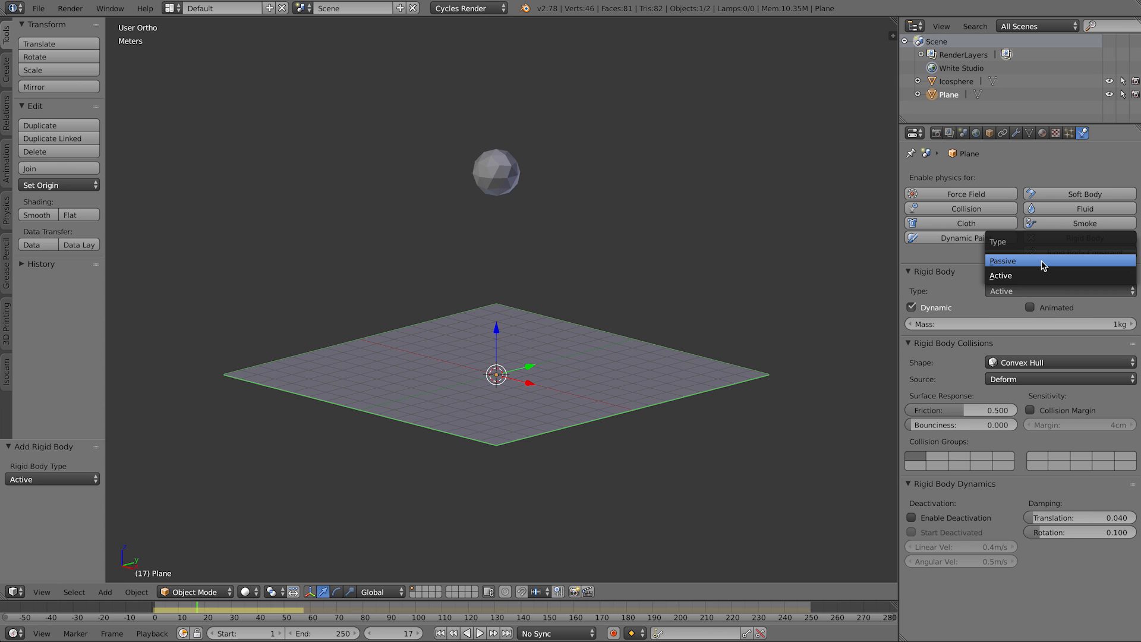
pyautogui.click(1002, 260)
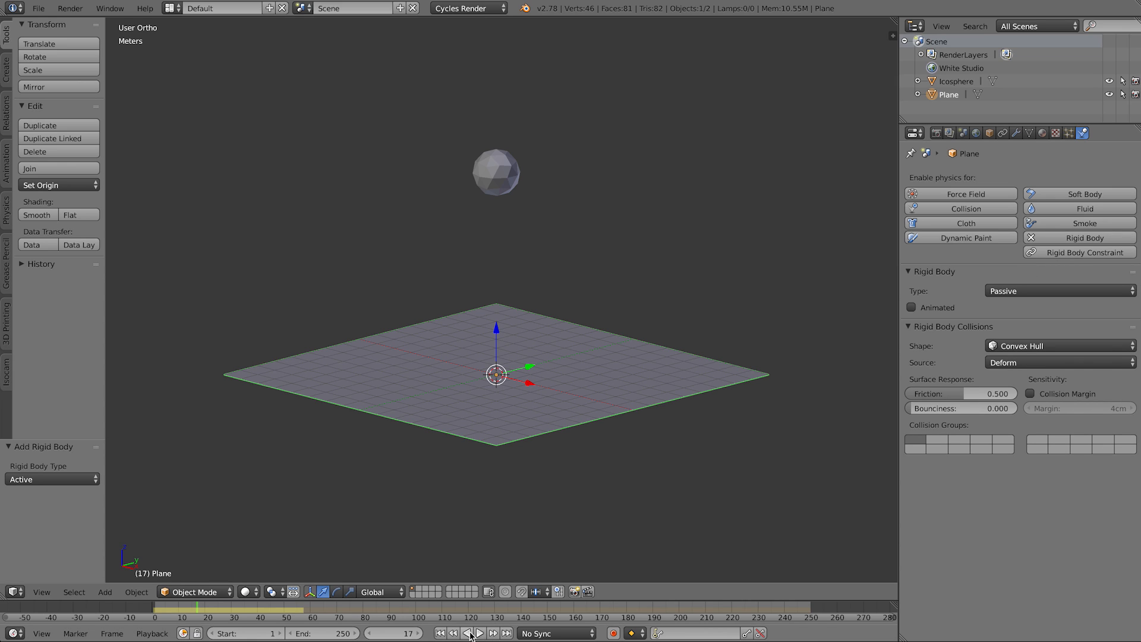
pyautogui.click(439, 632)
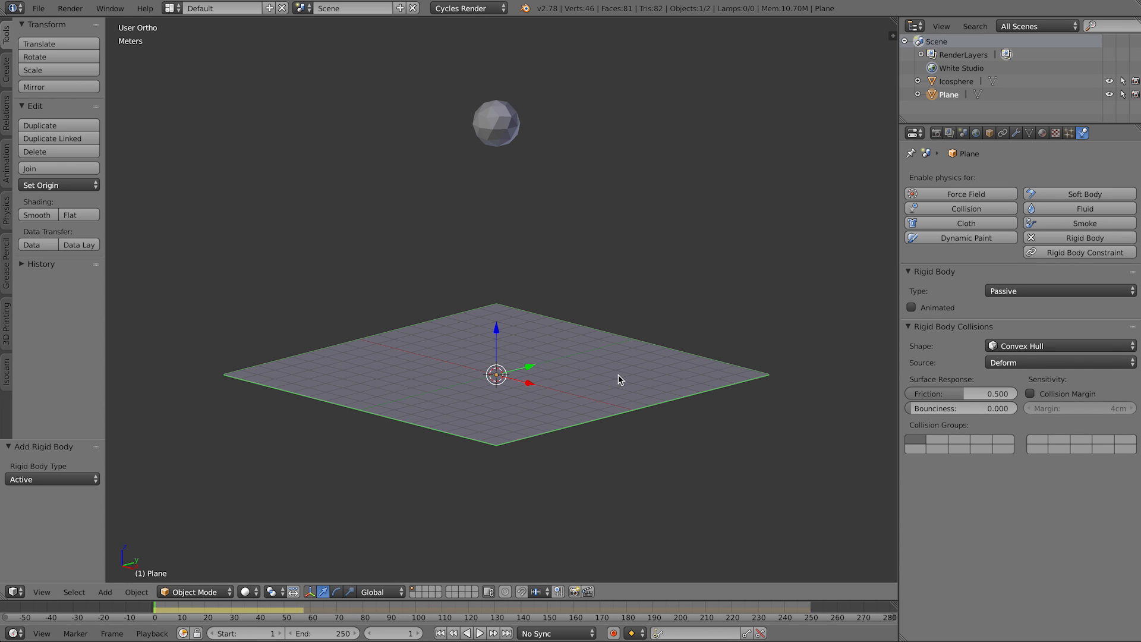
pyautogui.click(479, 632)
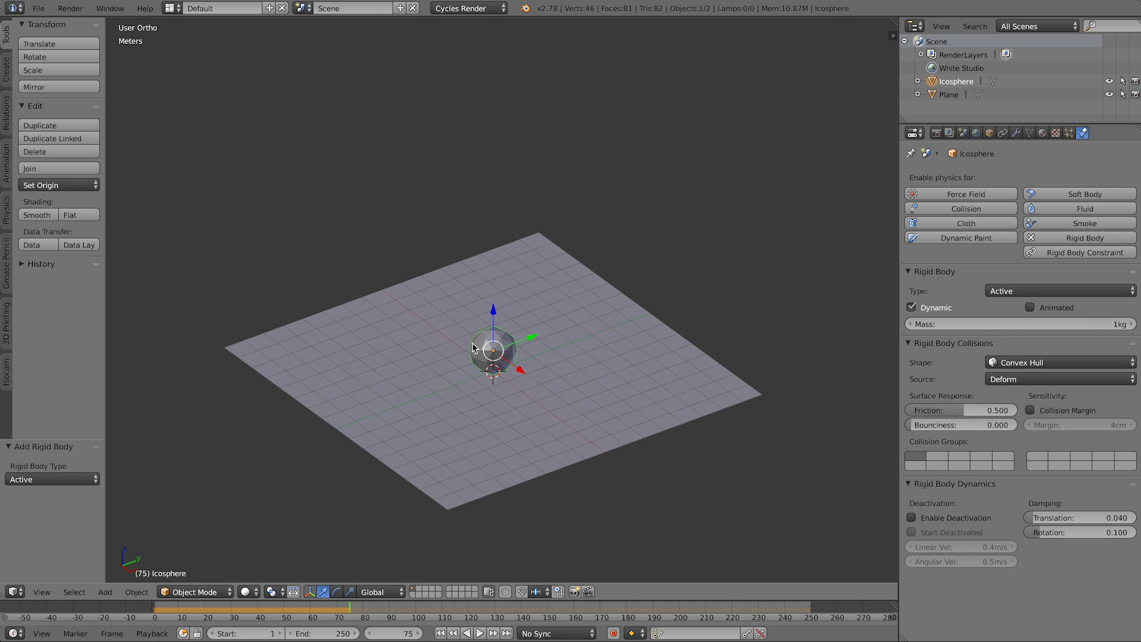
pyautogui.moveTo(502, 336)
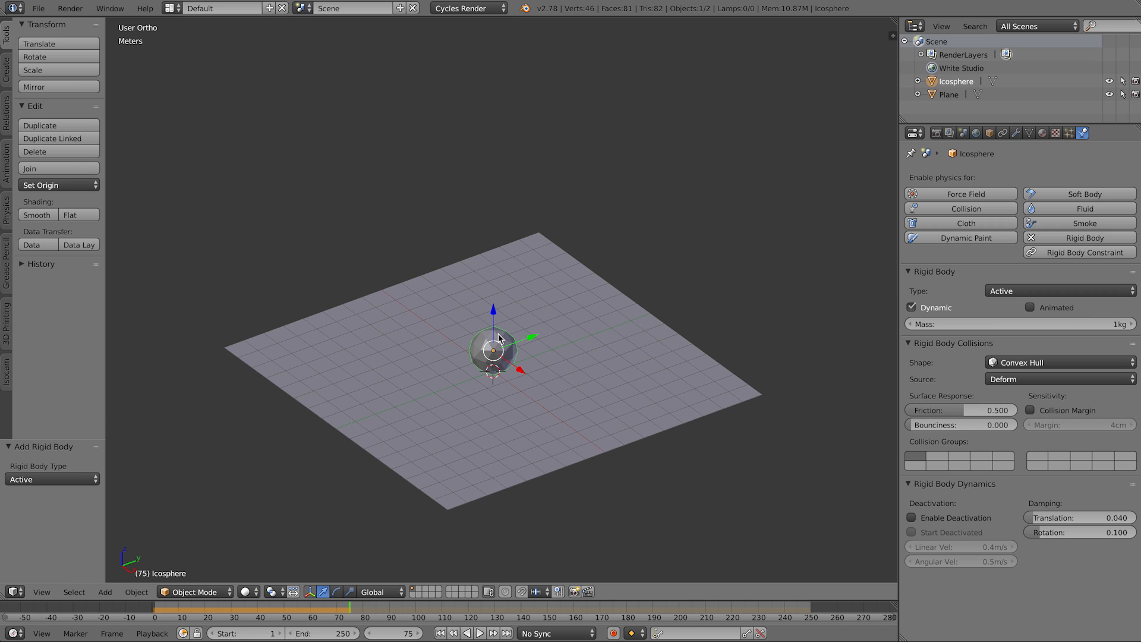
pyautogui.moveTo(559, 345)
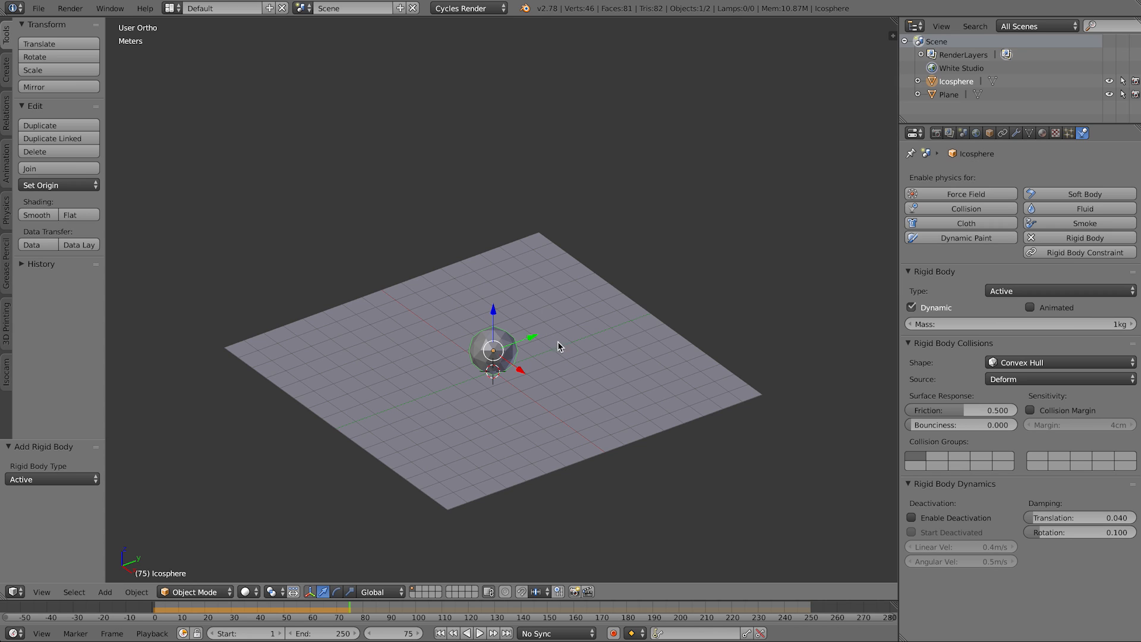
pyautogui.moveTo(594, 290)
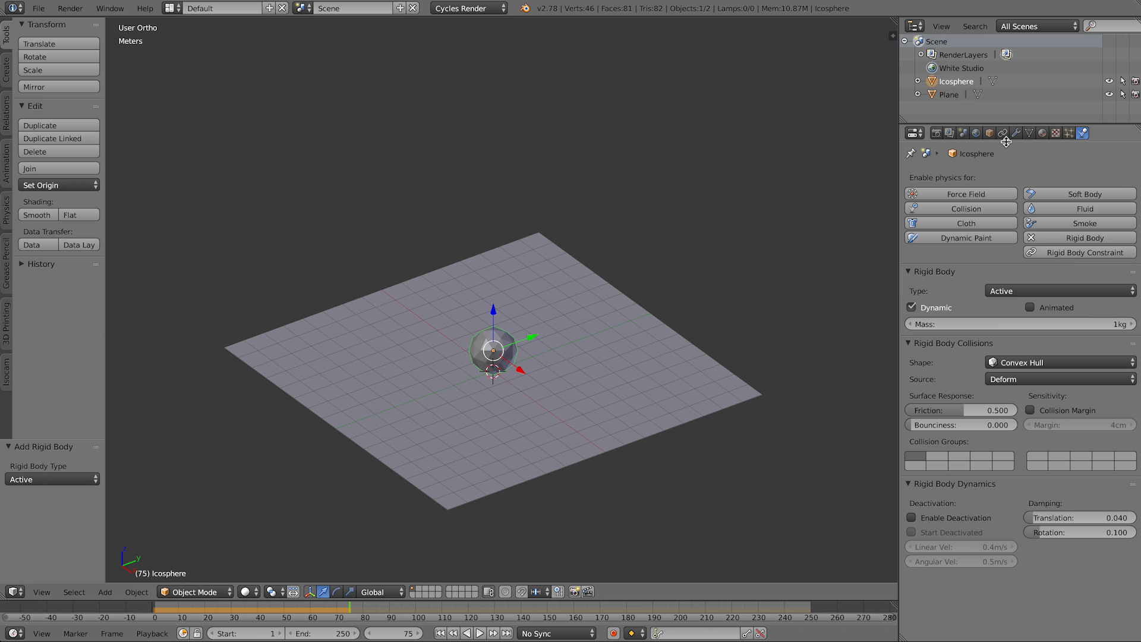
# Step: Add an Array modifier with count 10, relative offset X 1.2 and Z 0.1, viewed from front
pyautogui.click(1017, 132)
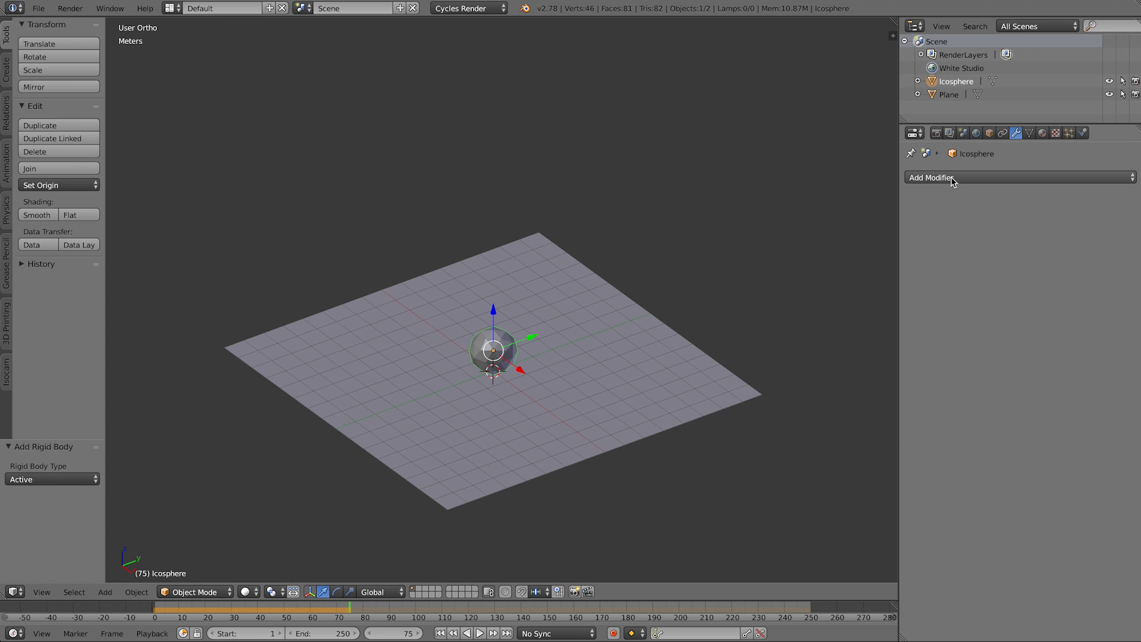
pyautogui.click(931, 177)
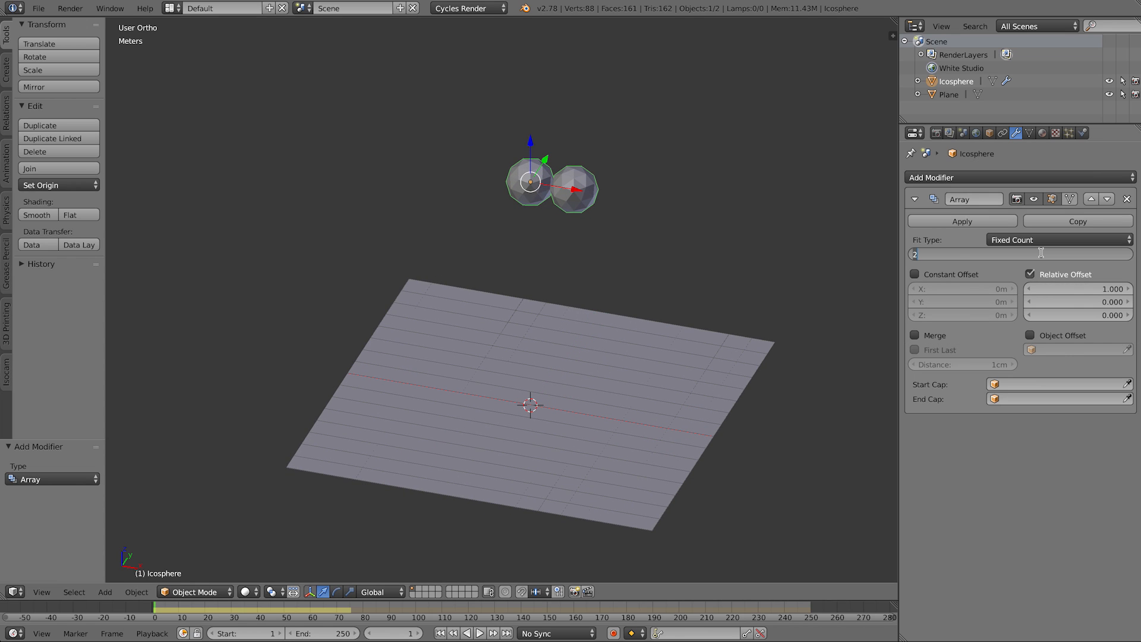
pyautogui.click(919, 254)
pyautogui.write('10')
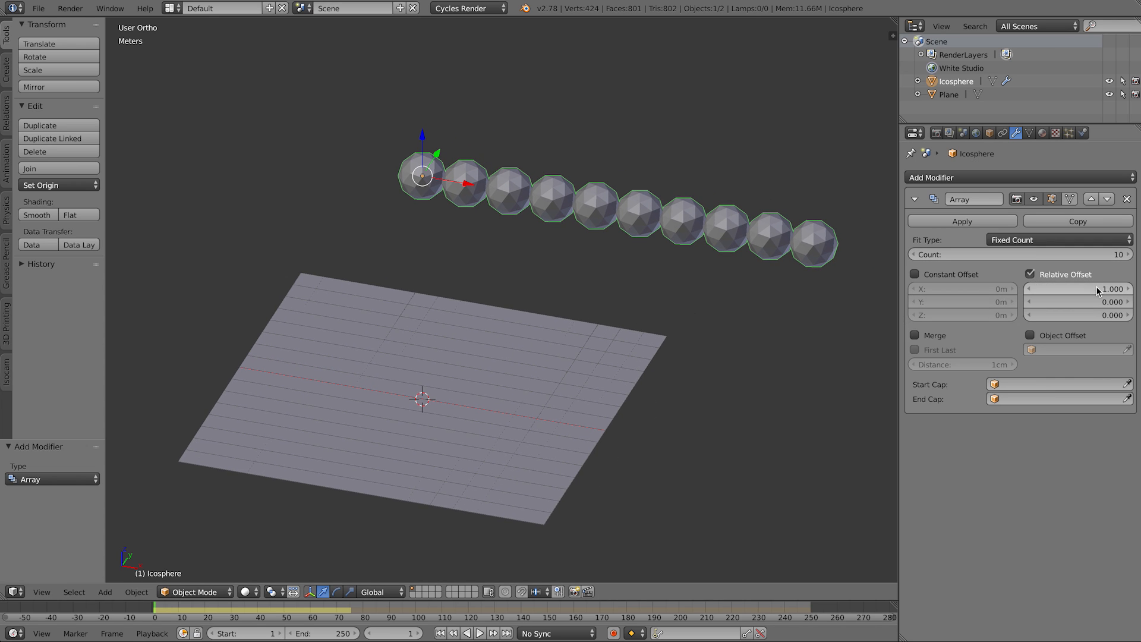
pyautogui.click(1077, 288)
pyautogui.write('1.20')
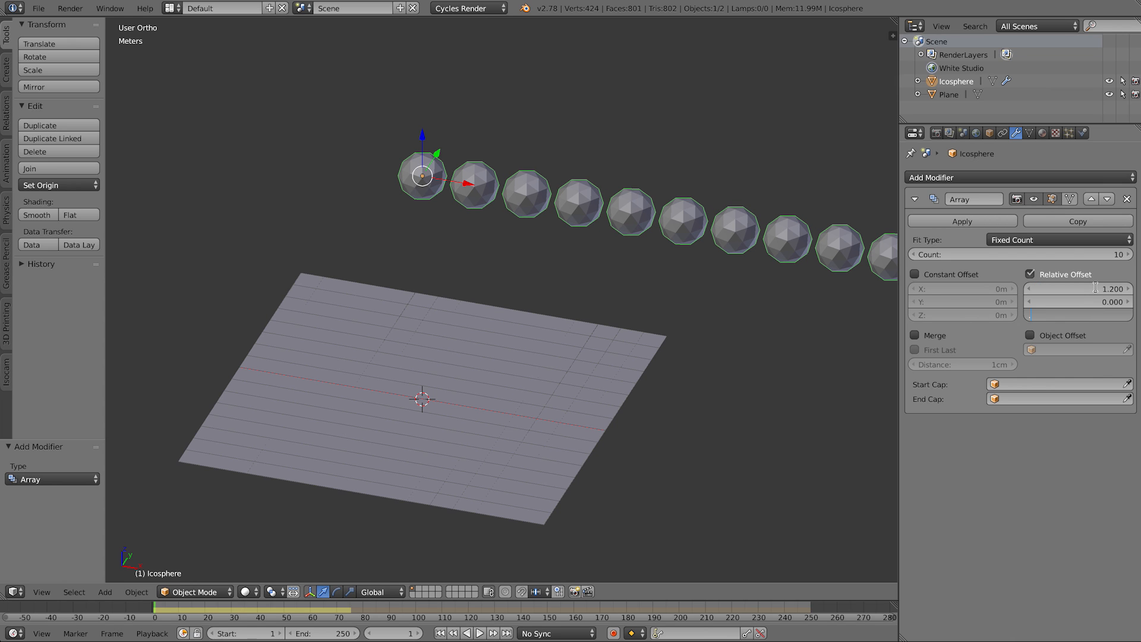
pyautogui.write('0.100')
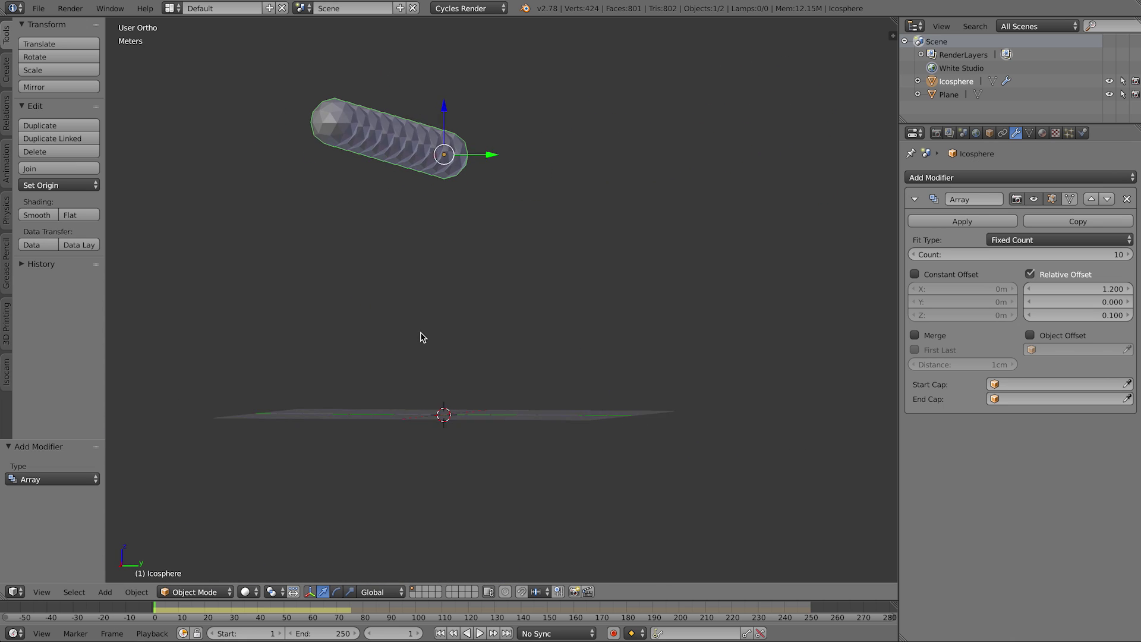
pyautogui.press('KP_1')
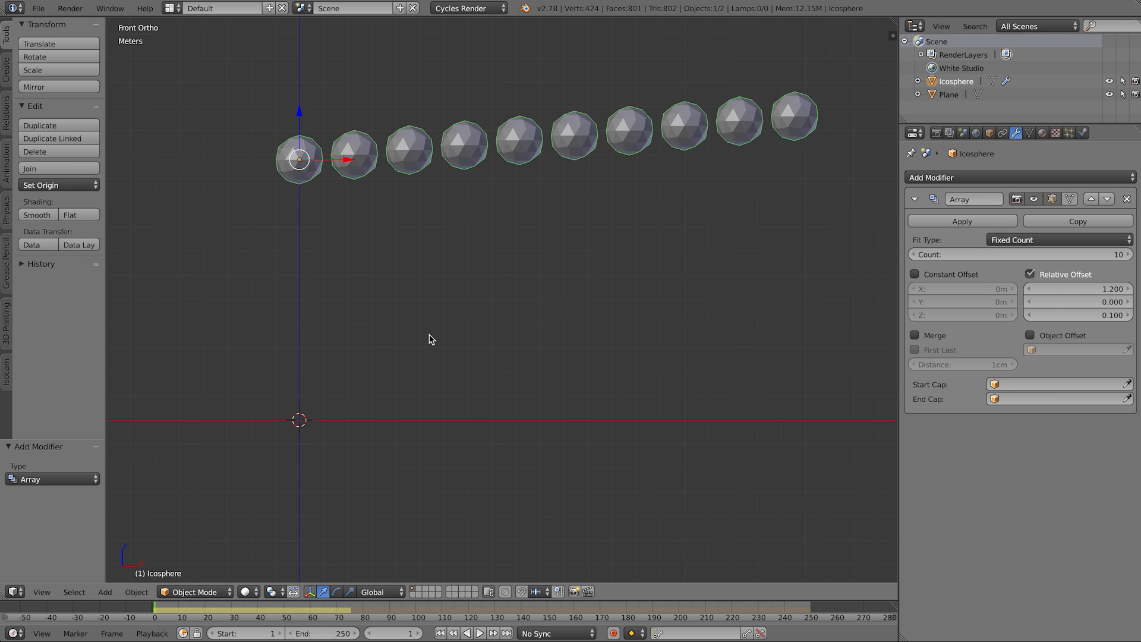
pyautogui.moveTo(432, 195)
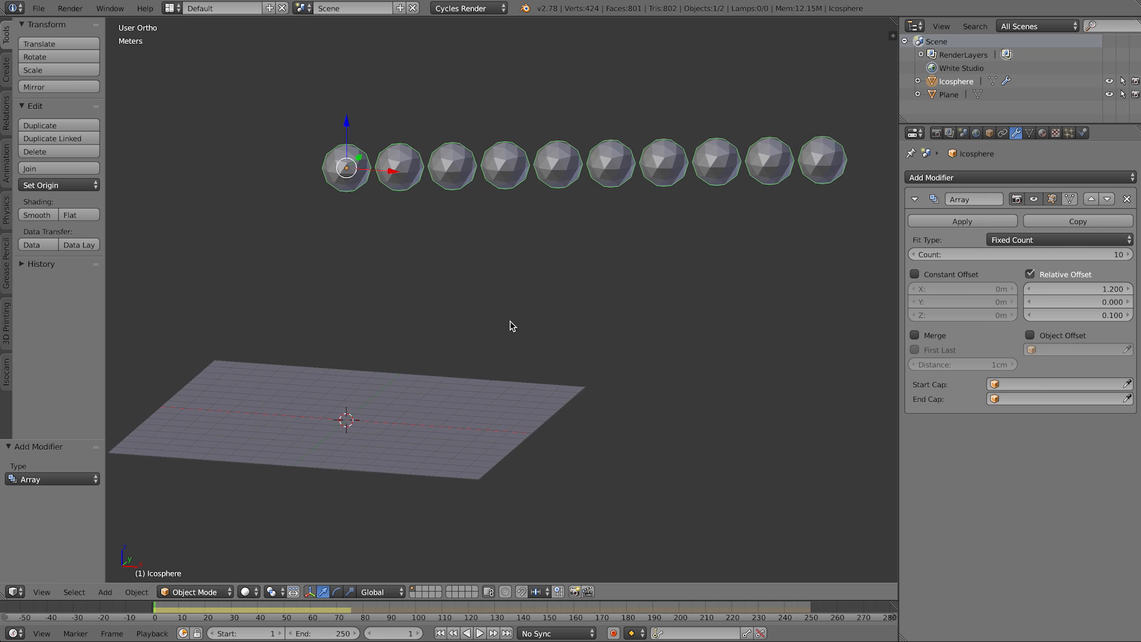
pyautogui.moveTo(509, 327); pyautogui.dragTo(597, 398)
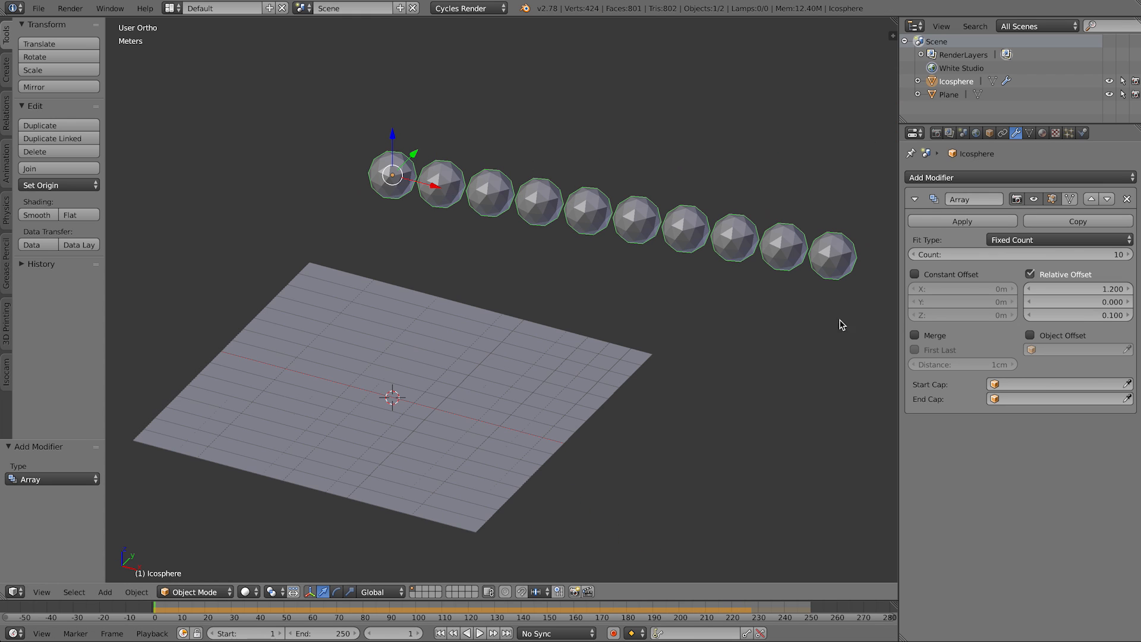
pyautogui.moveTo(1071, 232)
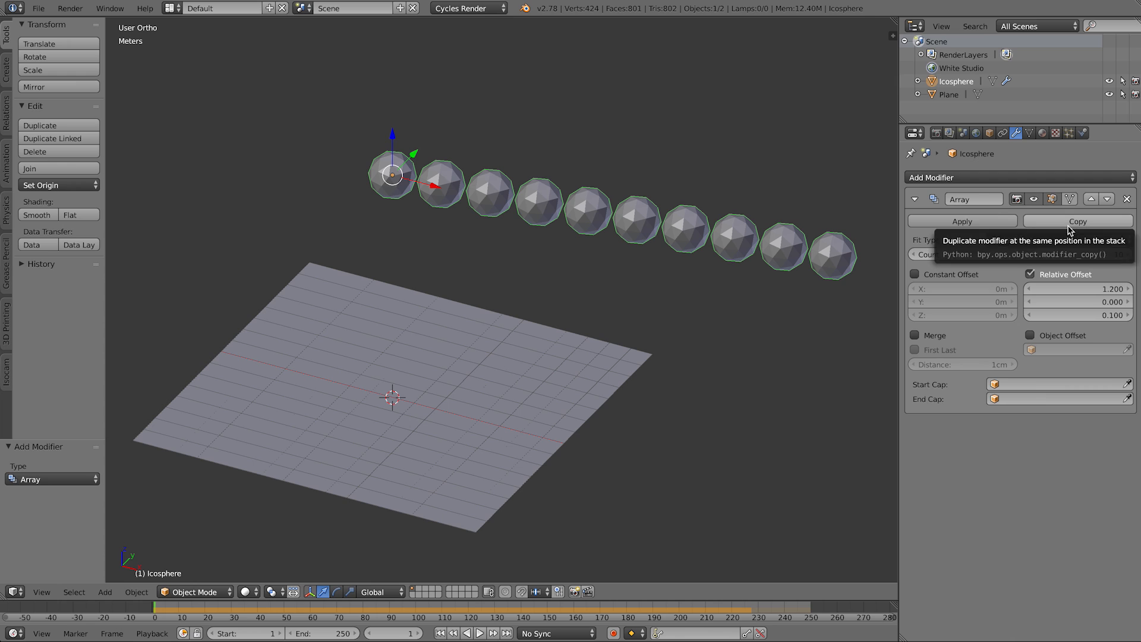
# Step: Change the second array's relative offset to X 0 and Y 1.2, and preview the grid
pyautogui.click(1077, 221)
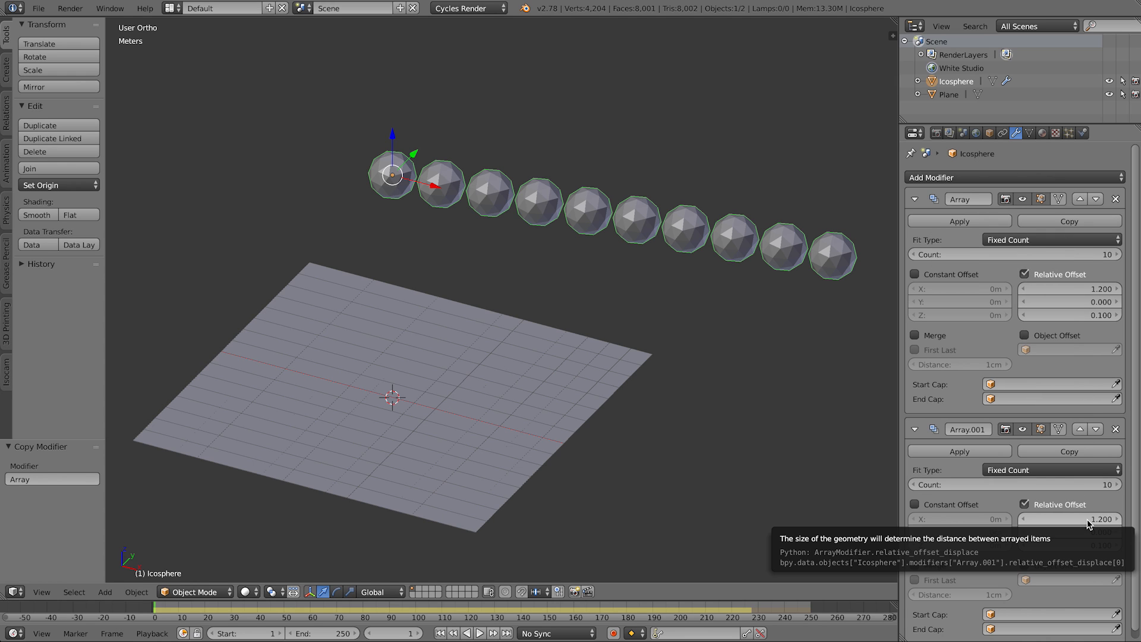
pyautogui.click(1070, 519)
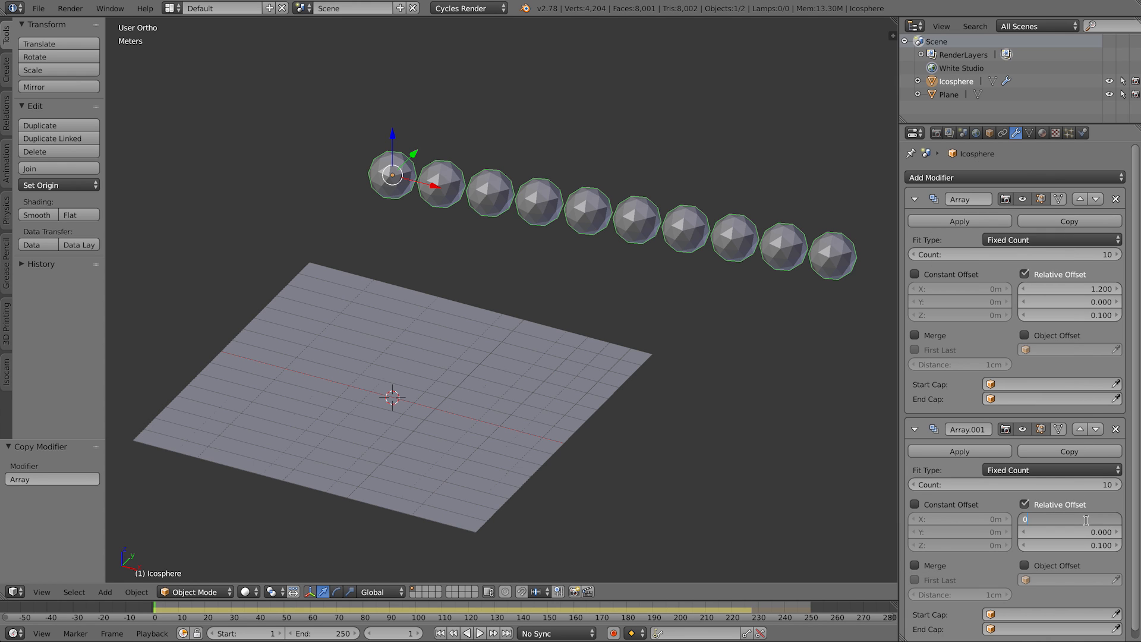
pyautogui.write('1.2')
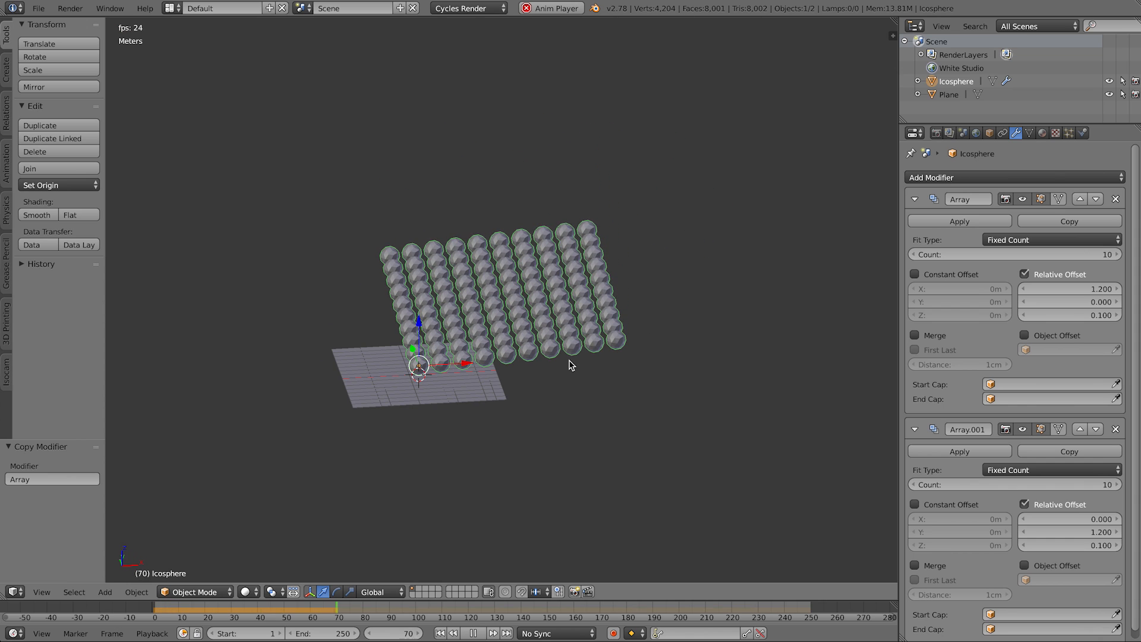
pyautogui.click(494, 632)
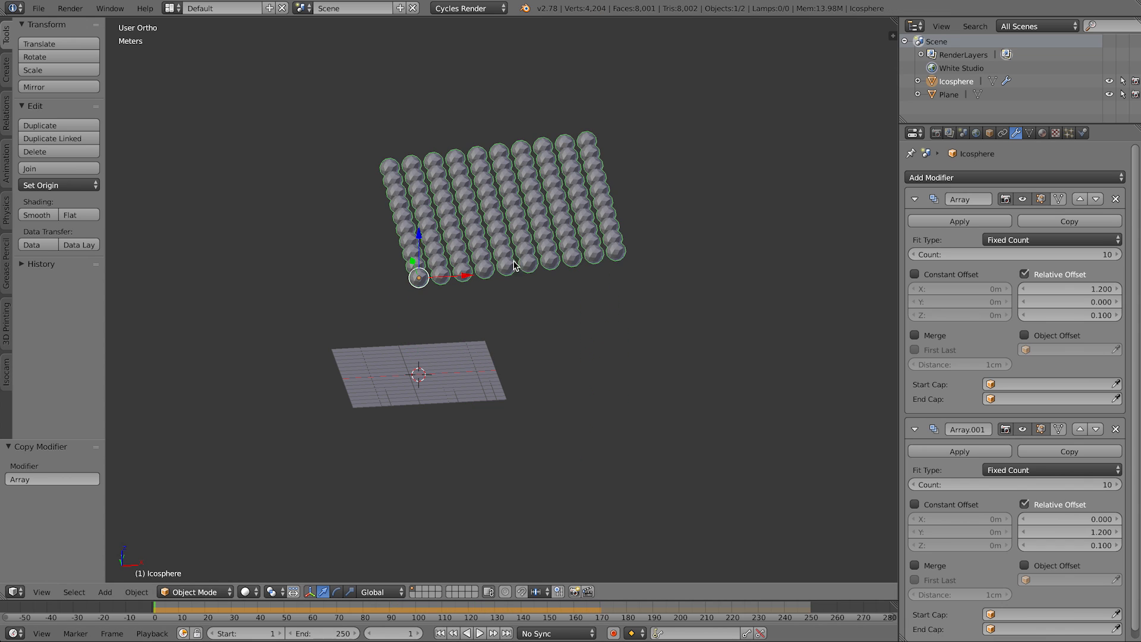
pyautogui.moveTo(552, 180)
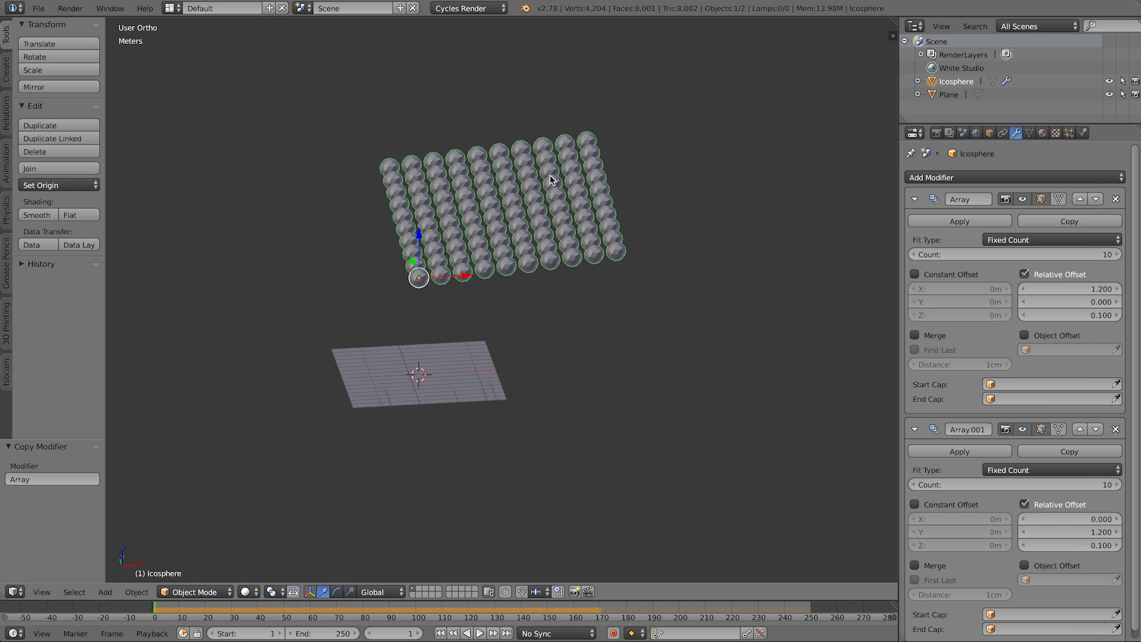
pyautogui.moveTo(484, 205)
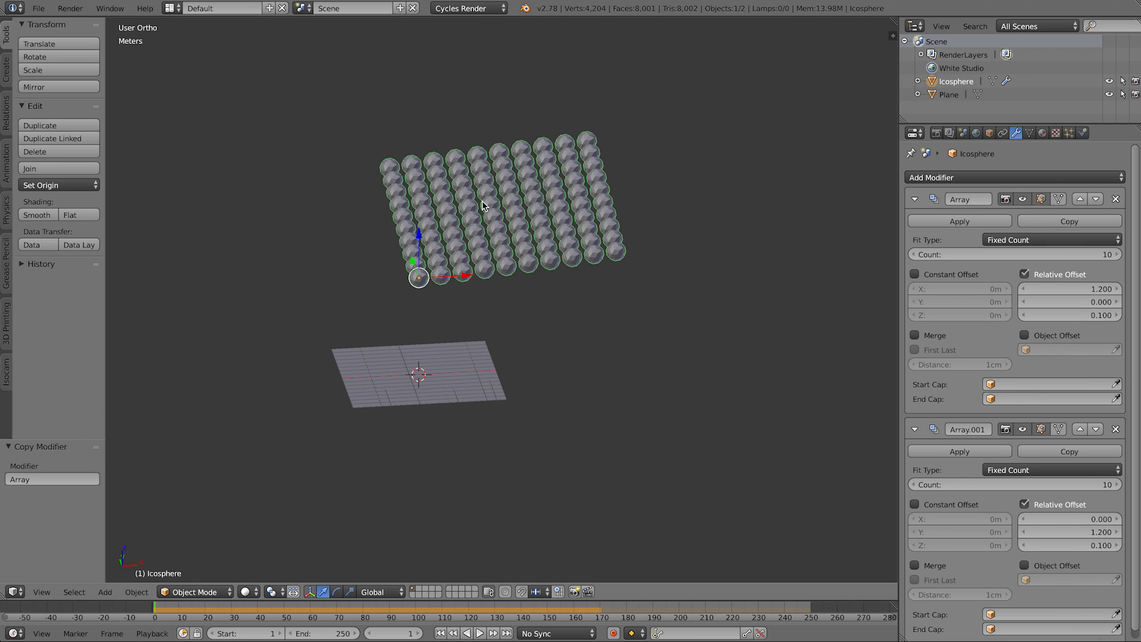
pyautogui.moveTo(578, 218)
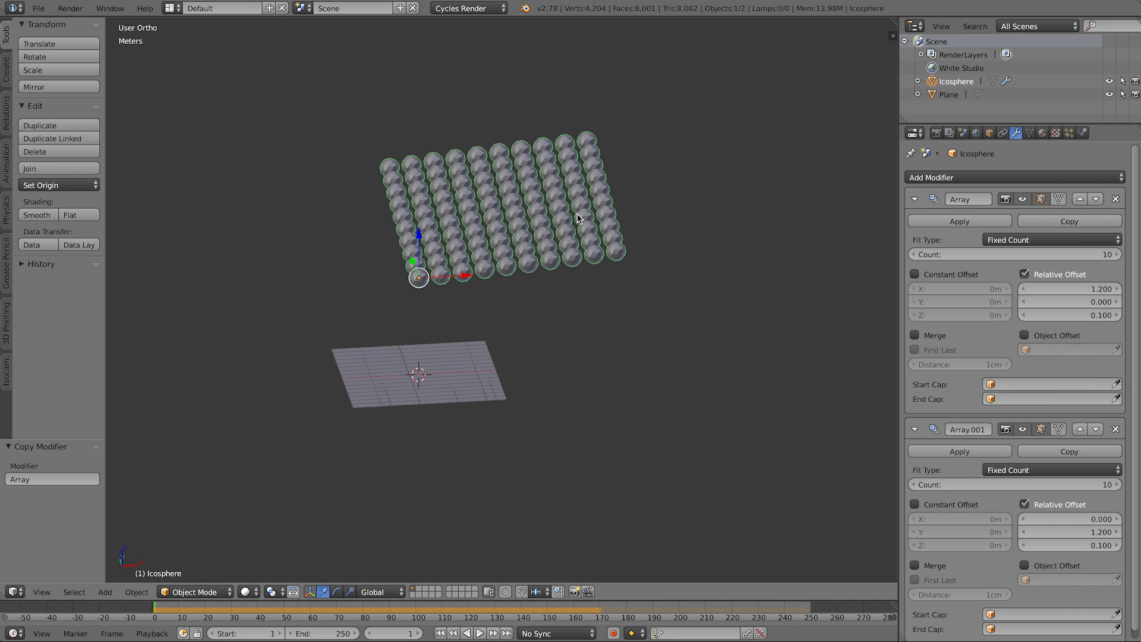
pyautogui.moveTo(495, 225)
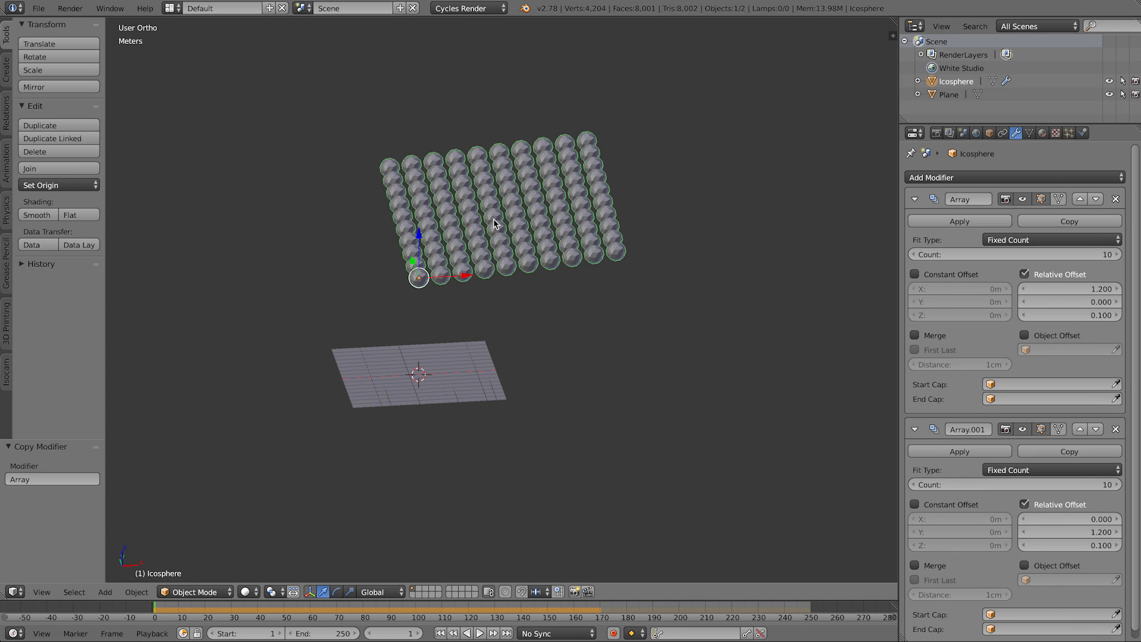
pyautogui.moveTo(615, 209)
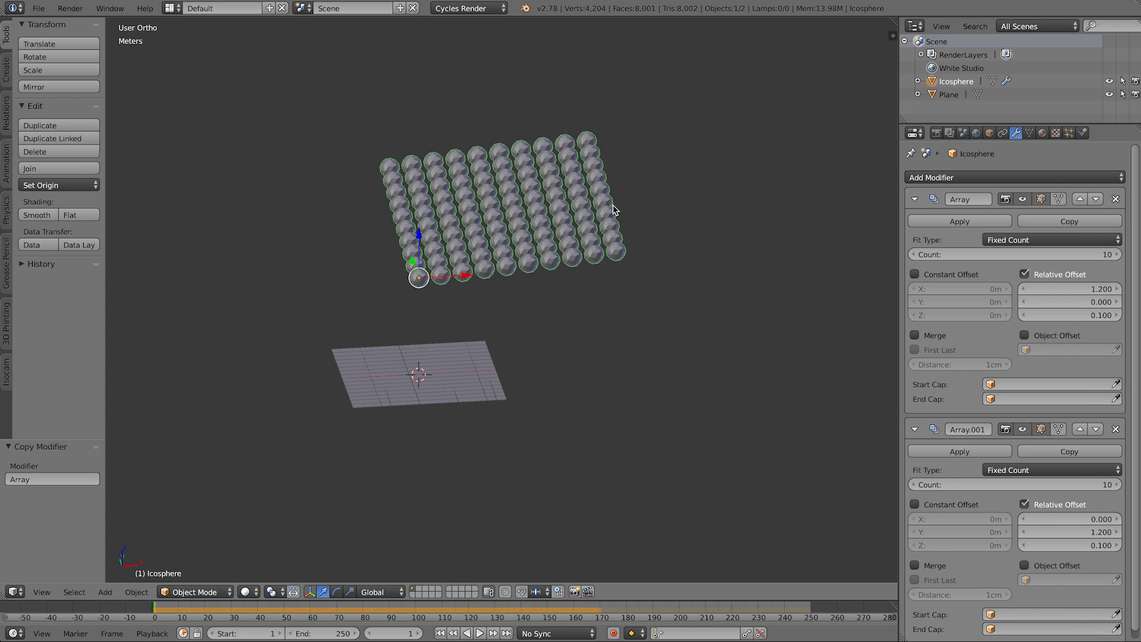
pyautogui.moveTo(623, 209)
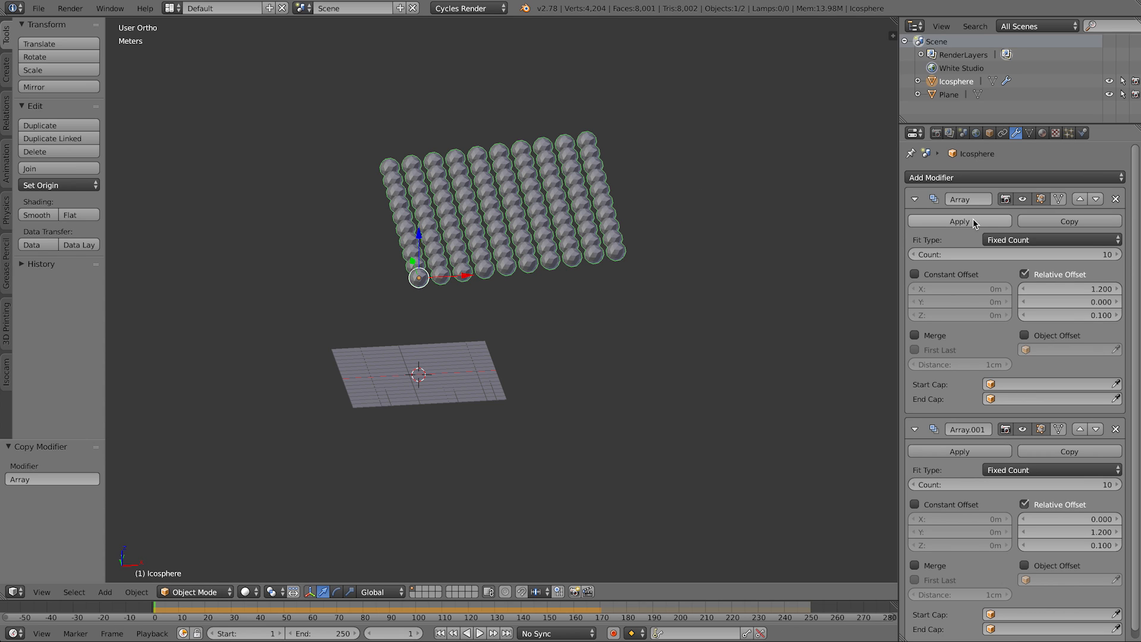
pyautogui.moveTo(961, 221)
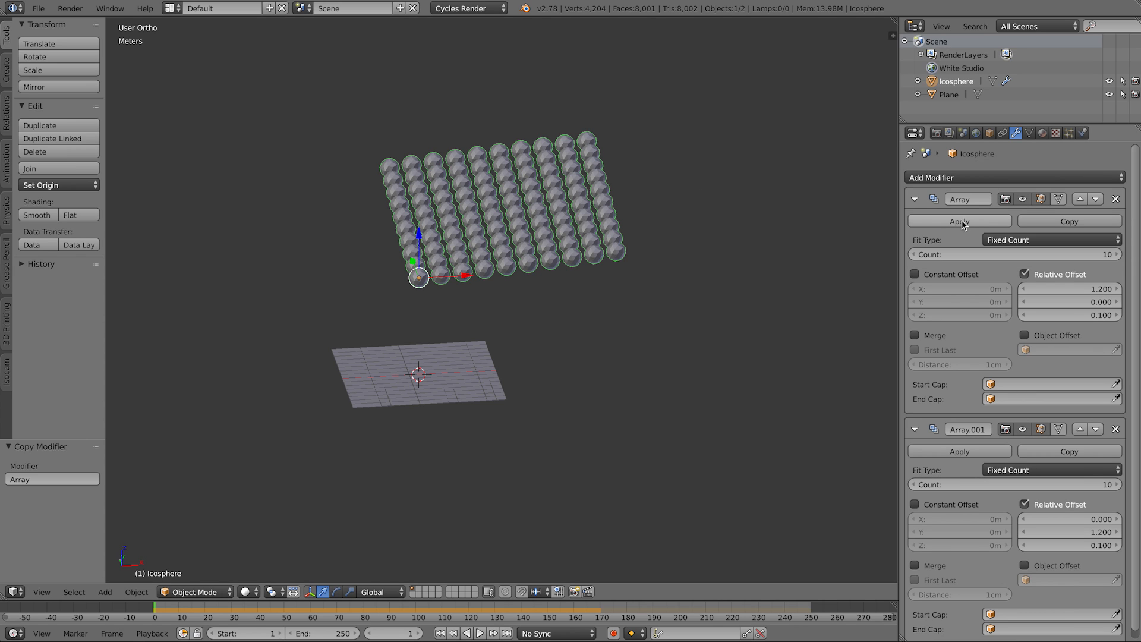
pyautogui.moveTo(968, 457)
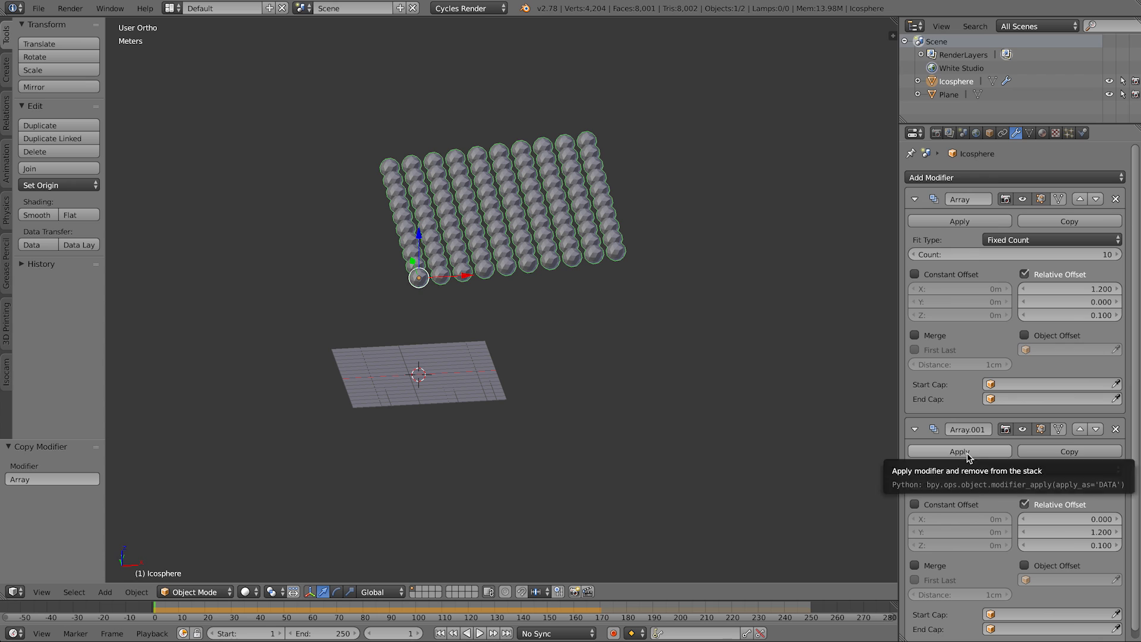
pyautogui.moveTo(953, 196)
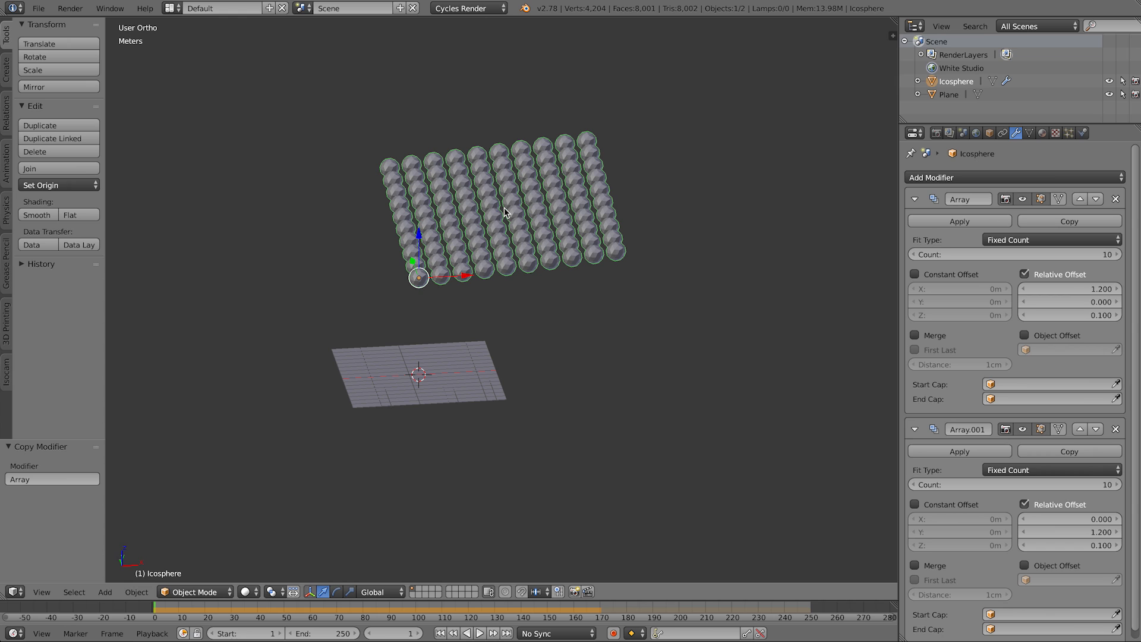
pyautogui.moveTo(445, 211)
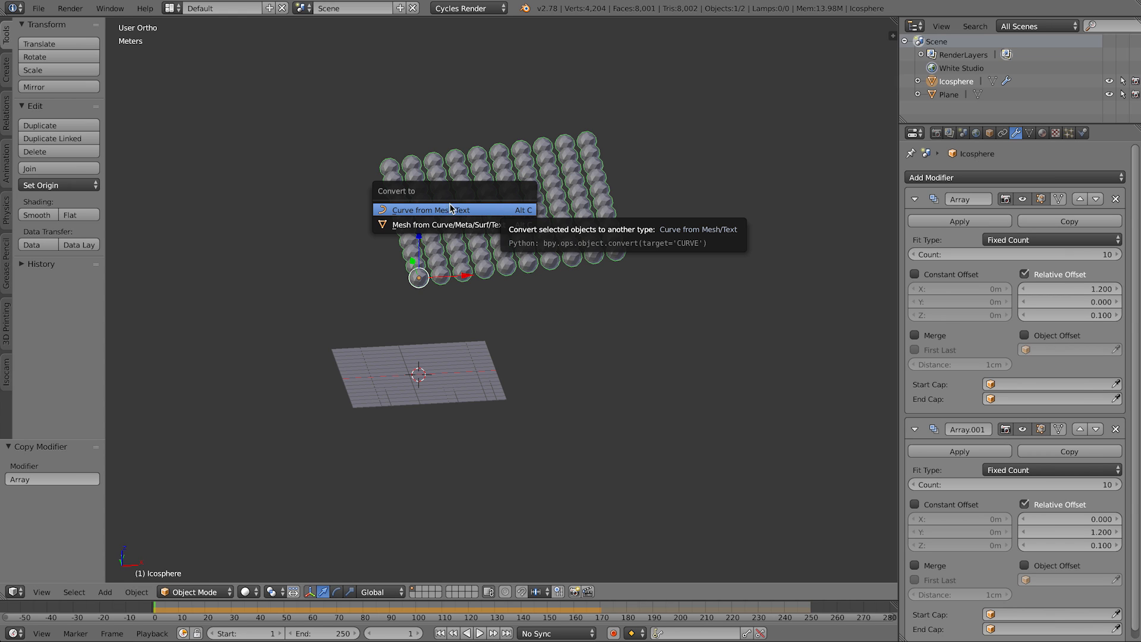
# Step: Convert the arrayed icosphere to a mesh, baking in both Array modifiers
pyautogui.click(445, 224)
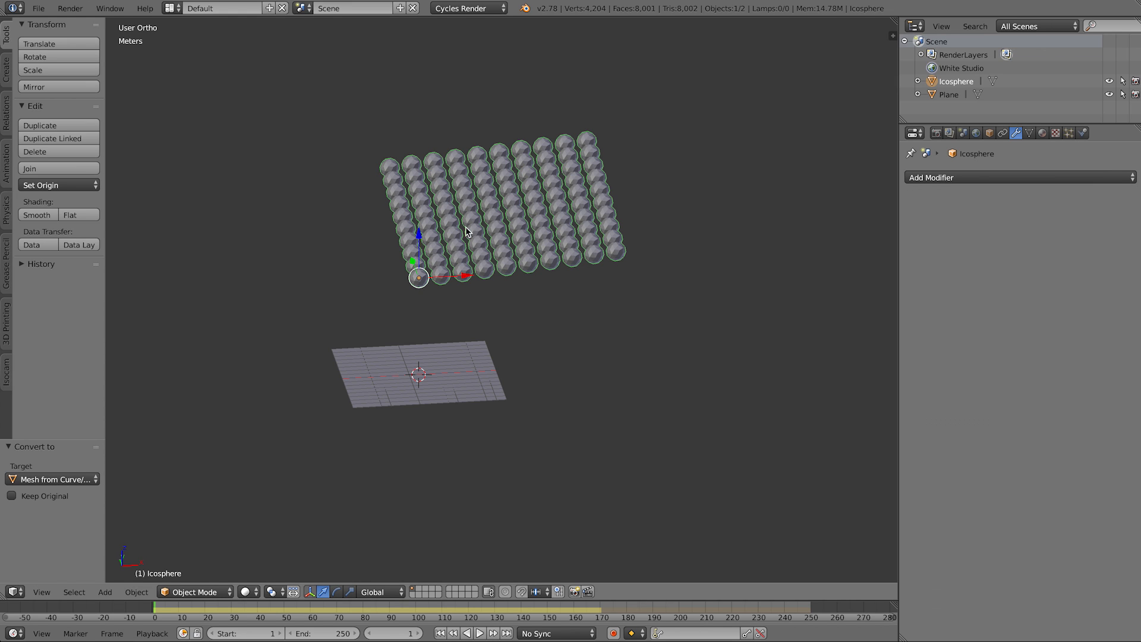
pyautogui.moveTo(475, 289)
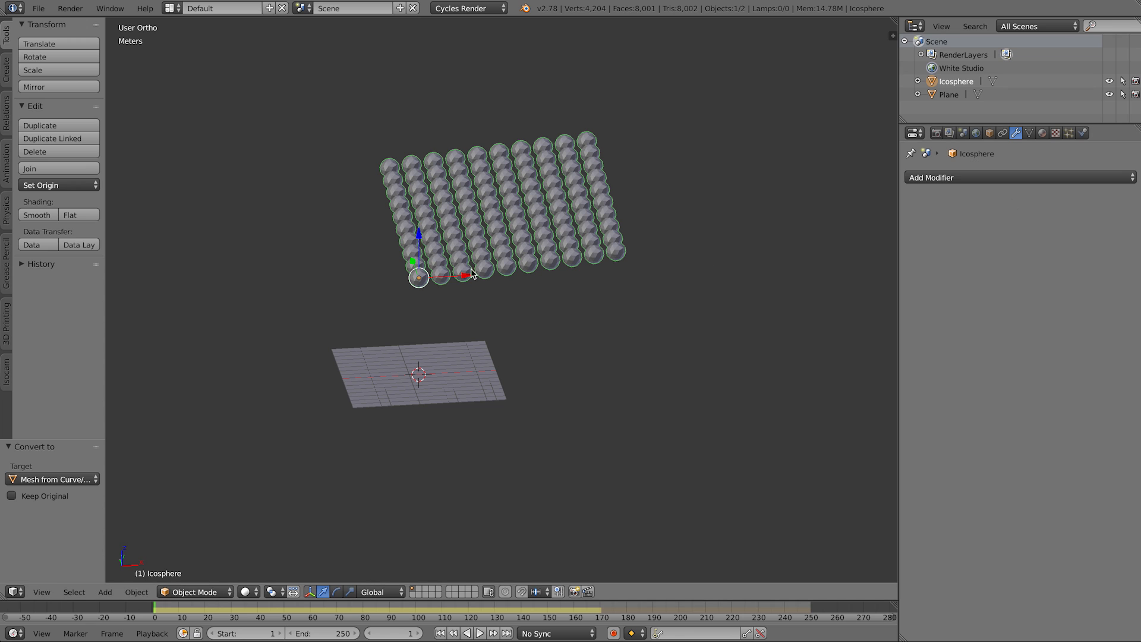
pyautogui.moveTo(476, 278)
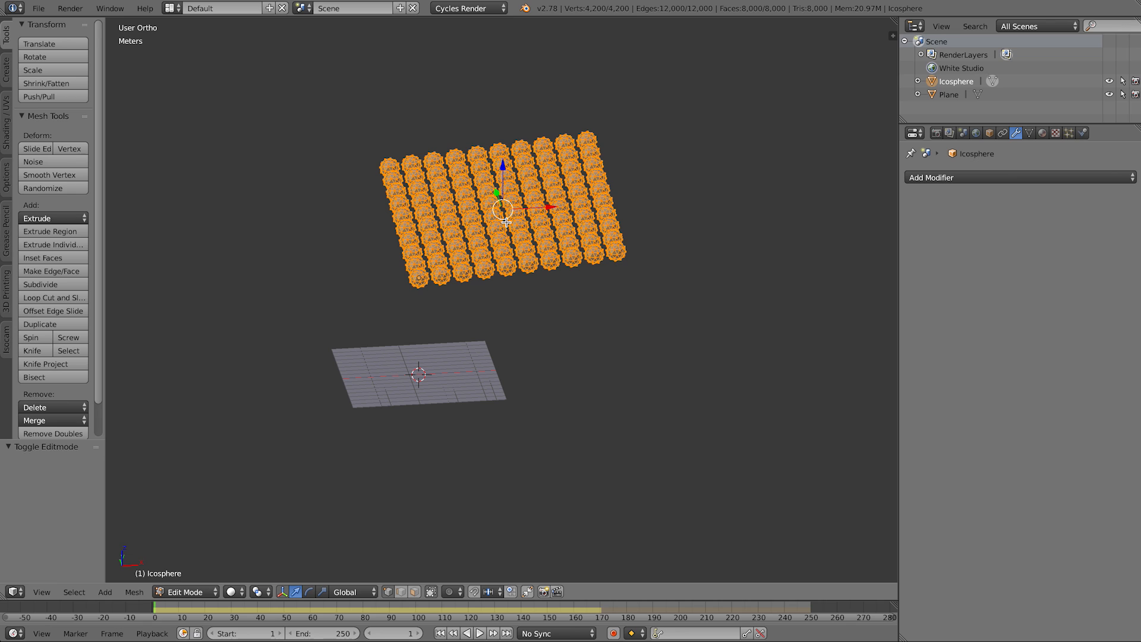
# Step: Separate the grid by loose parts, shade the spheres smooth, and set origins to geometry
pyautogui.press('P')
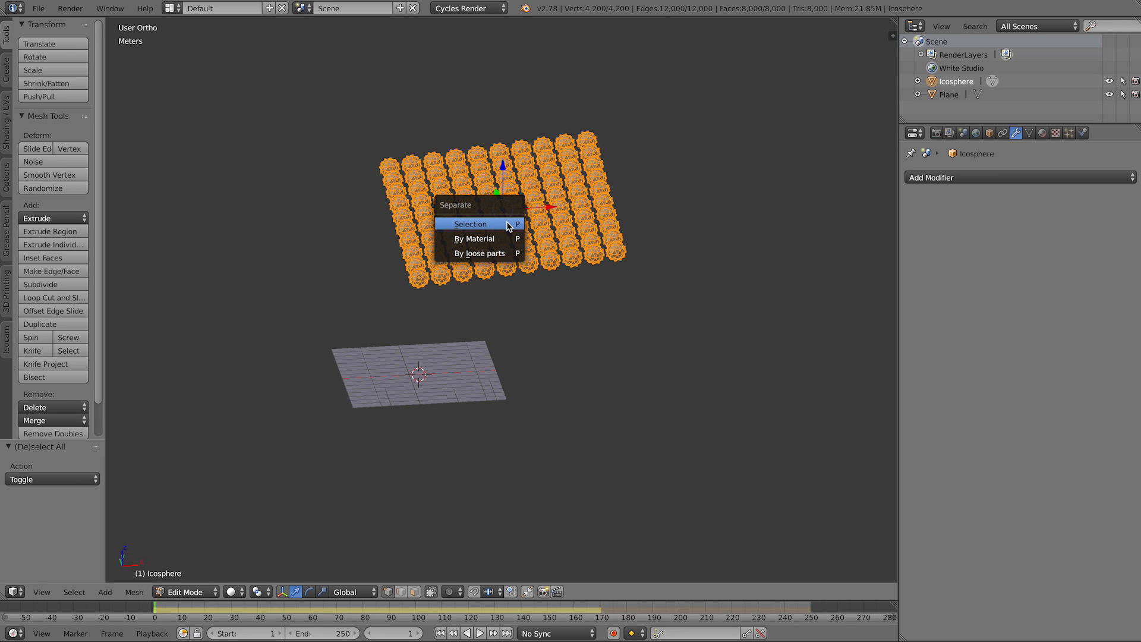
pyautogui.moveTo(498, 253)
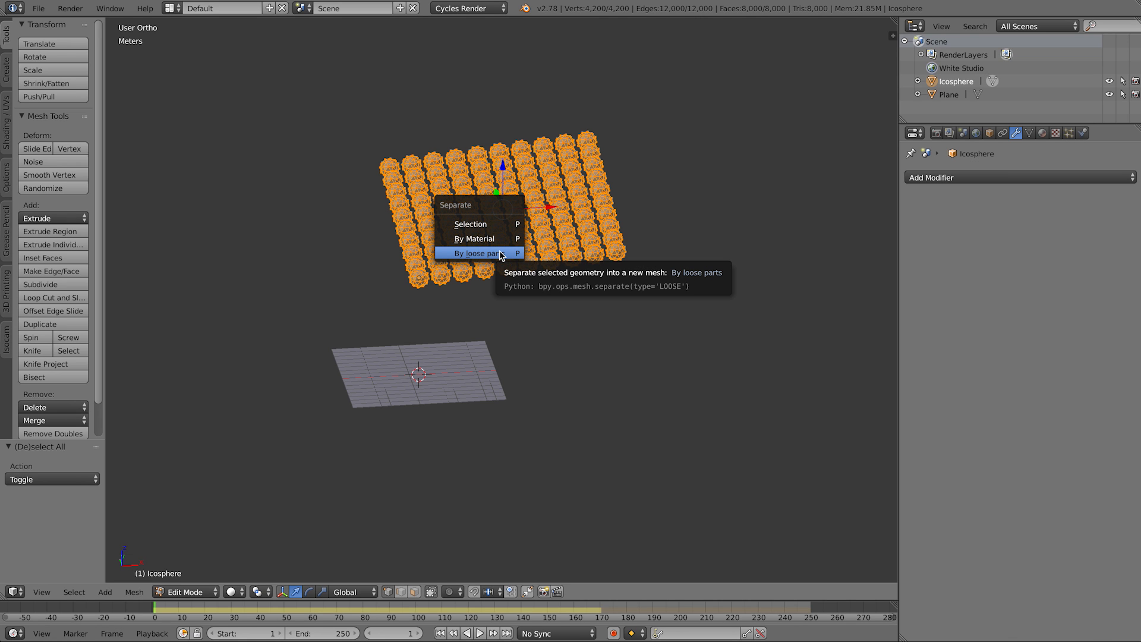
pyautogui.click(477, 254)
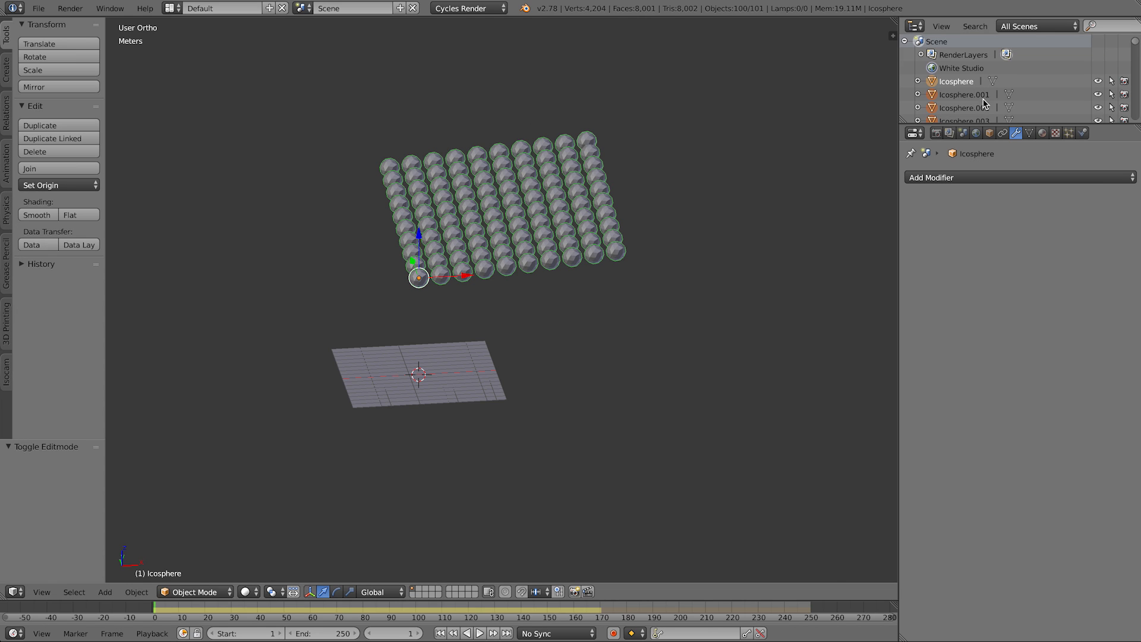
pyautogui.moveTo(975, 110)
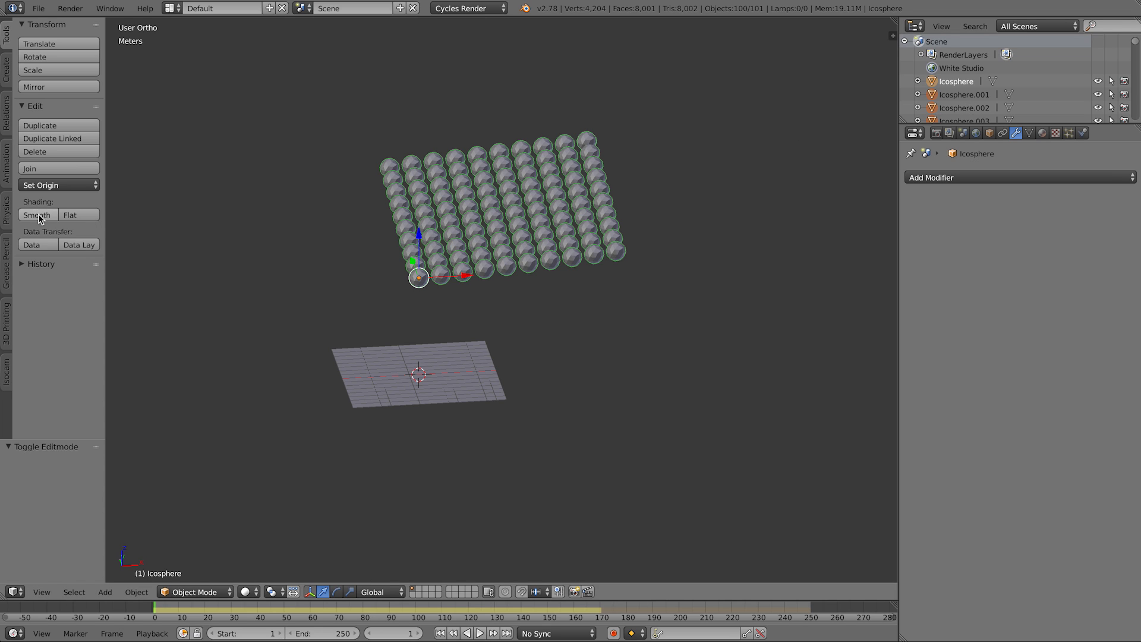
pyautogui.click(38, 214)
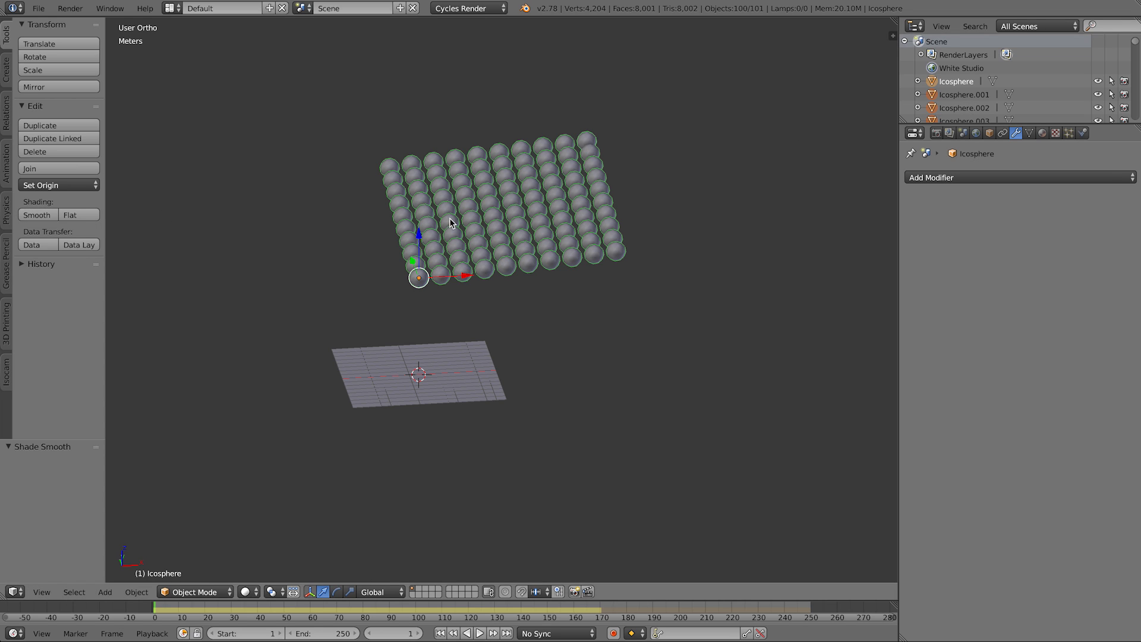
pyautogui.moveTo(57, 185)
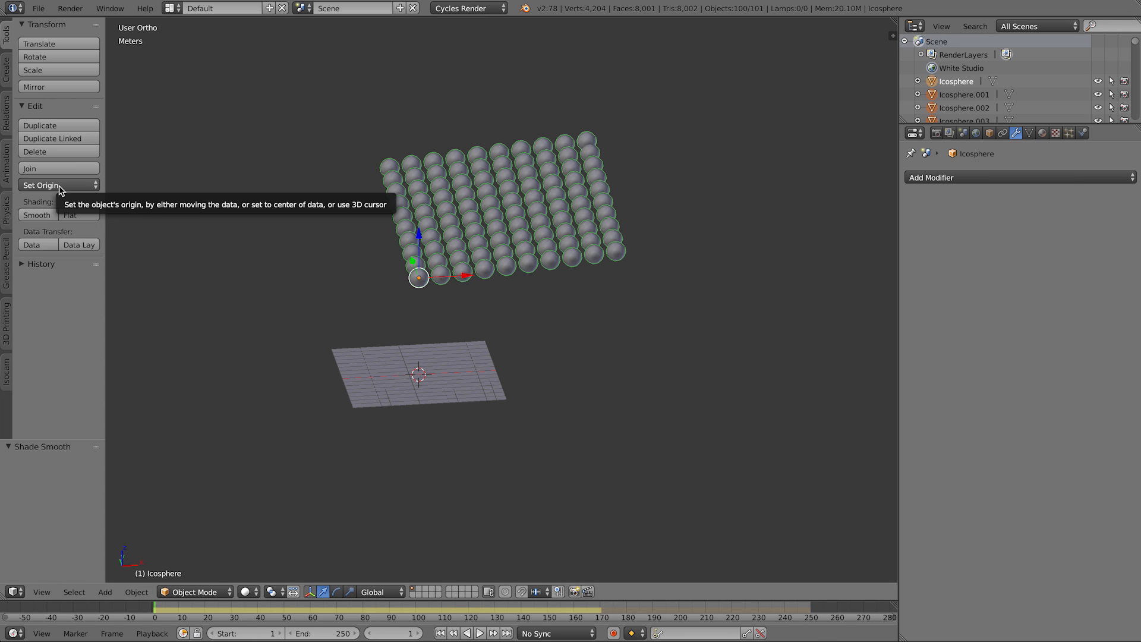
pyautogui.click(56, 185)
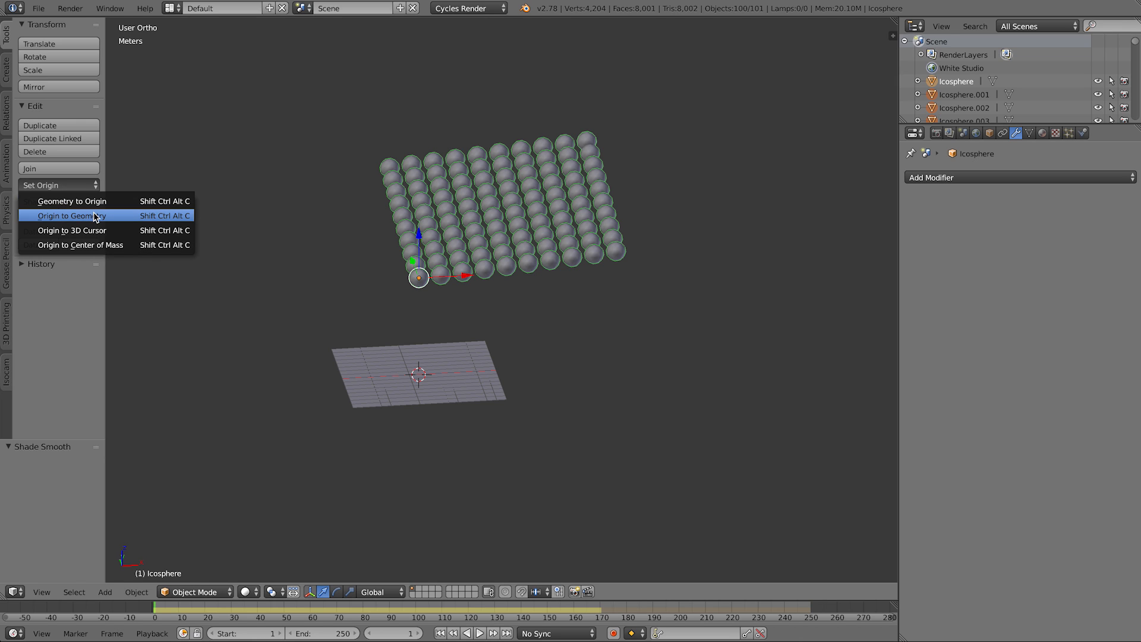
pyautogui.click(75, 215)
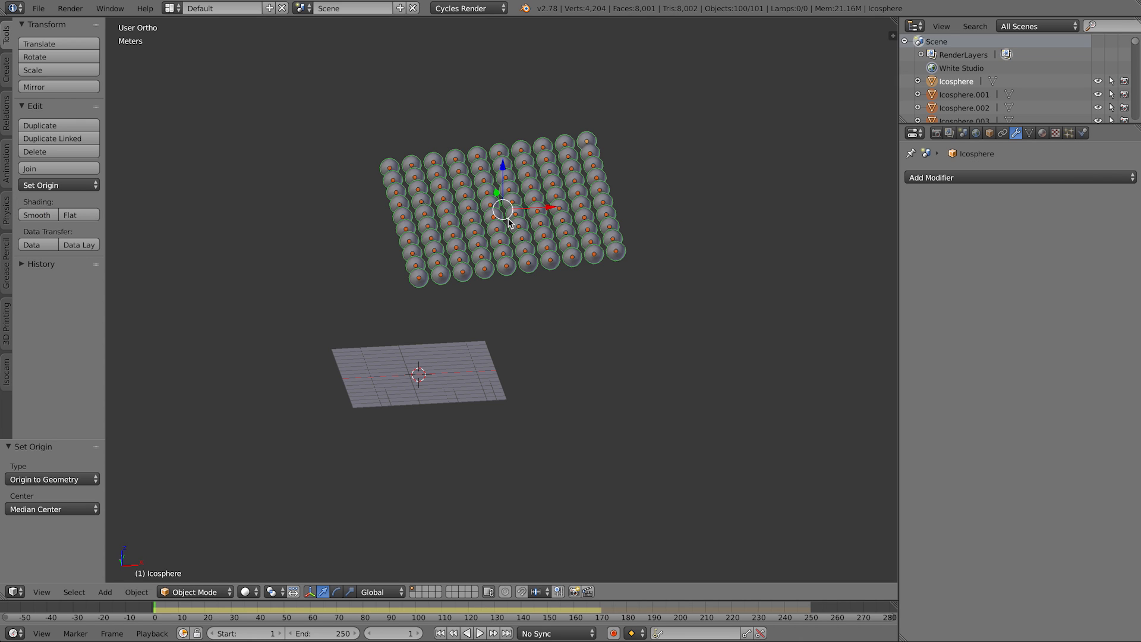
pyautogui.moveTo(475, 253)
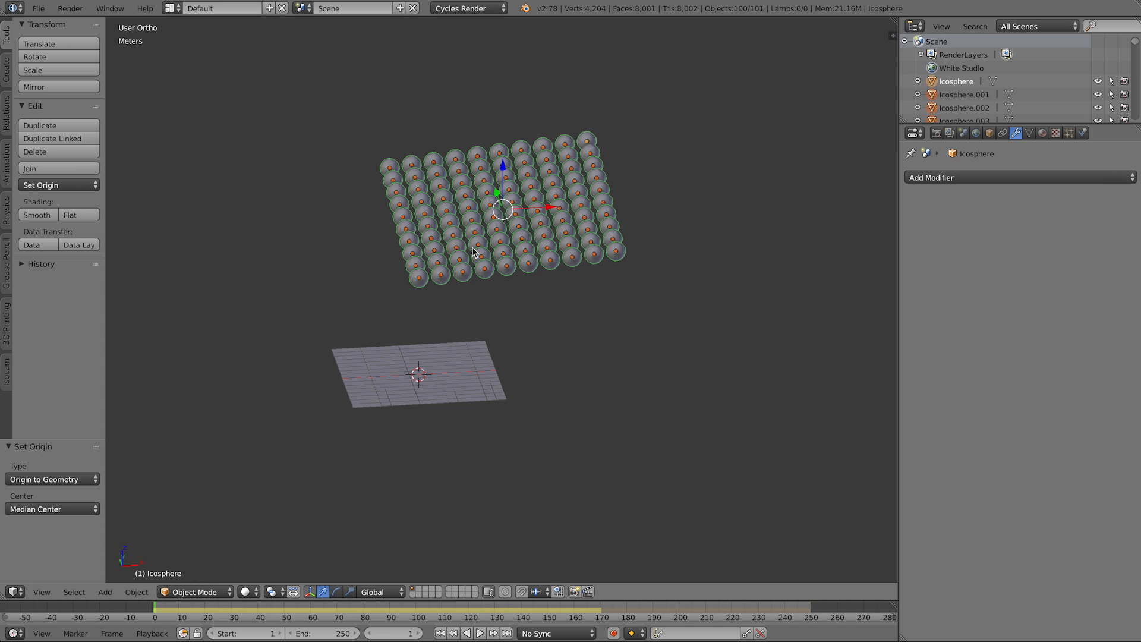
# Step: Move the 100 spheres about 10 m in X and Y over the plane and test playback
pyautogui.click(479, 632)
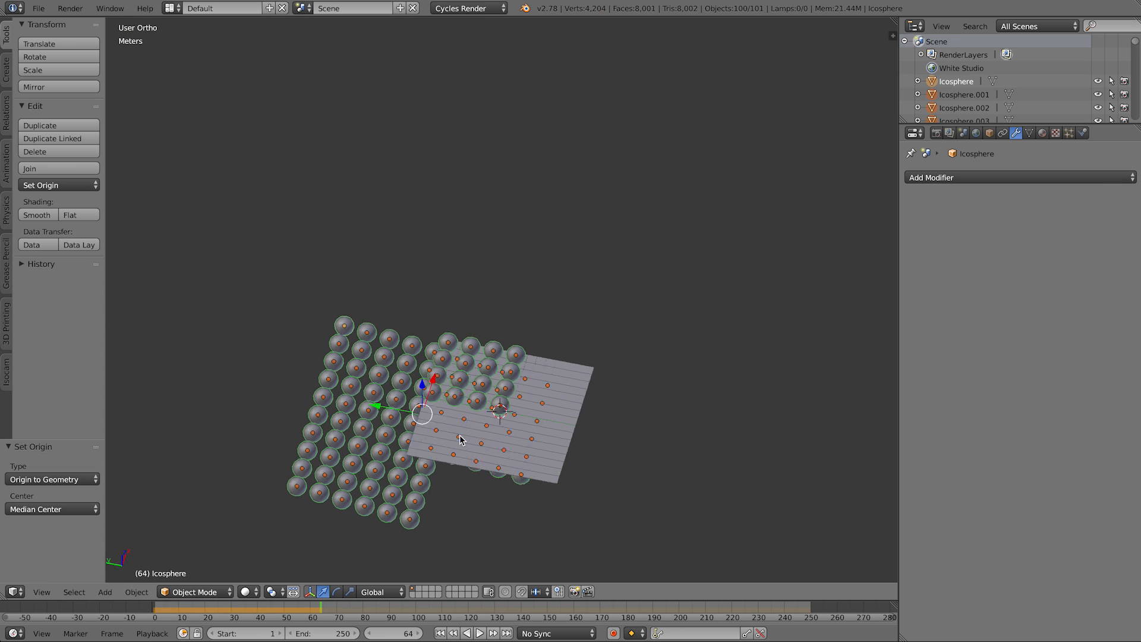
pyautogui.click(441, 633)
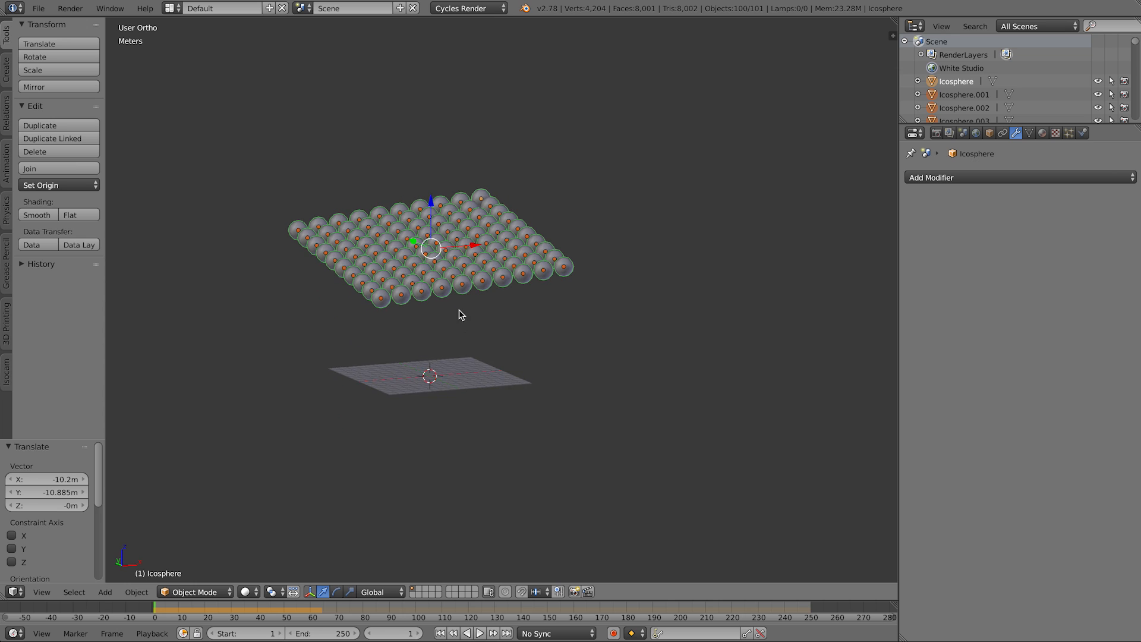
pyautogui.click(478, 632)
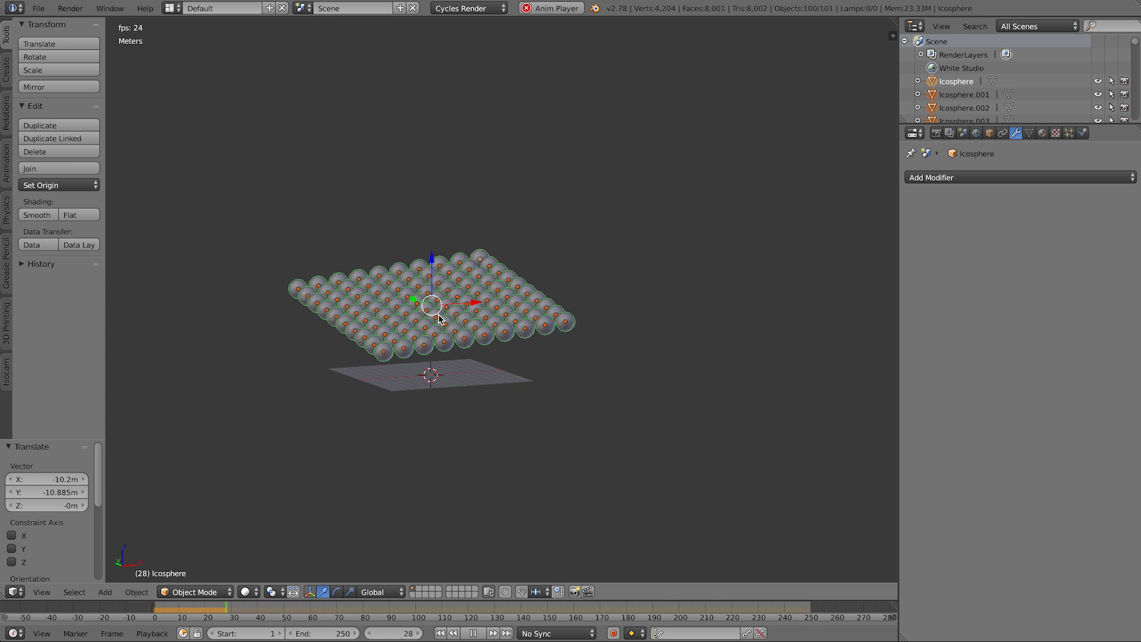
pyautogui.click(485, 633)
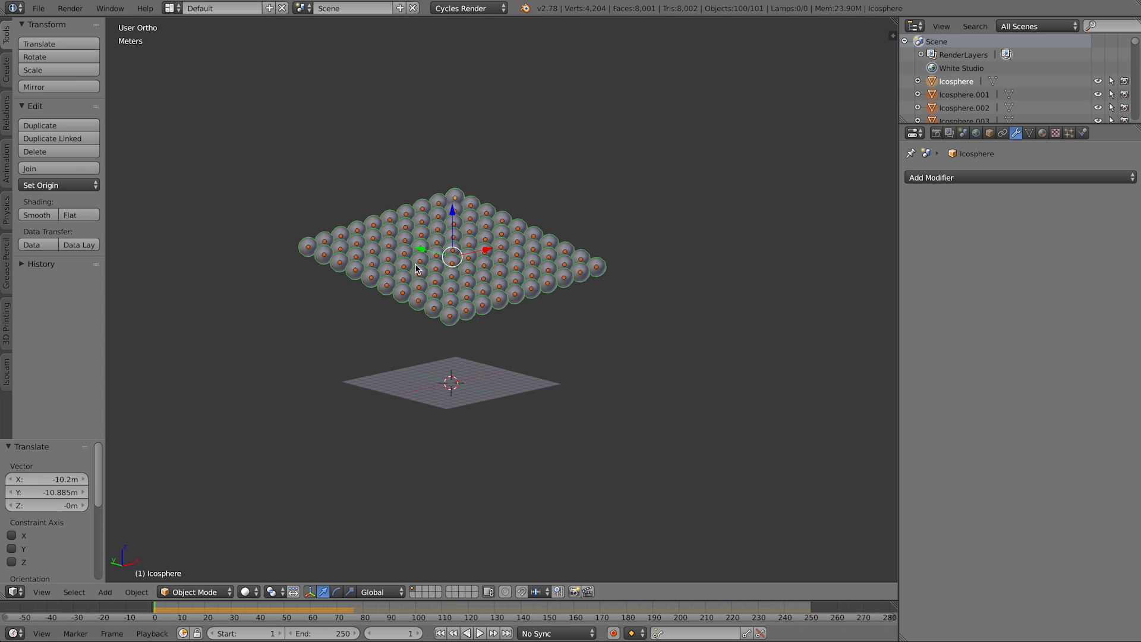
pyautogui.moveTo(455, 255)
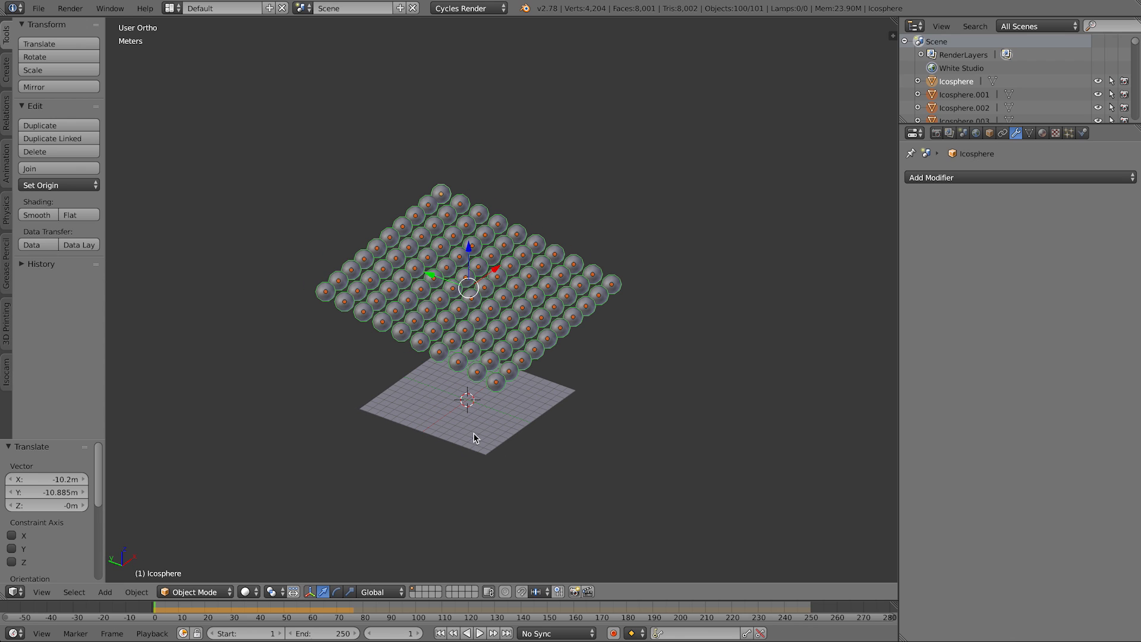
pyautogui.moveTo(466, 412)
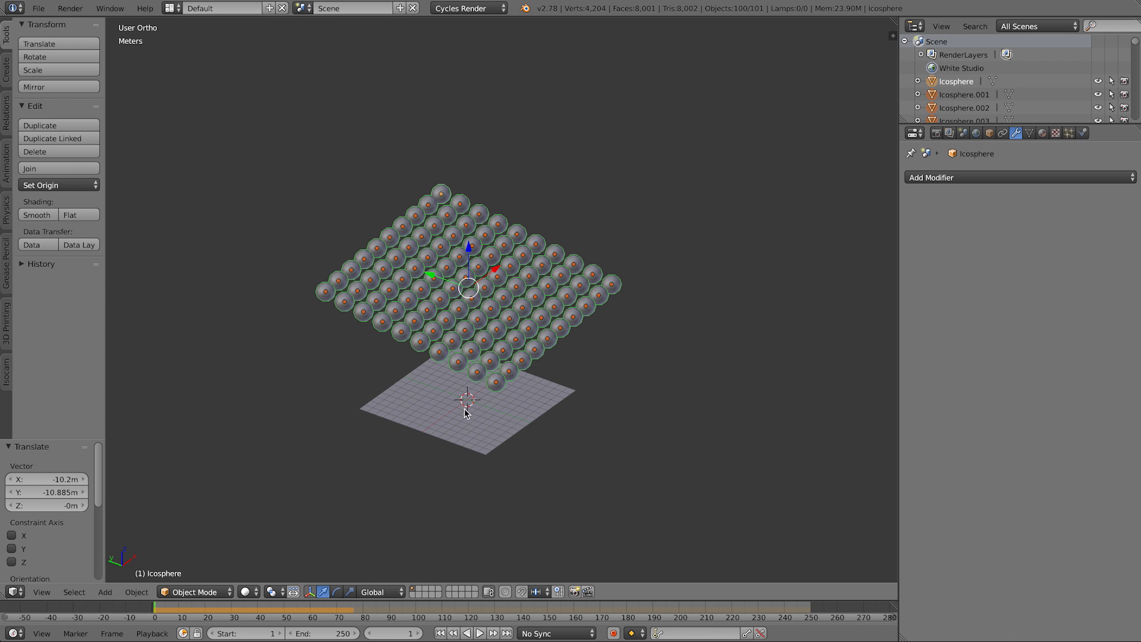
pyautogui.moveTo(475, 399)
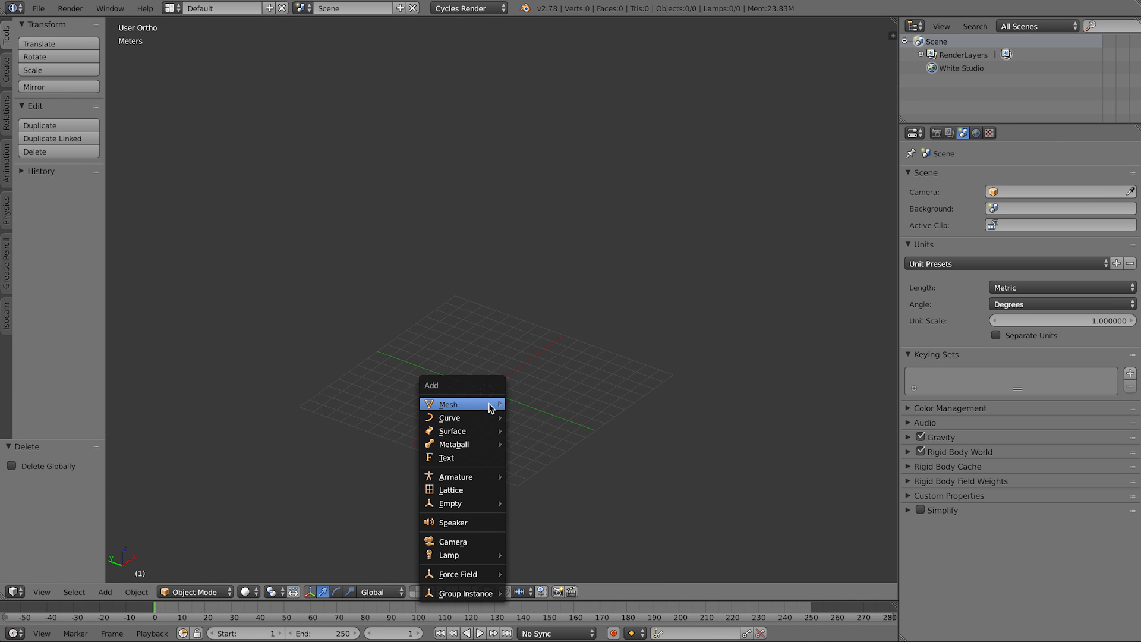
# Step: Add a shrunken icosphere and array it into an 8 by 8 grid with 1.3 offsets
pyautogui.click(447, 404)
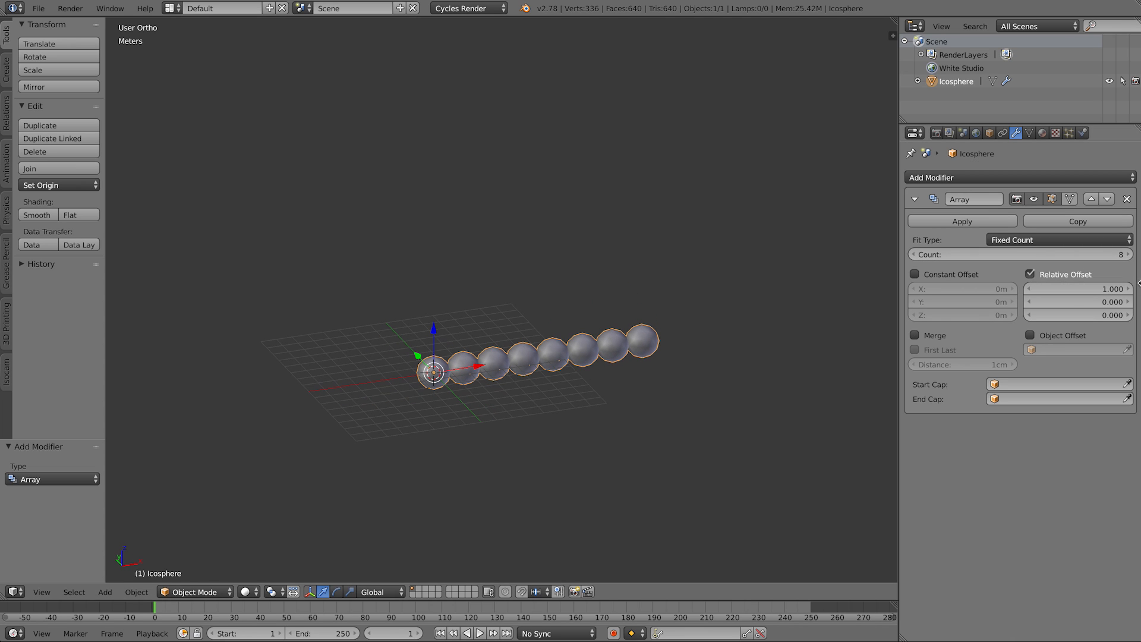
pyautogui.click(1077, 290)
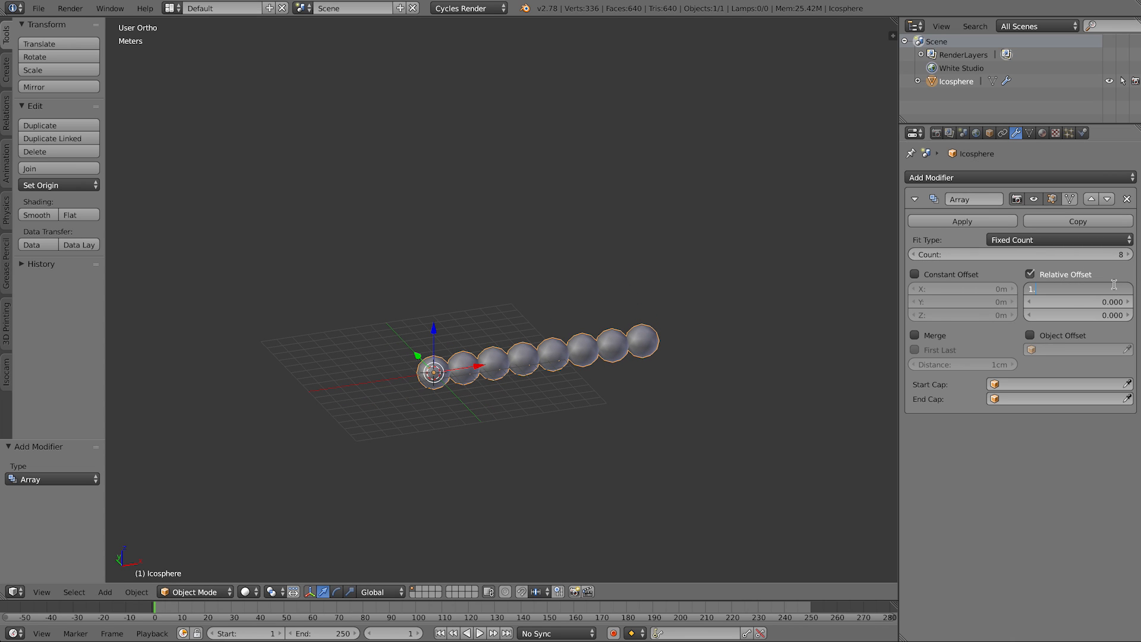
pyautogui.write('1.300')
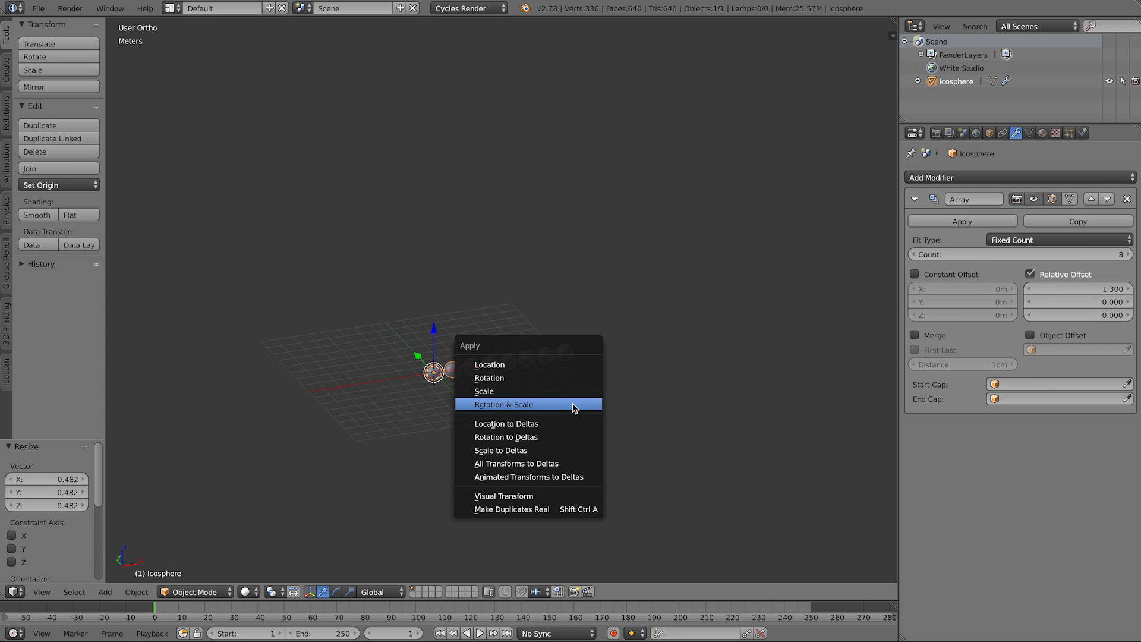
pyautogui.click(503, 404)
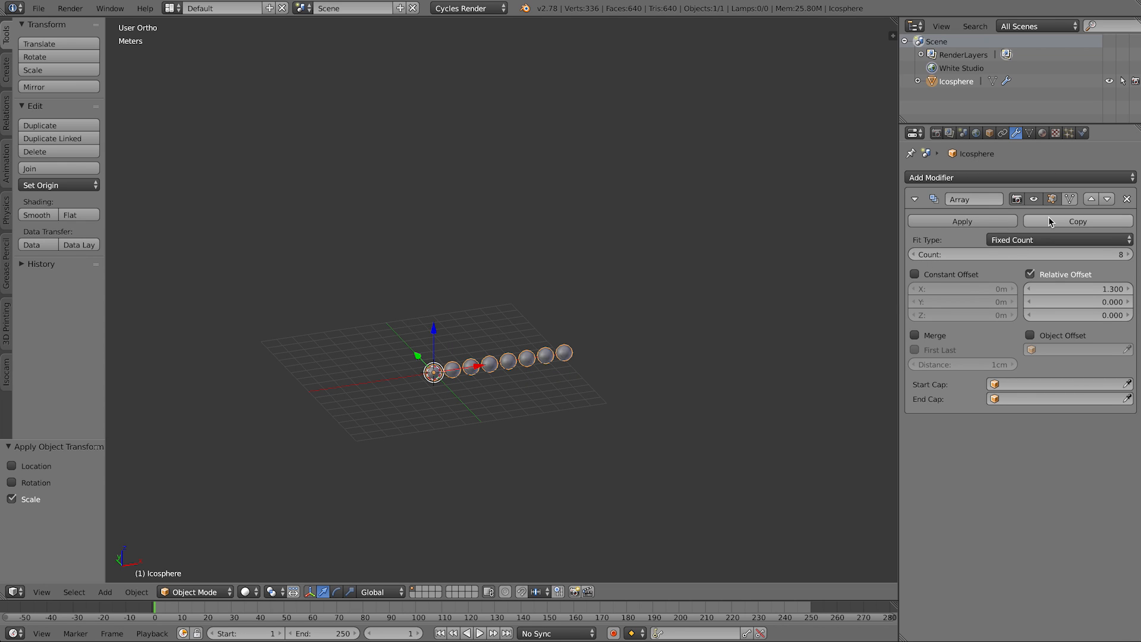
pyautogui.click(1077, 221)
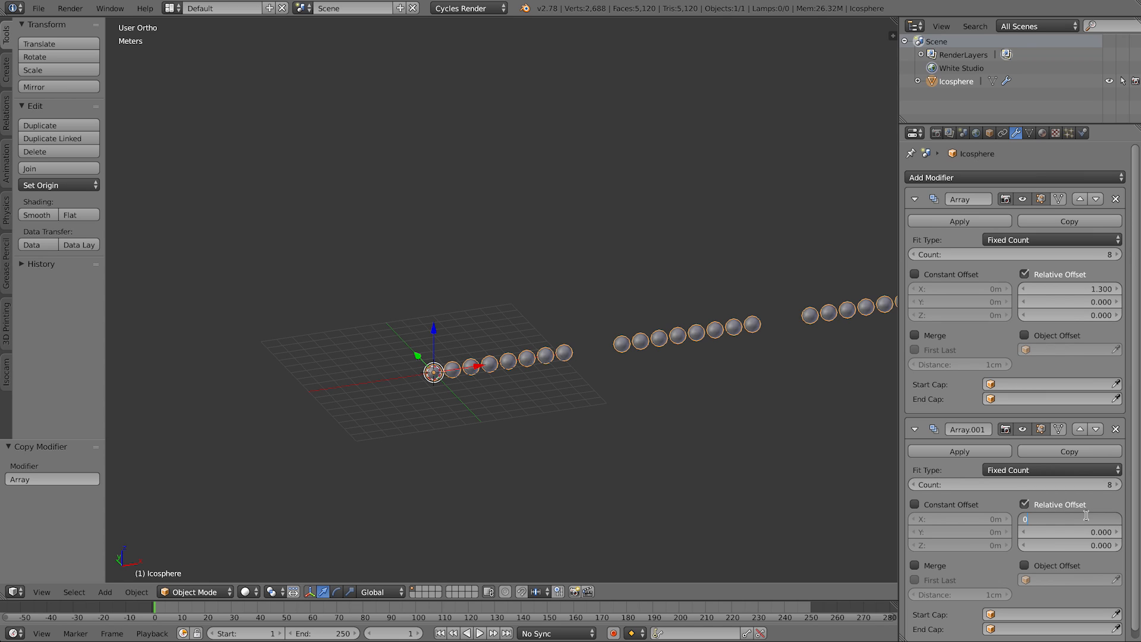
pyautogui.write('0.000')
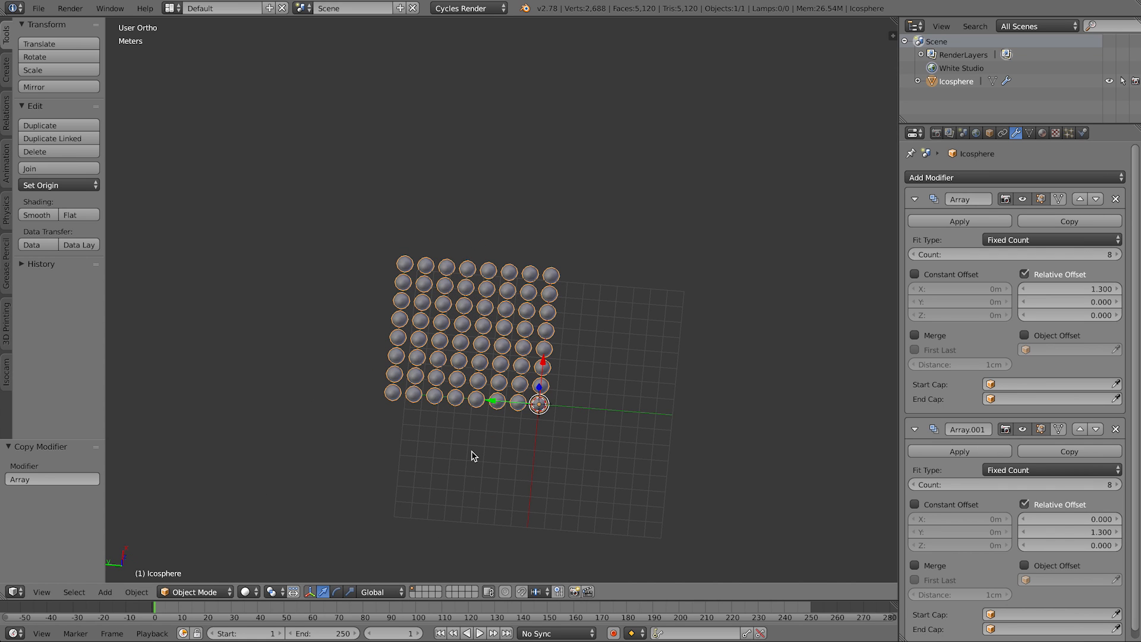
pyautogui.press('KP_7')
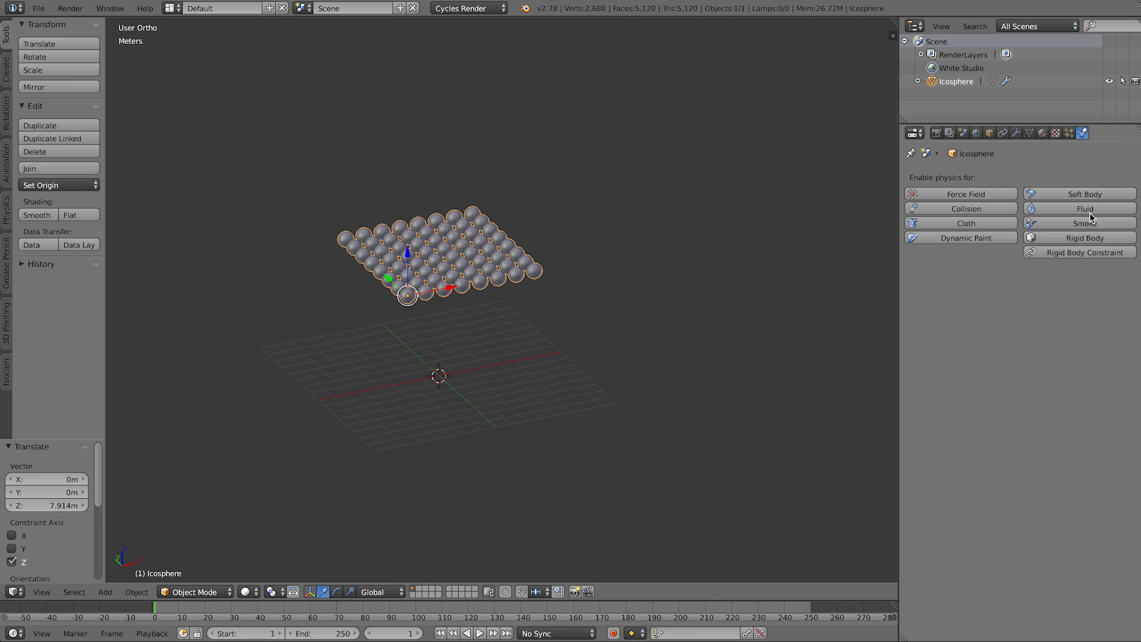
# Step: Make the lifted sphere grid an active rigid body and add a level-2 Subdivision Surface
pyautogui.click(1079, 238)
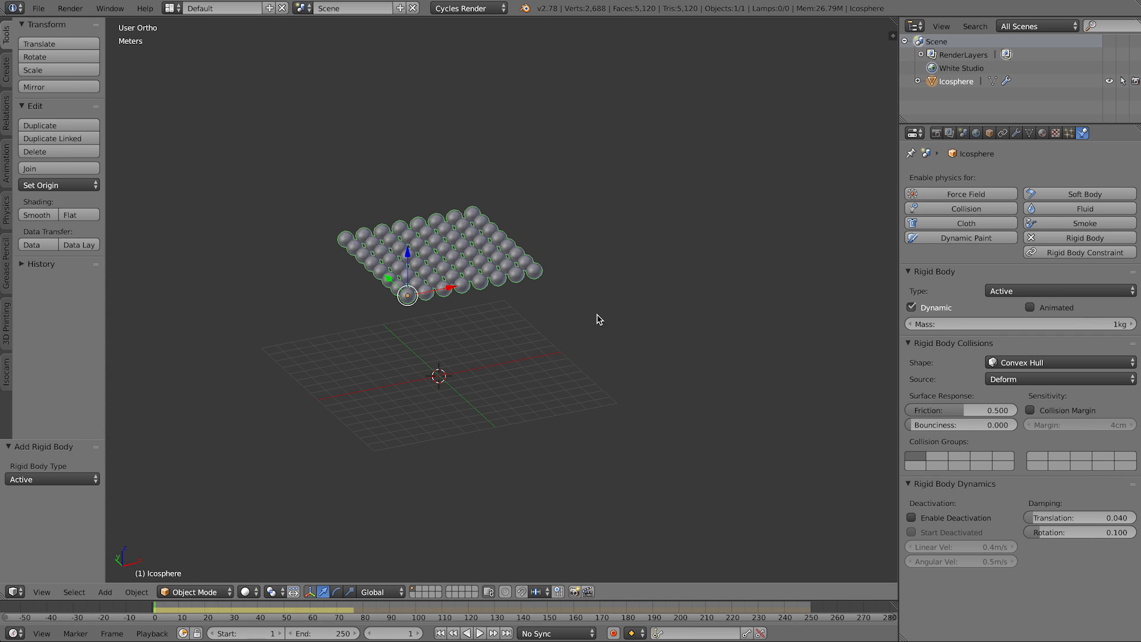
pyautogui.moveTo(410, 308)
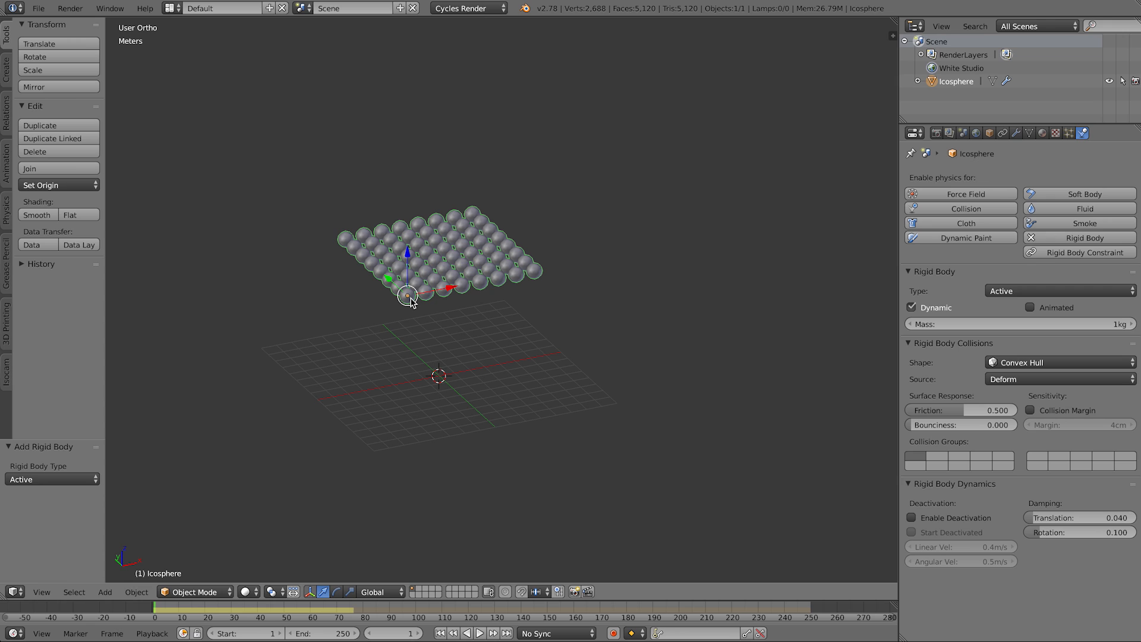
pyautogui.click(1016, 133)
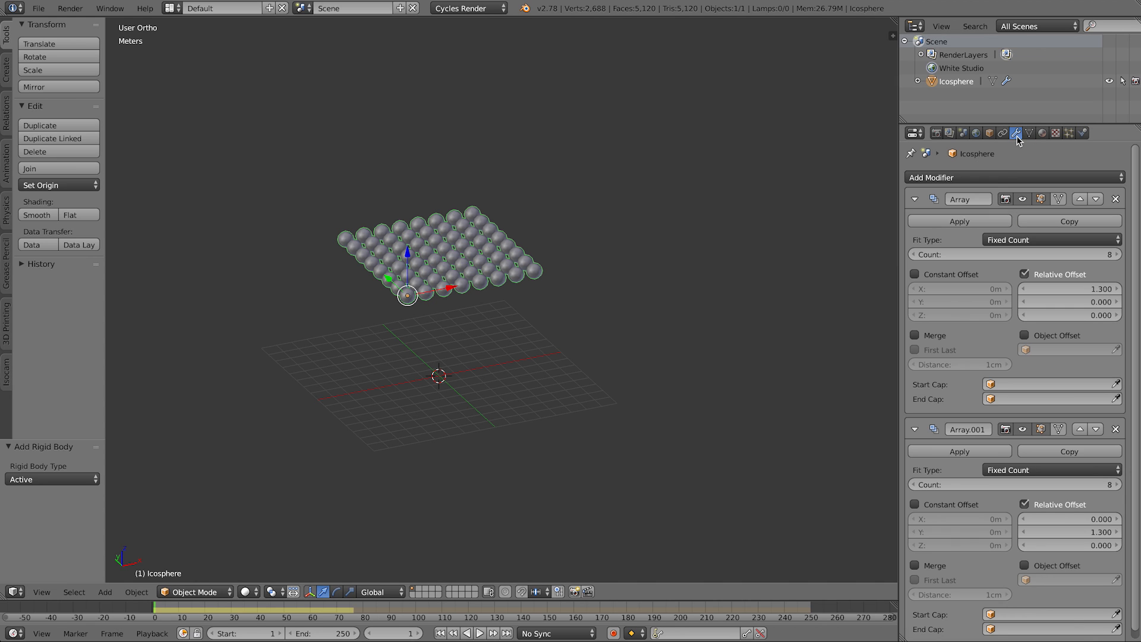
pyautogui.click(911, 199)
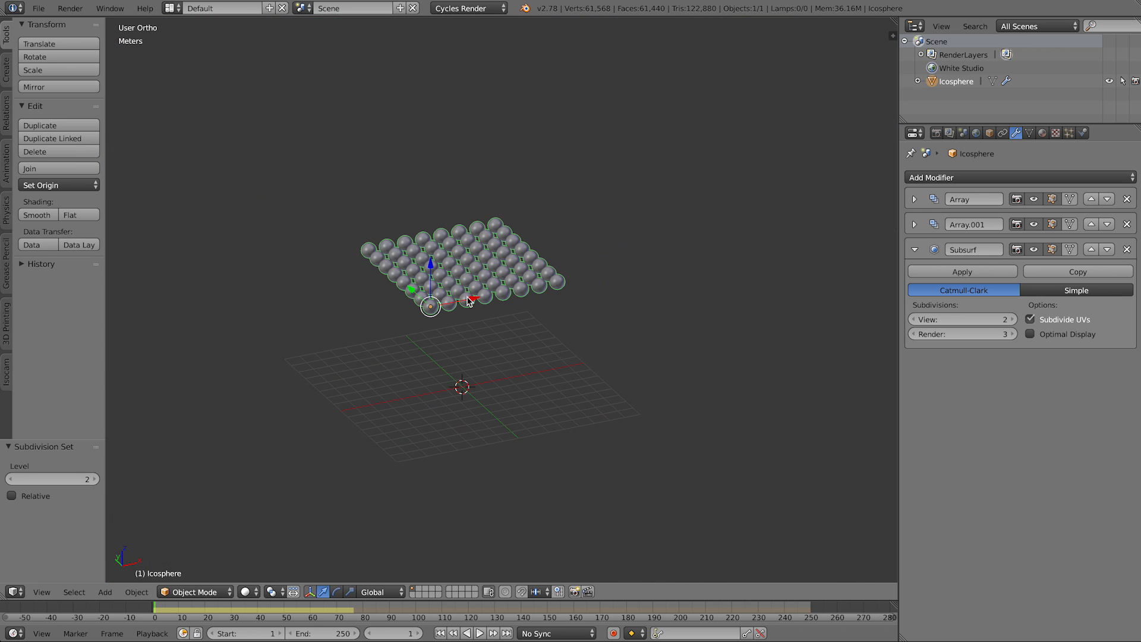
# Step: Add a cube, scale it up and delete its front face to wall in the sphere grid
pyautogui.click(105, 592)
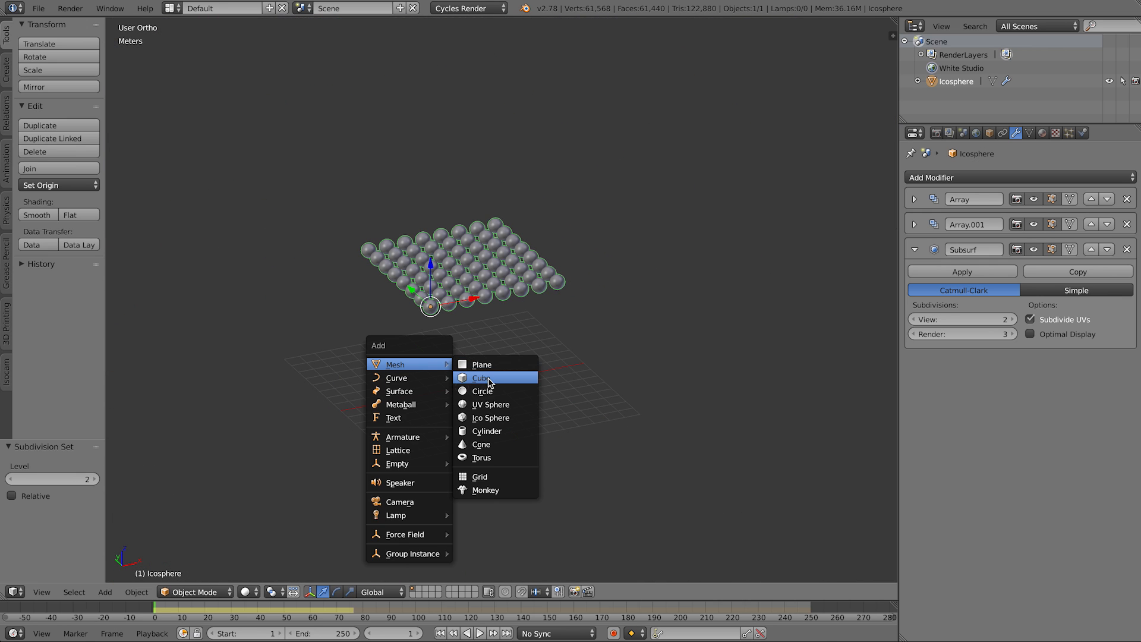
pyautogui.click(482, 377)
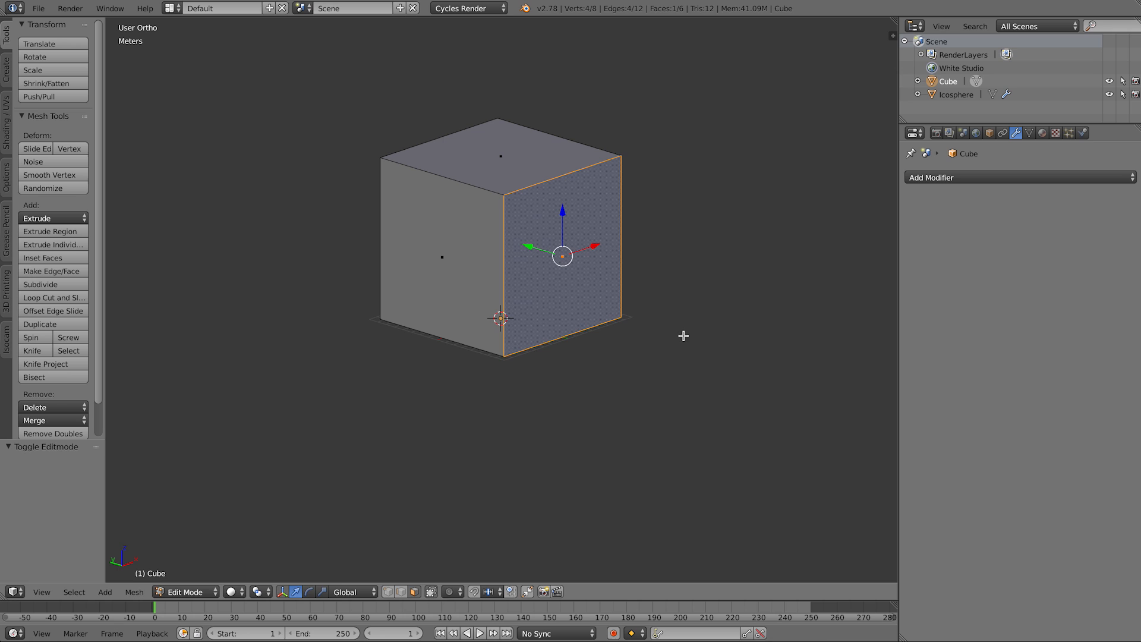
pyautogui.click(44, 257)
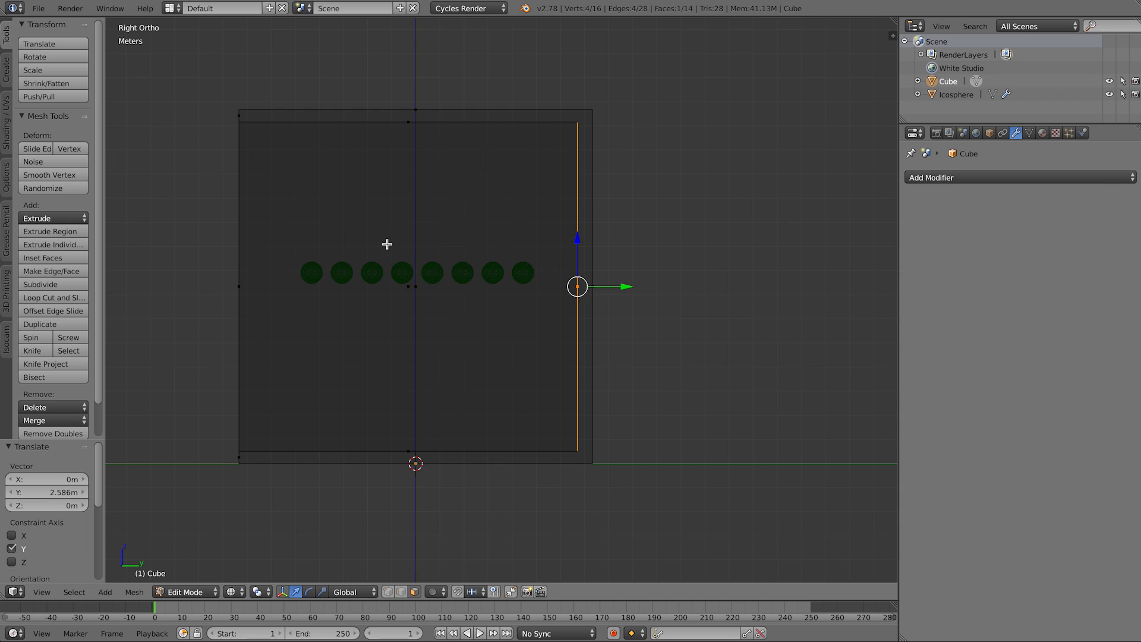
pyautogui.press('Tab')
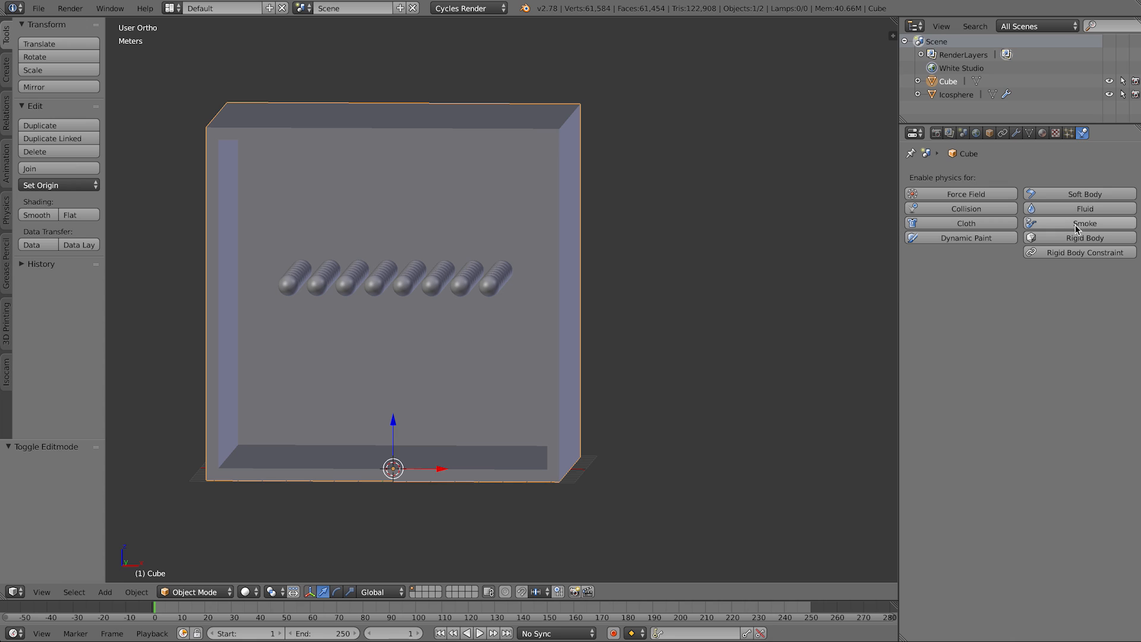
# Step: Give the box a Passive rigid body with Mesh collision shape
pyautogui.click(1079, 237)
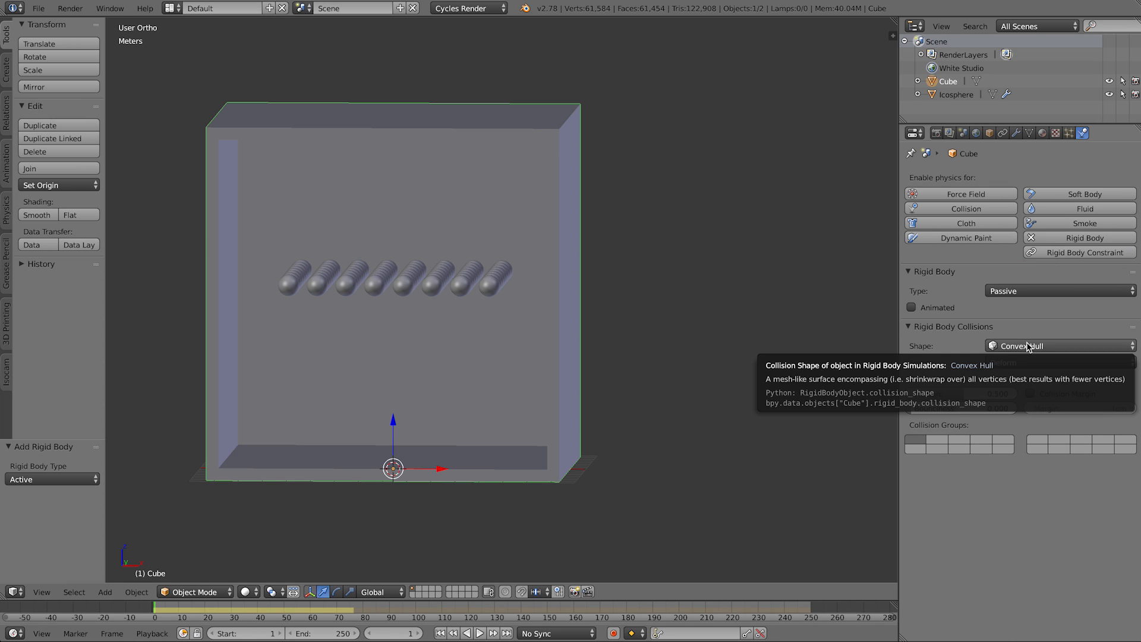
pyautogui.click(1060, 346)
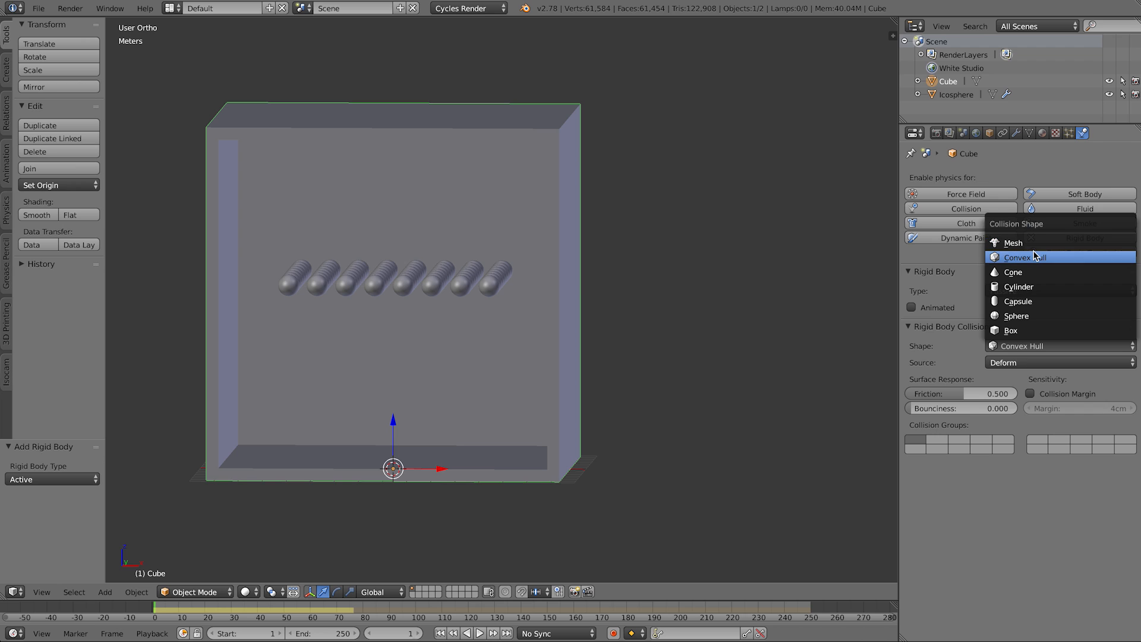
pyautogui.moveTo(1034, 250)
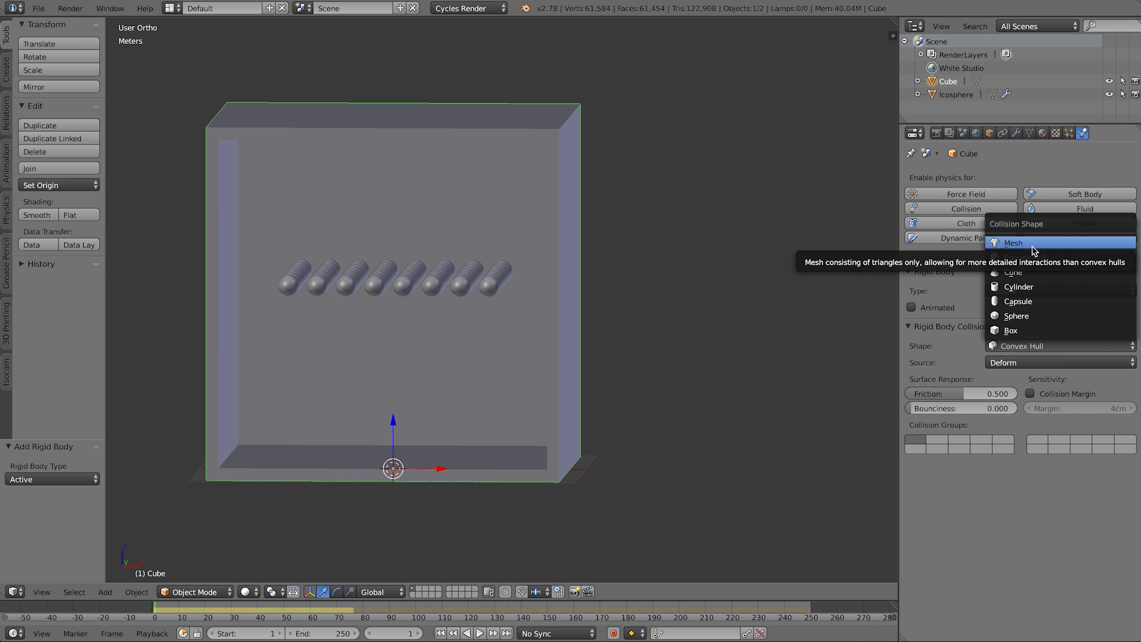
pyautogui.moveTo(1033, 258)
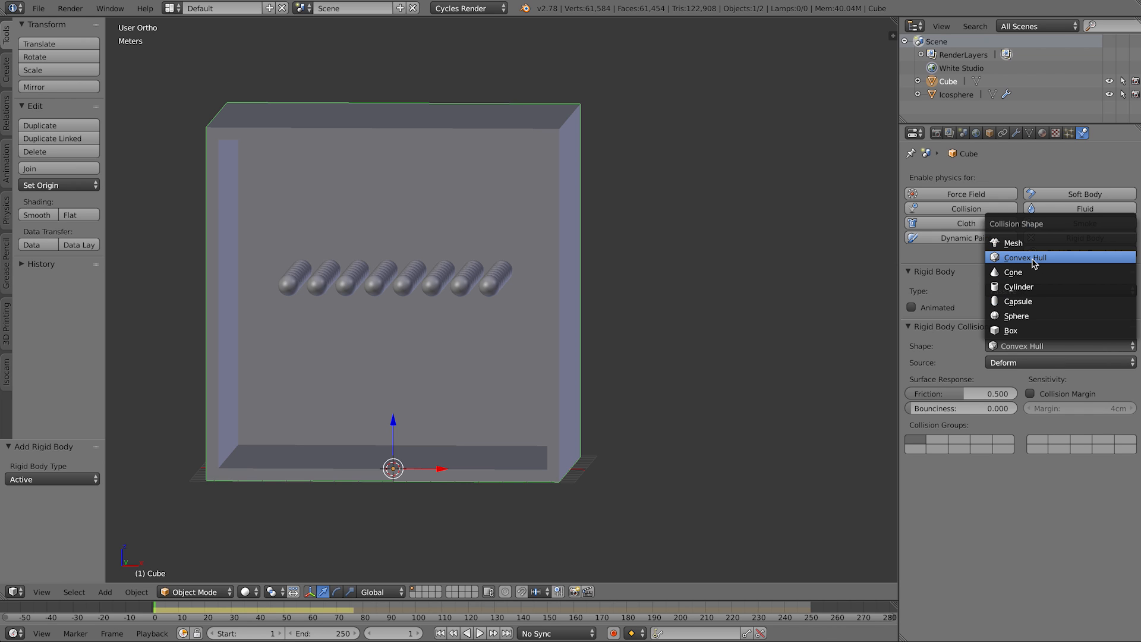
pyautogui.moveTo(1018, 243)
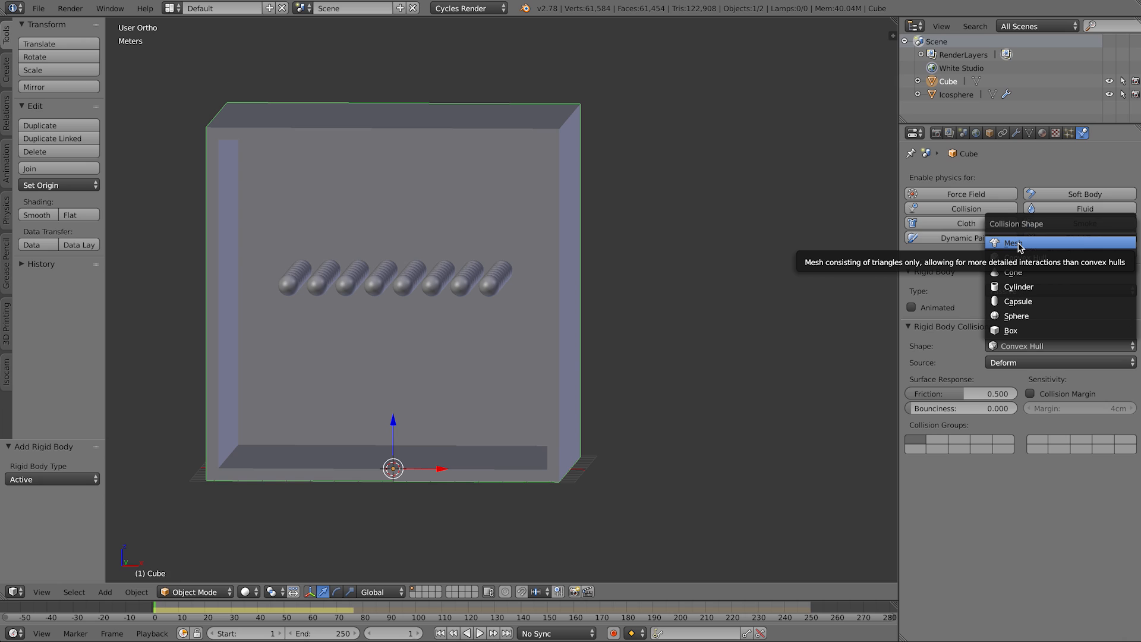
pyautogui.click(1013, 242)
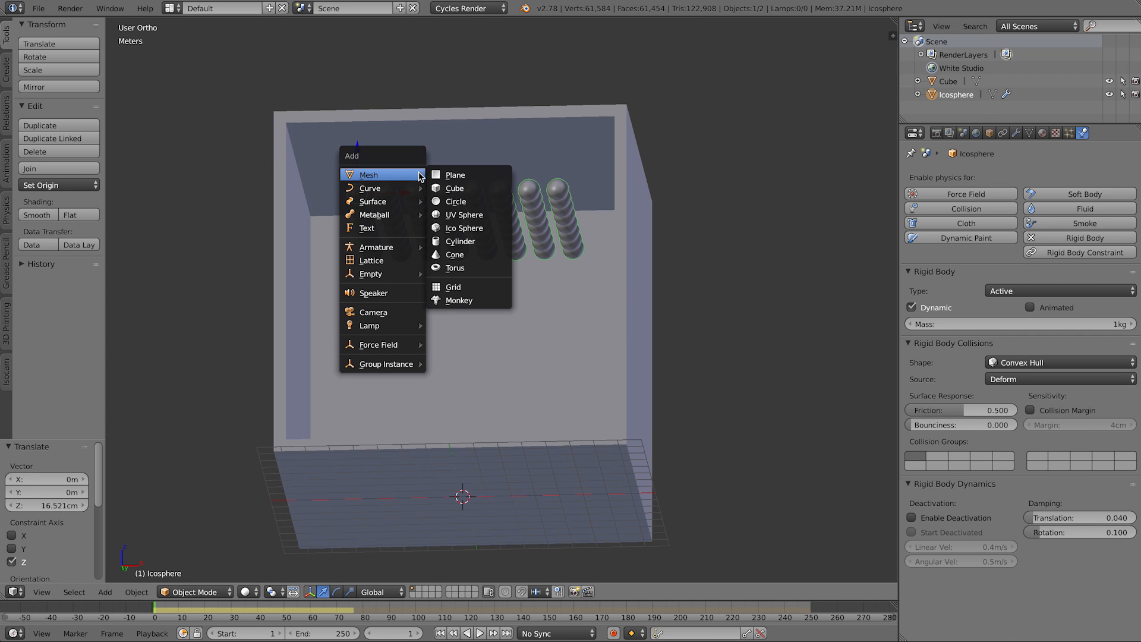
# Step: Add a plane and shape it into a thin strip just under the box ceiling
pyautogui.click(452, 175)
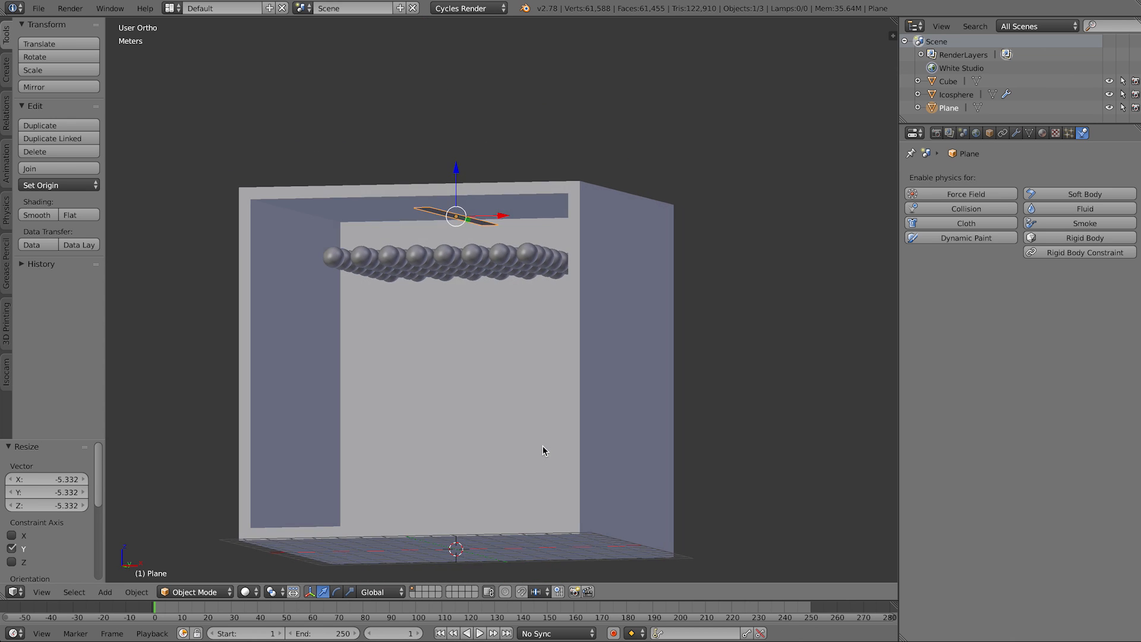
pyautogui.press('KP_1')
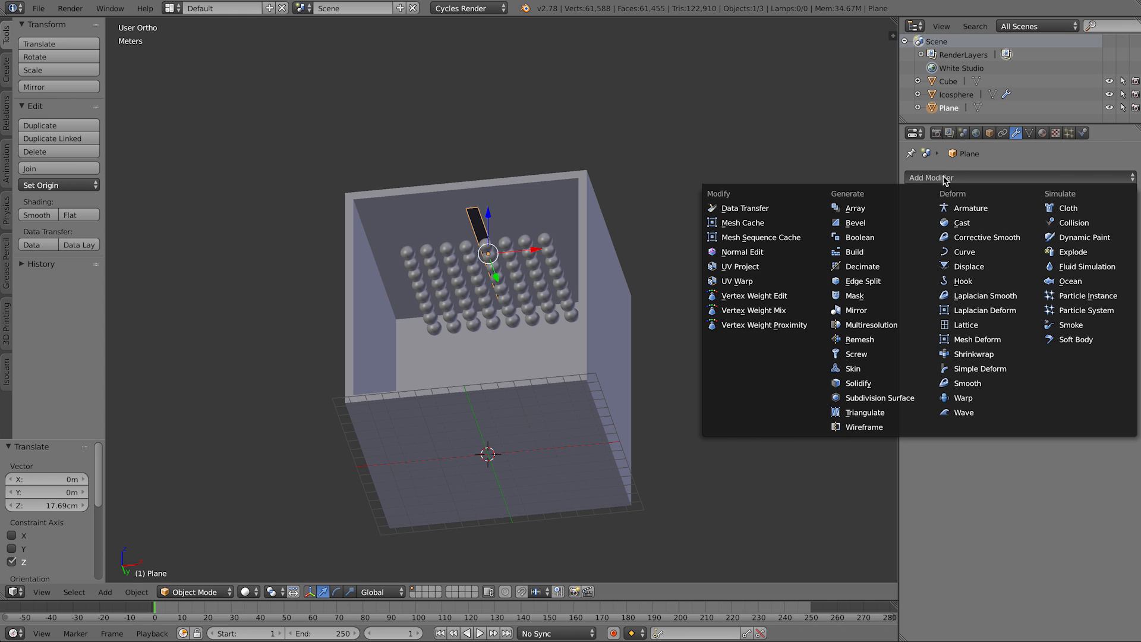
# Step: Add an Array modifier with constant X offset about 4.26 m and count eight
pyautogui.click(846, 208)
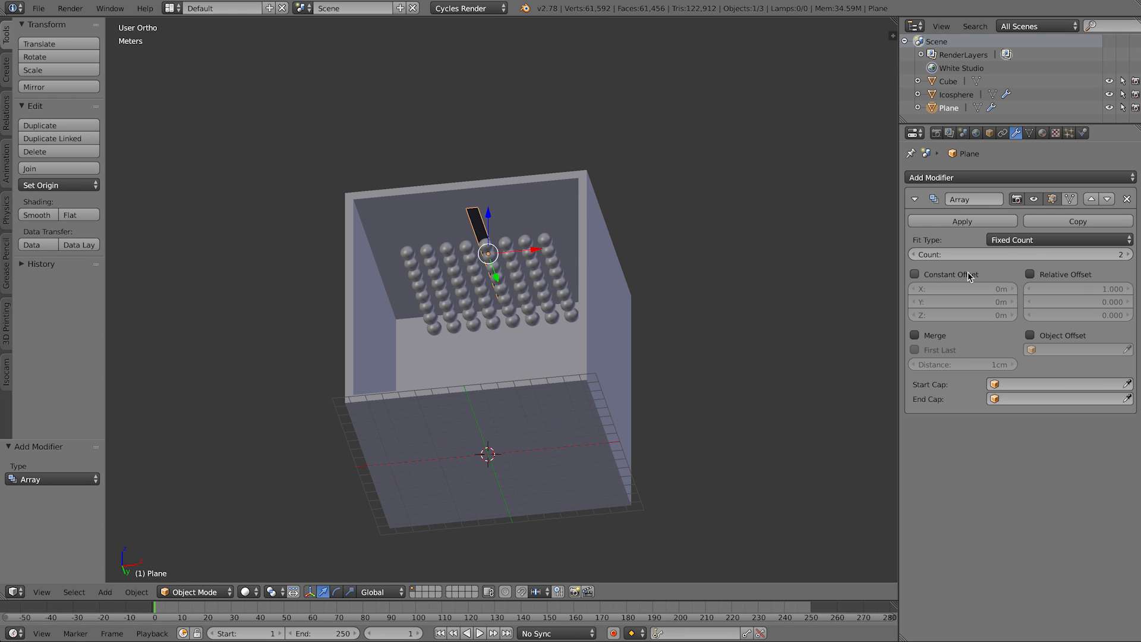
pyautogui.click(915, 274)
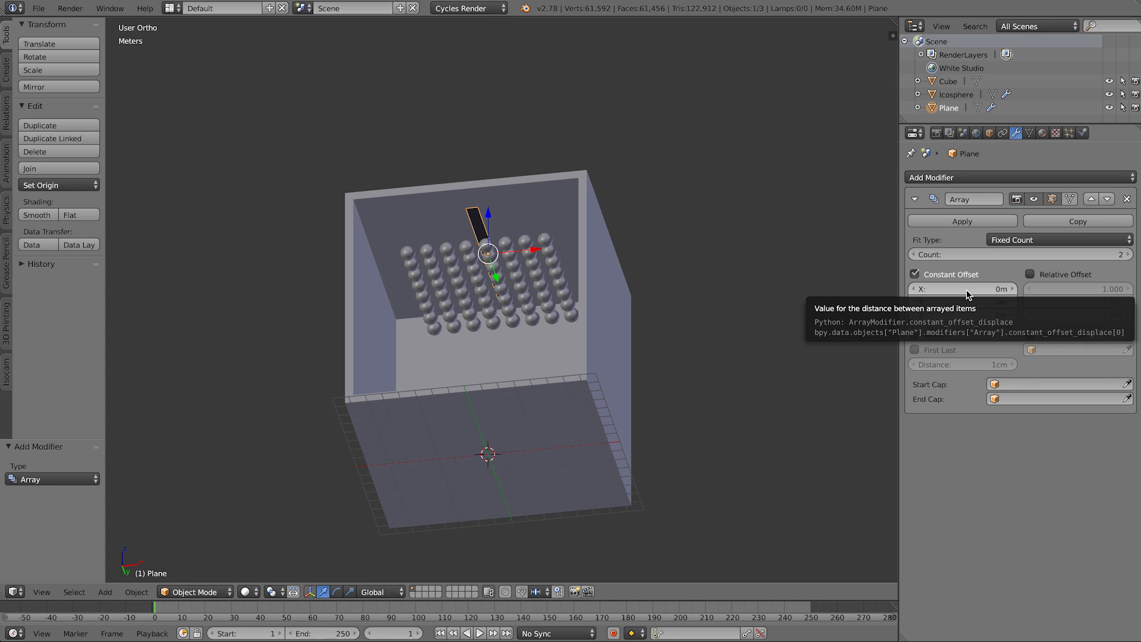
pyautogui.moveTo(960, 289); pyautogui.dragTo(989, 288)
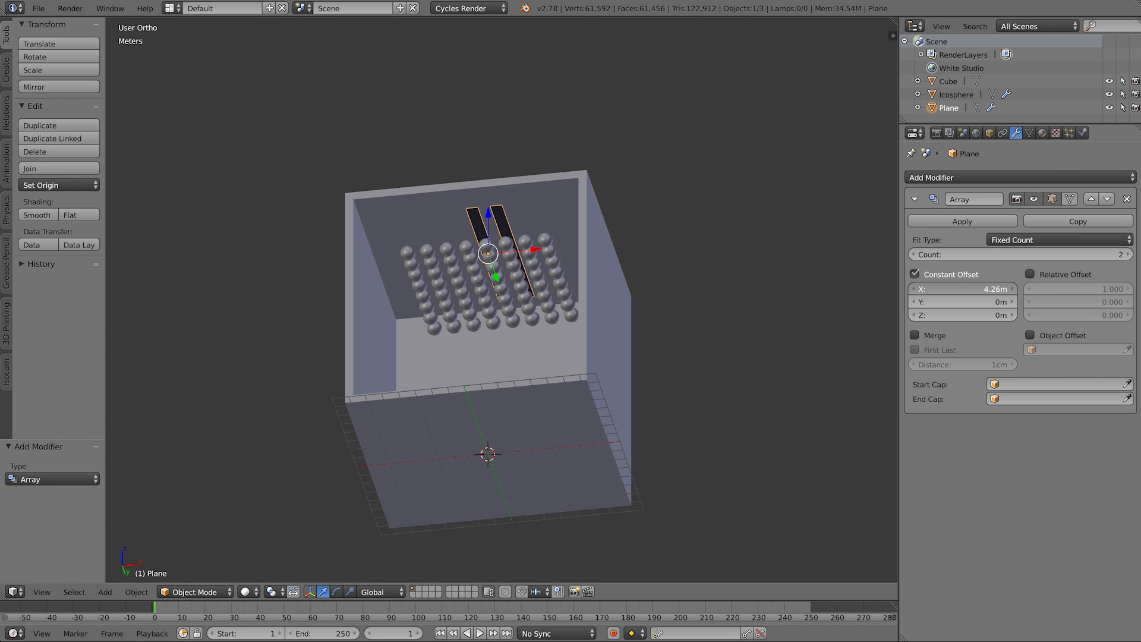
pyautogui.click(1129, 254)
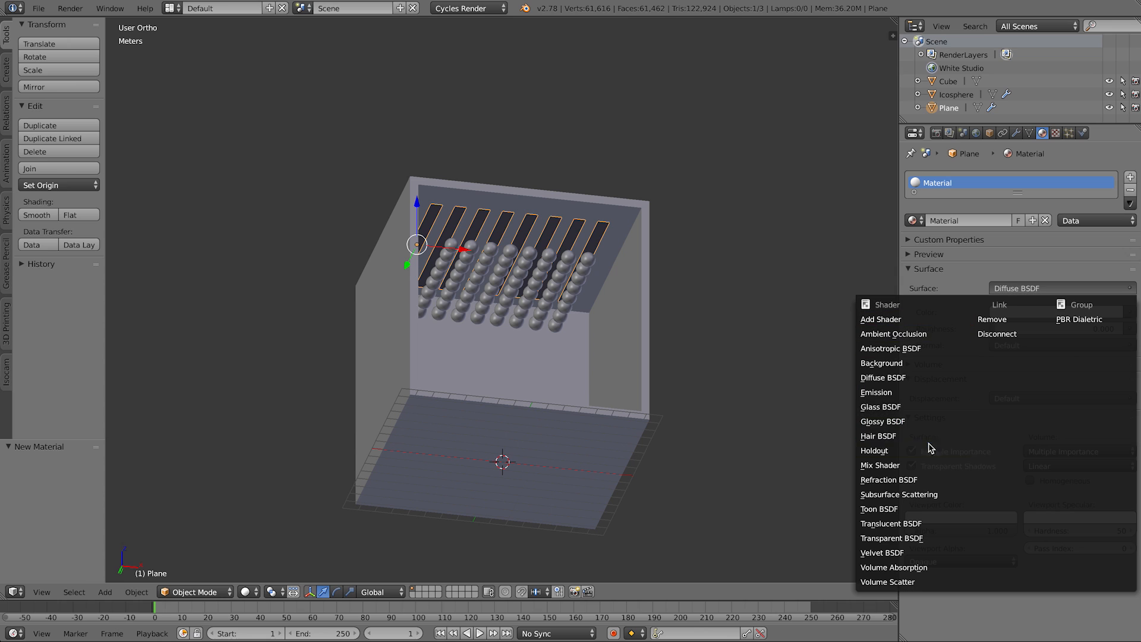
# Step: Create an Emission material for the strips, pale blue-white at strength 5
pyautogui.click(877, 392)
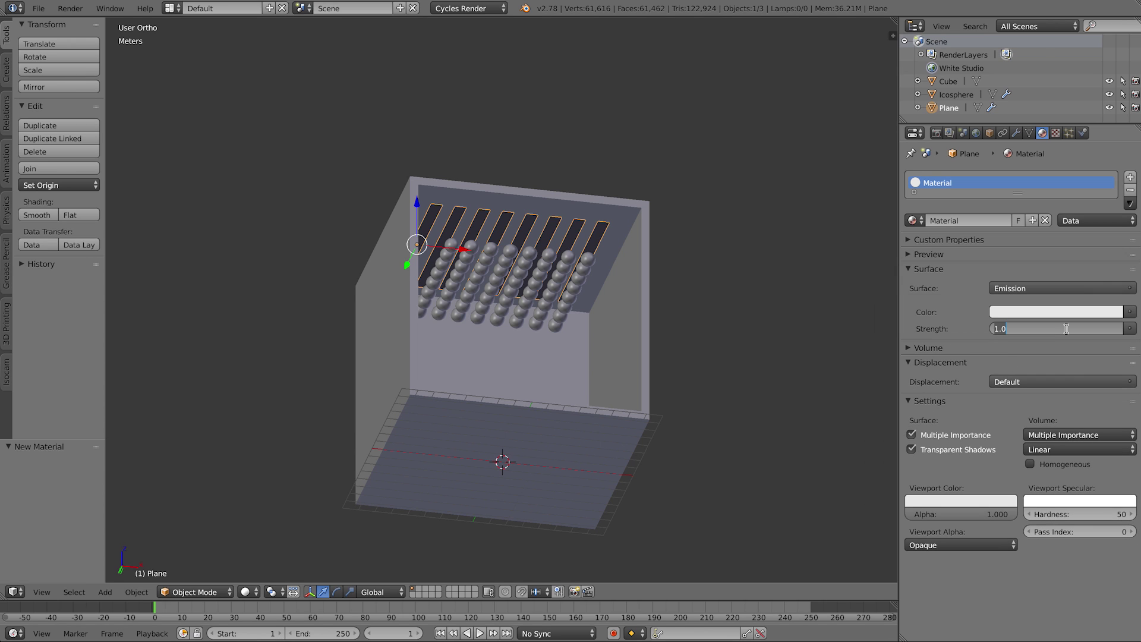
pyautogui.moveTo(1055, 359)
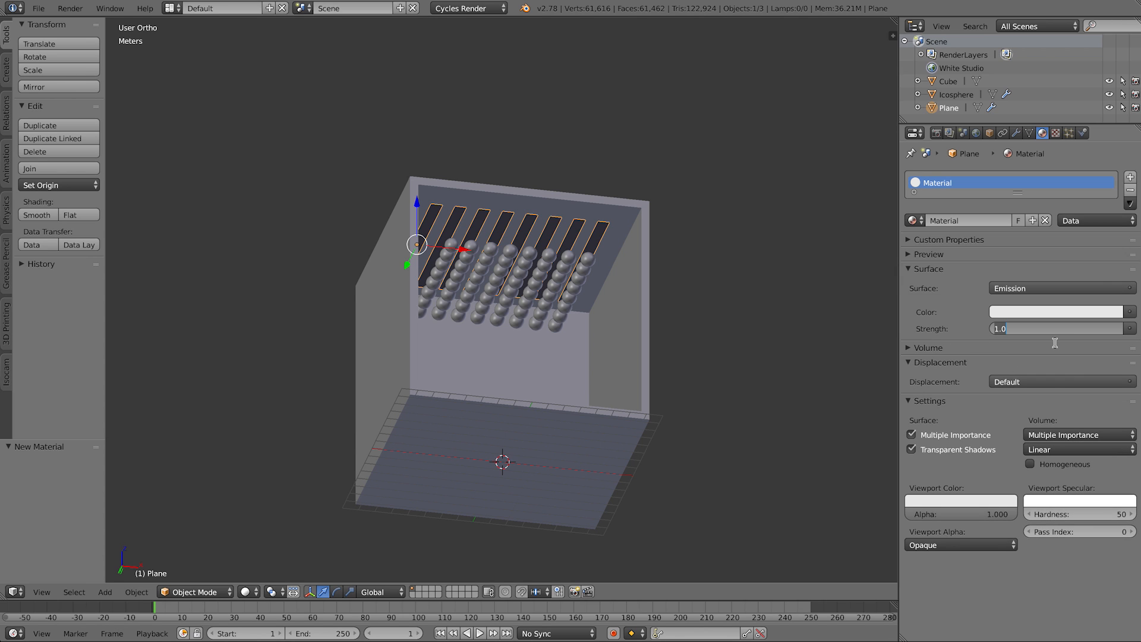
pyautogui.click(1057, 312)
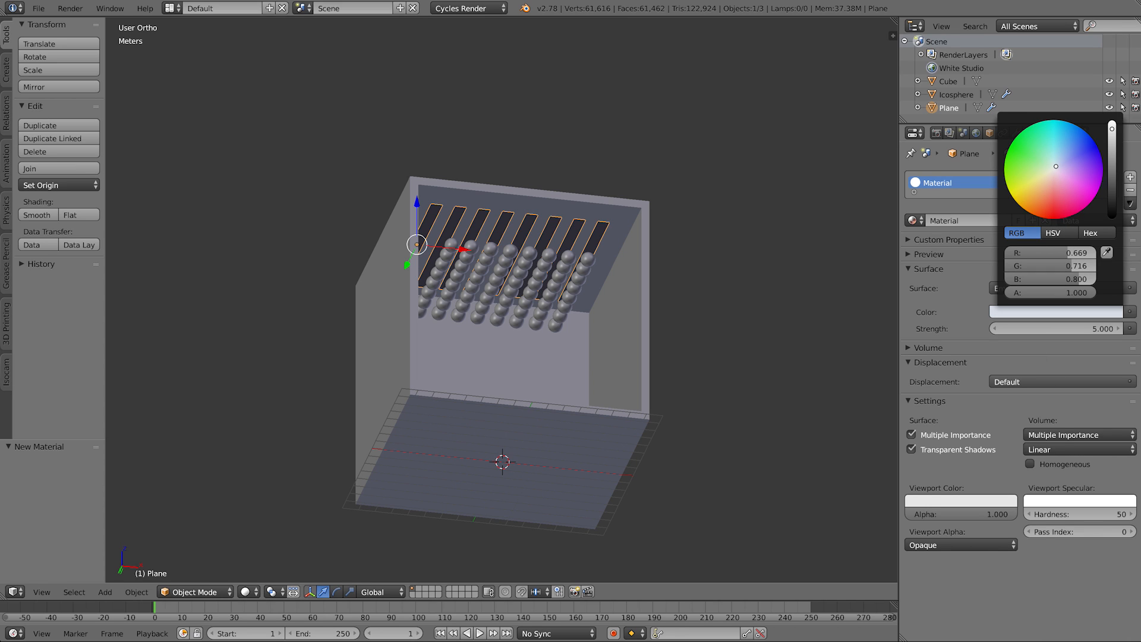
pyautogui.moveTo(1059, 212)
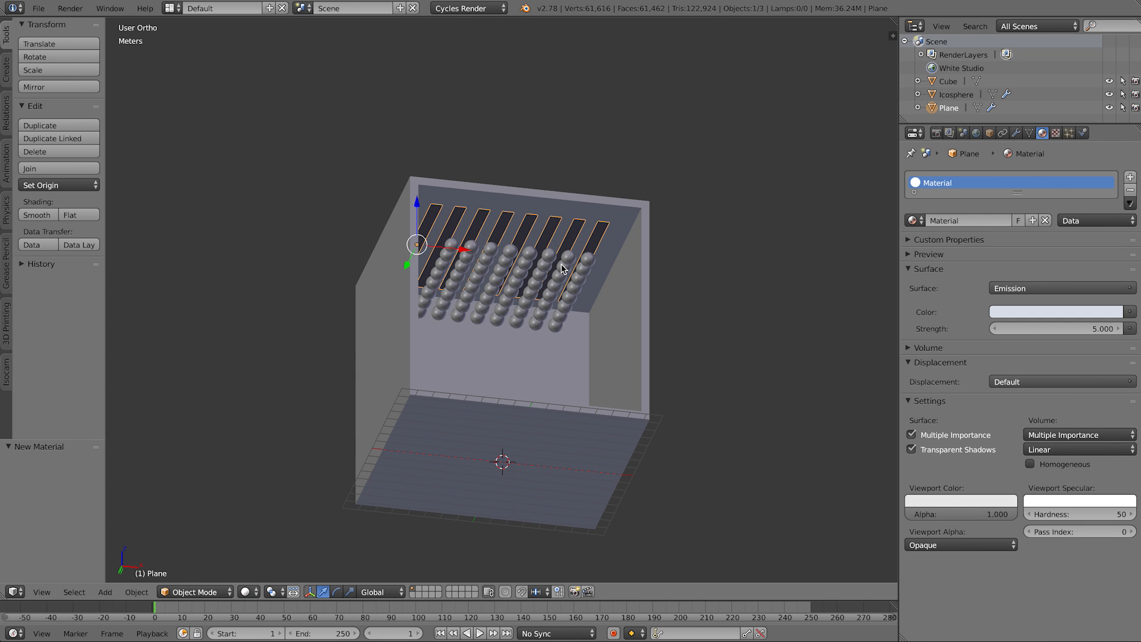
pyautogui.press('Tab')
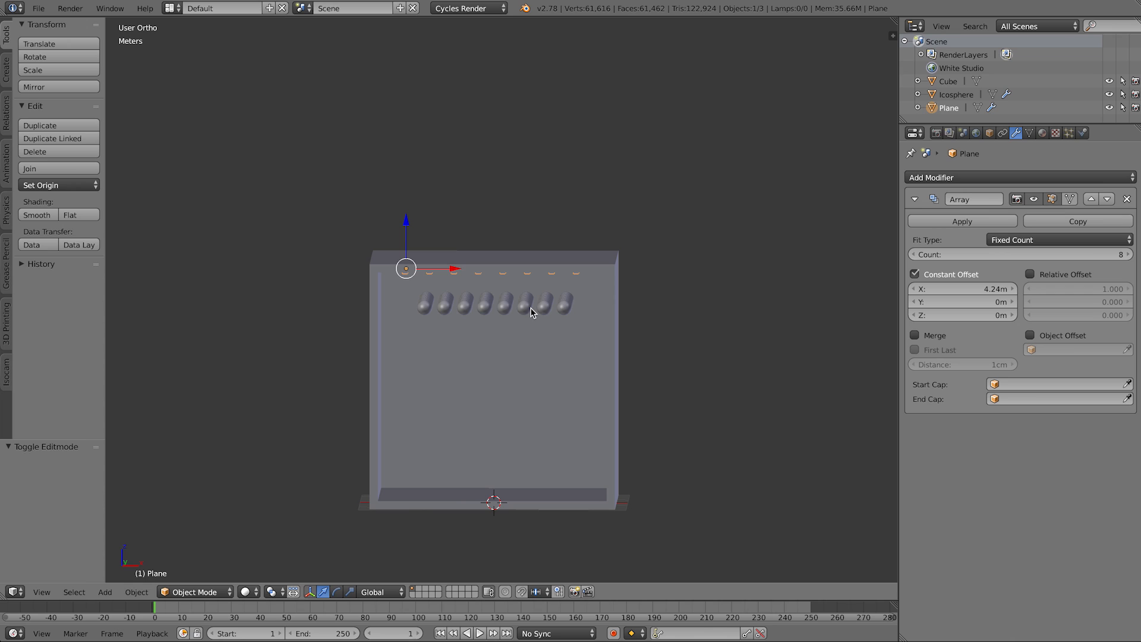
# Step: Add a camera and view the scene through it in perspective
pyautogui.click(105, 592)
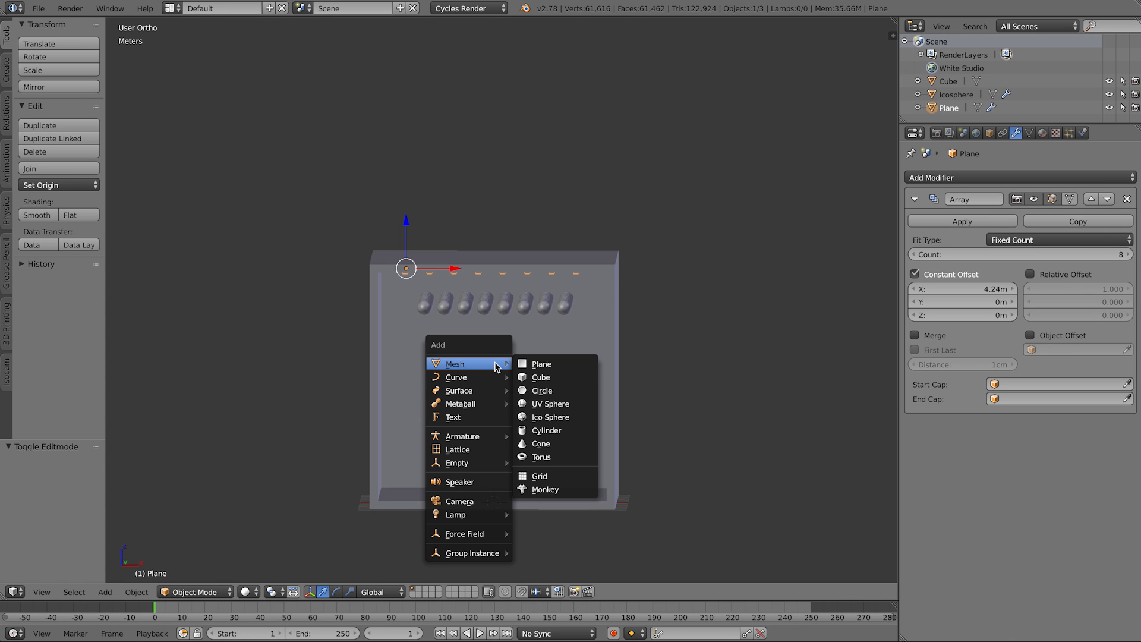
pyautogui.click(459, 500)
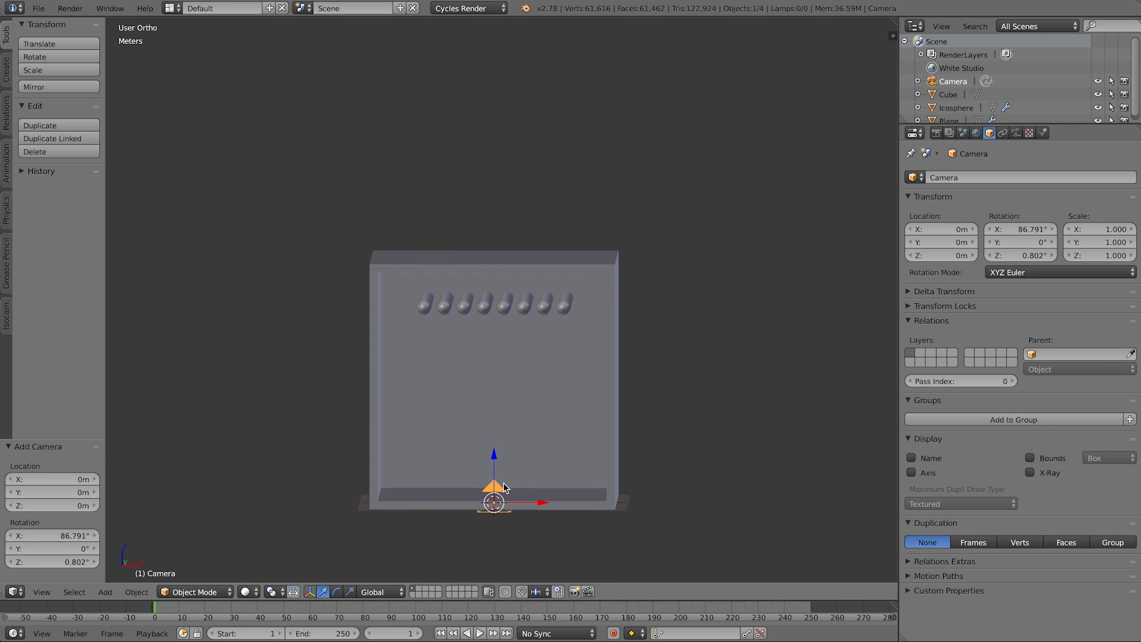
pyautogui.moveTo(718, 283)
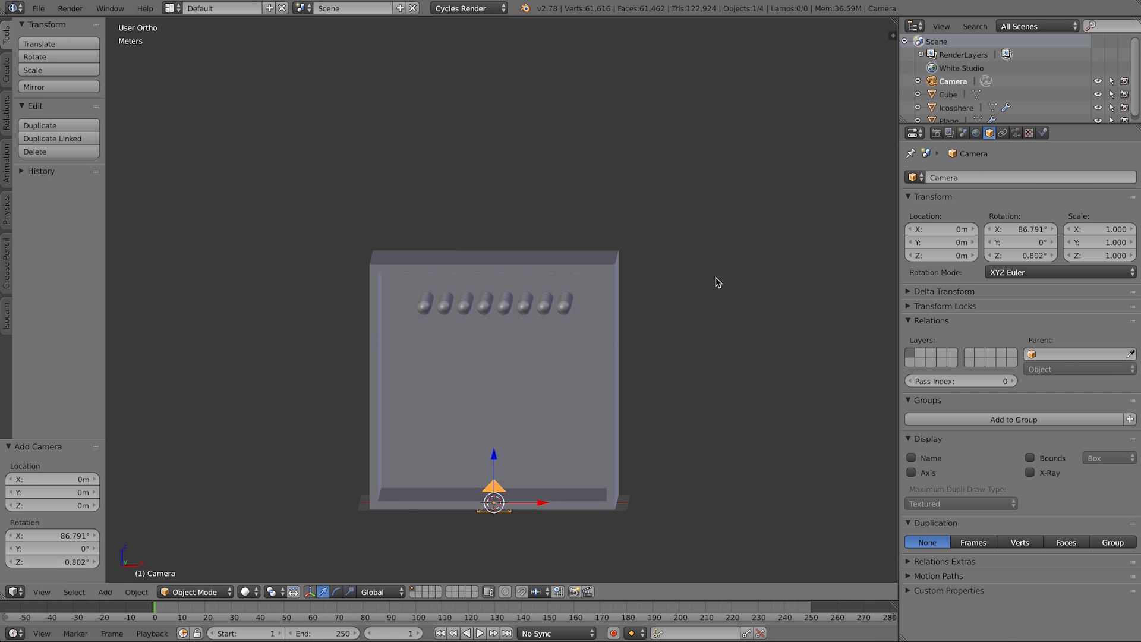
pyautogui.press('N')
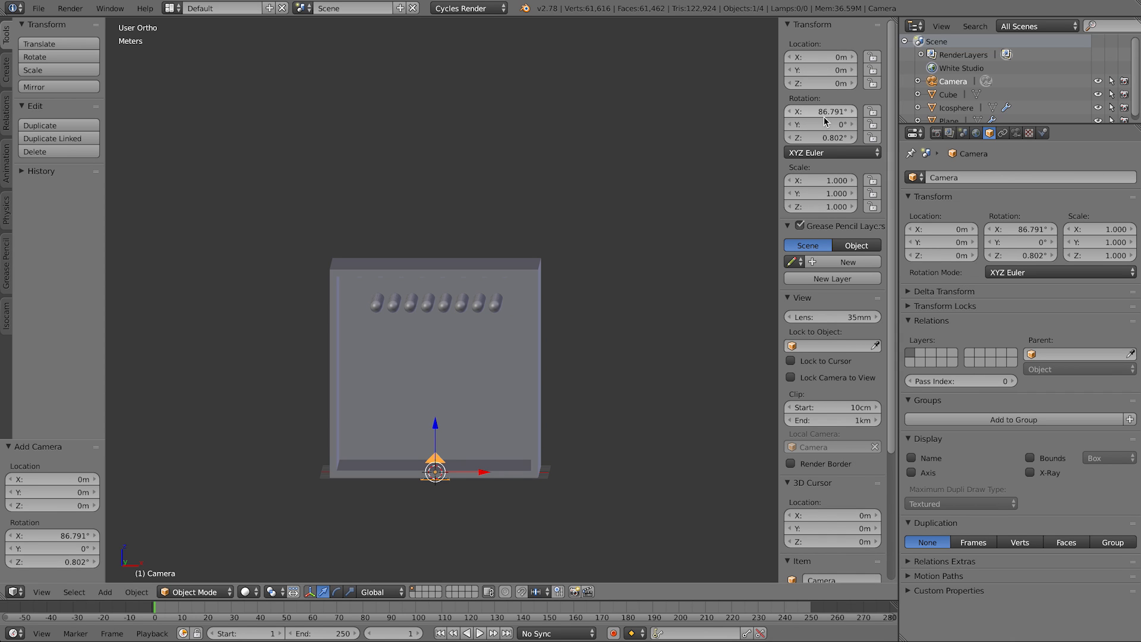
pyautogui.press('KP_5')
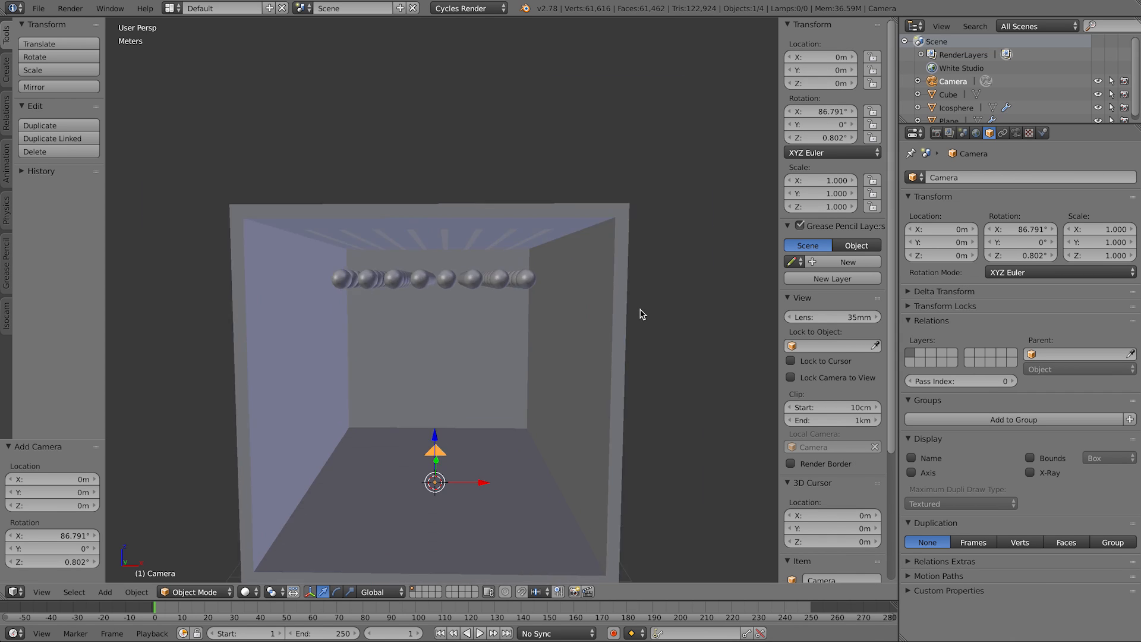
pyautogui.press('KP_0')
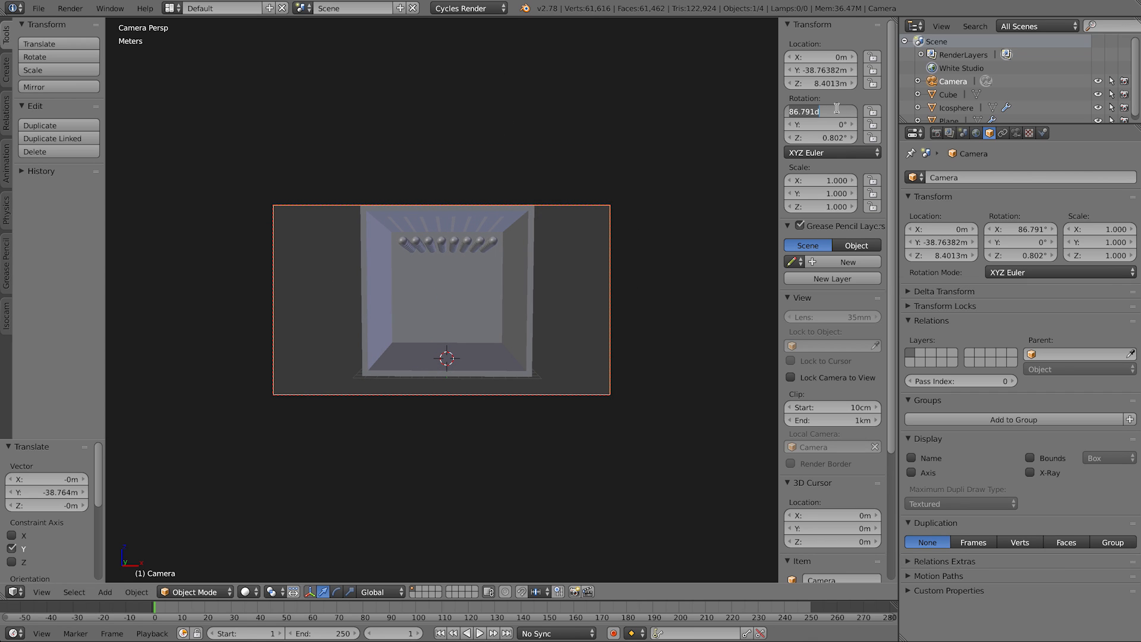
# Step: Set the camera's X rotation to 90° and move it back facing the box's open front
pyautogui.write('90°')
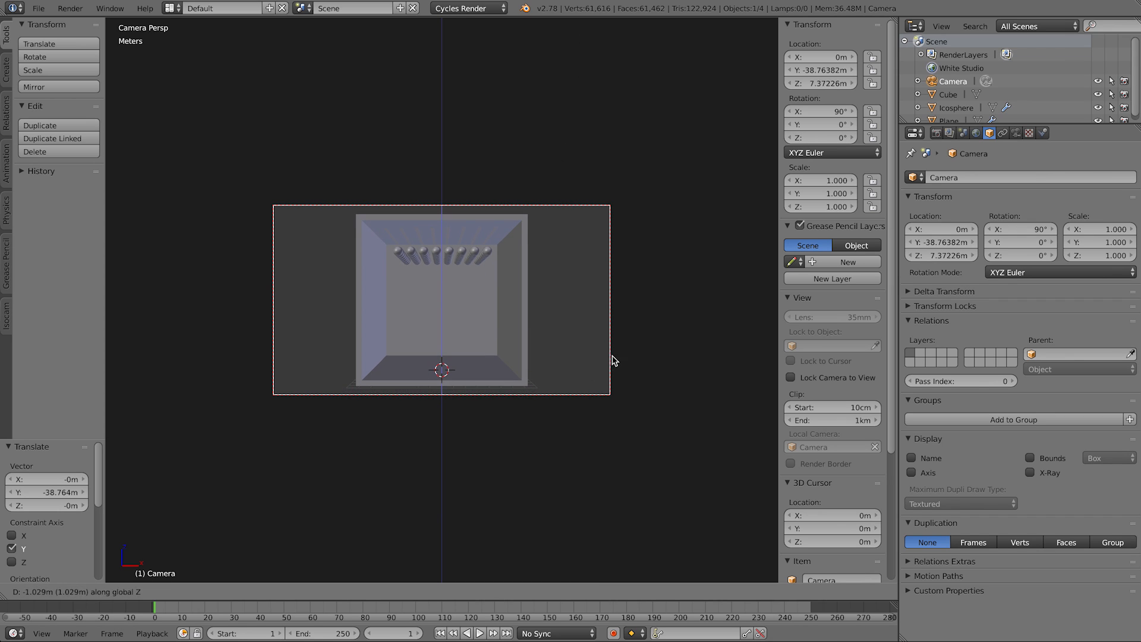
pyautogui.click(1014, 132)
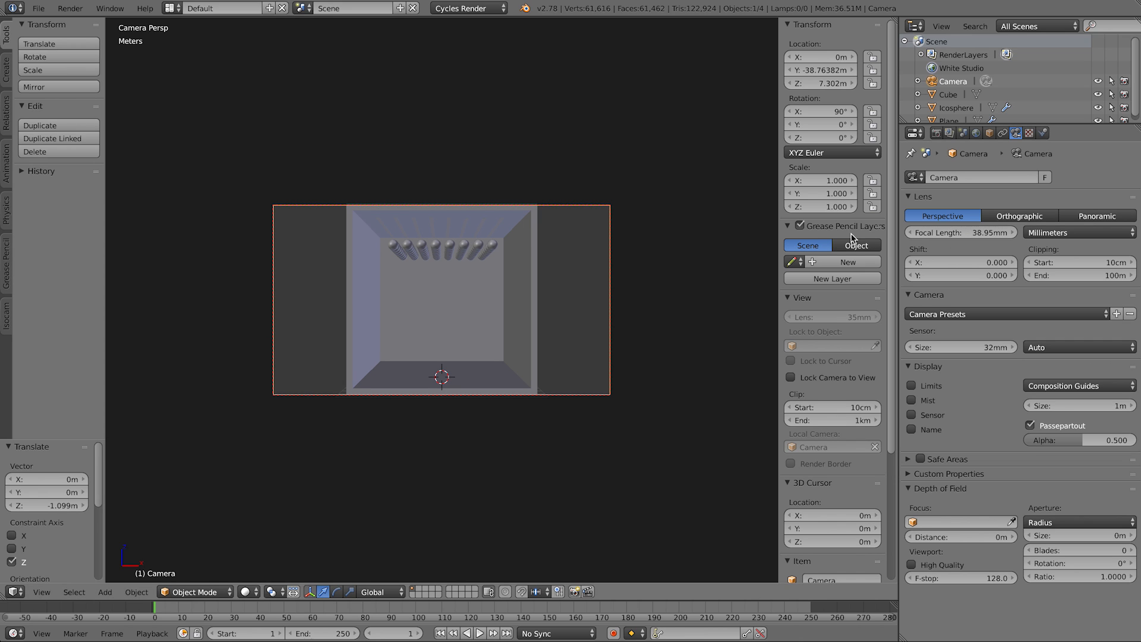
pyautogui.click(936, 133)
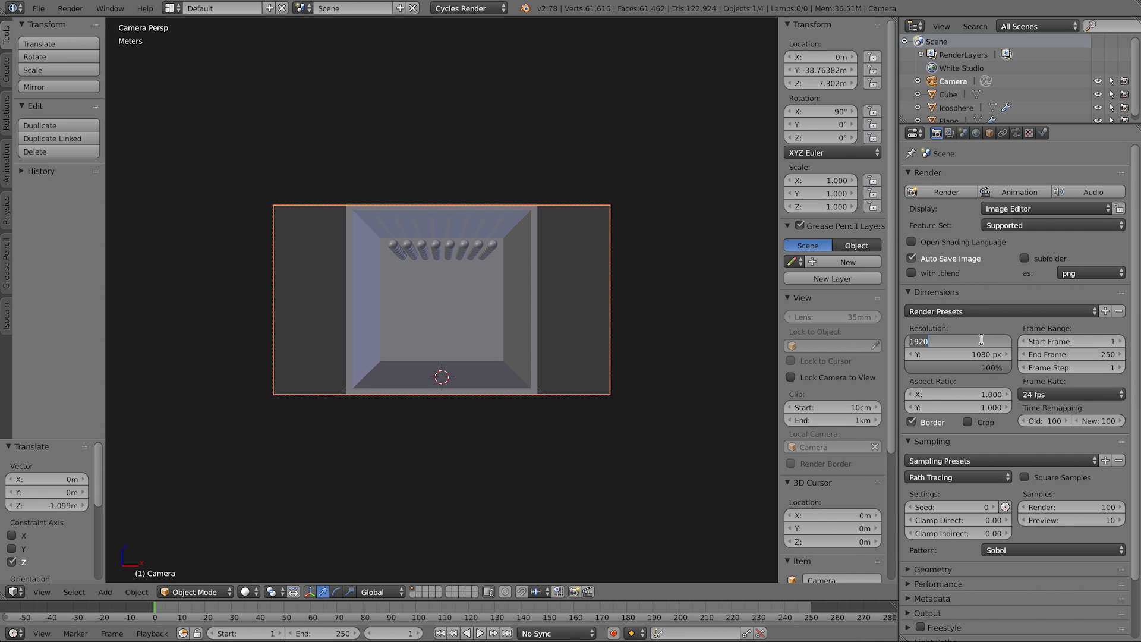
# Step: Set the render resolution to 1080×1080 and the focal length to about 70 mm
pyautogui.write('1080 px')
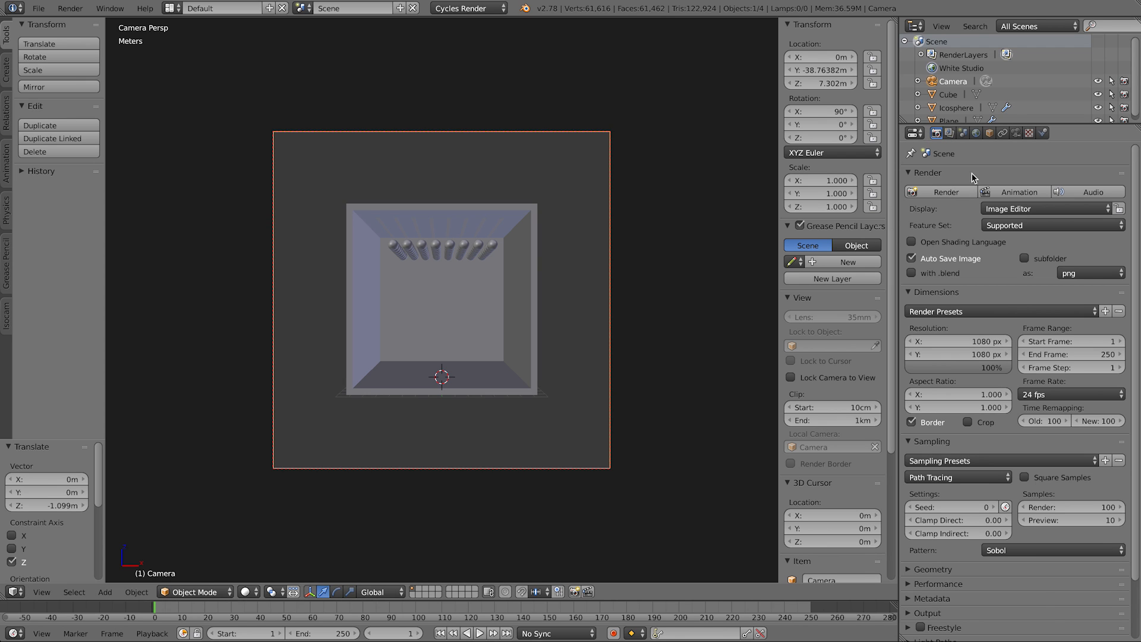
pyautogui.click(1015, 132)
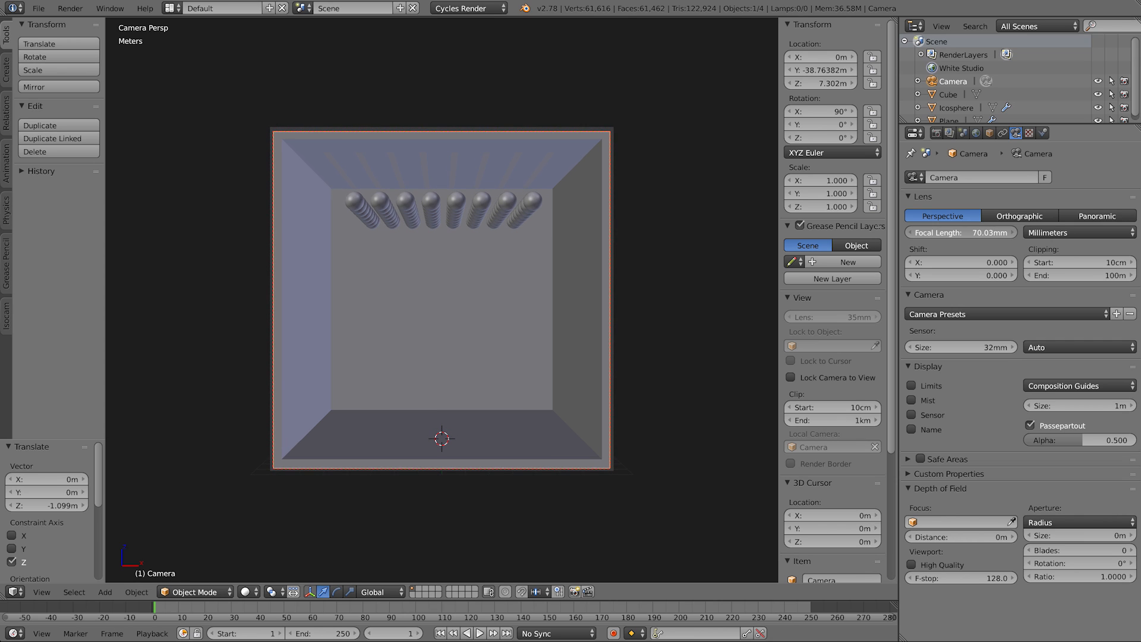
pyautogui.moveTo(397, 212)
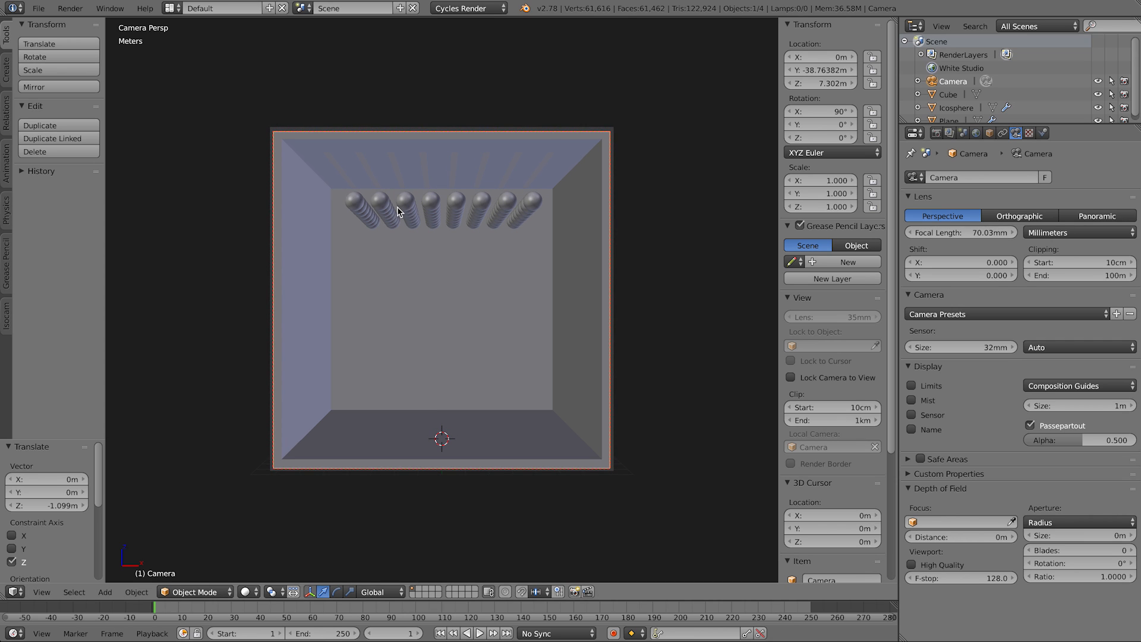
pyautogui.click(399, 213)
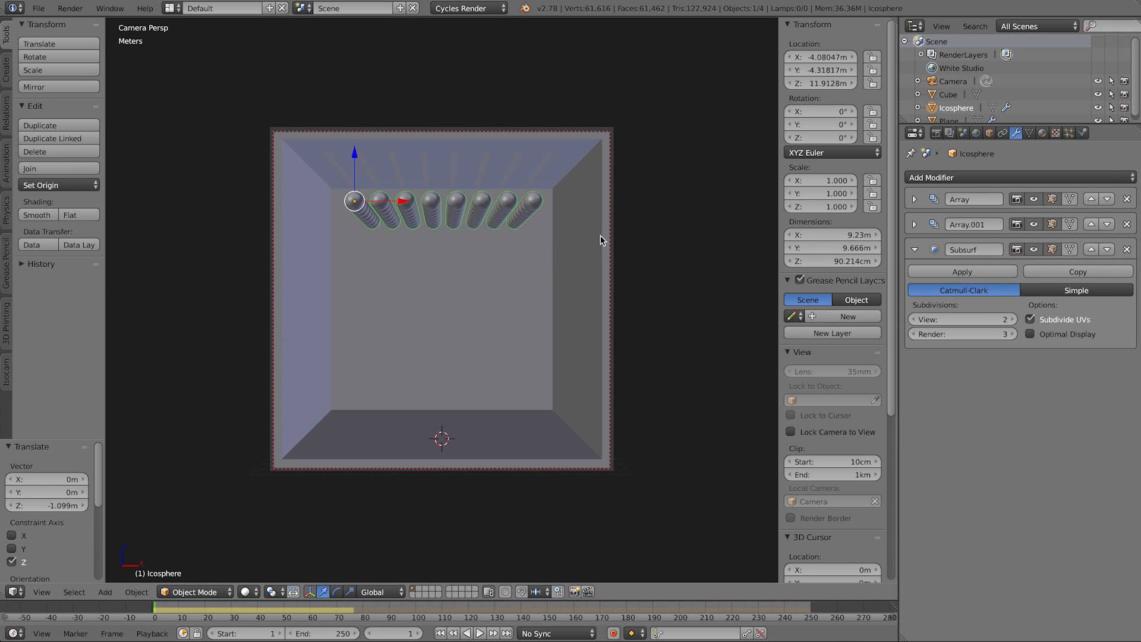
pyautogui.moveTo(456, 233)
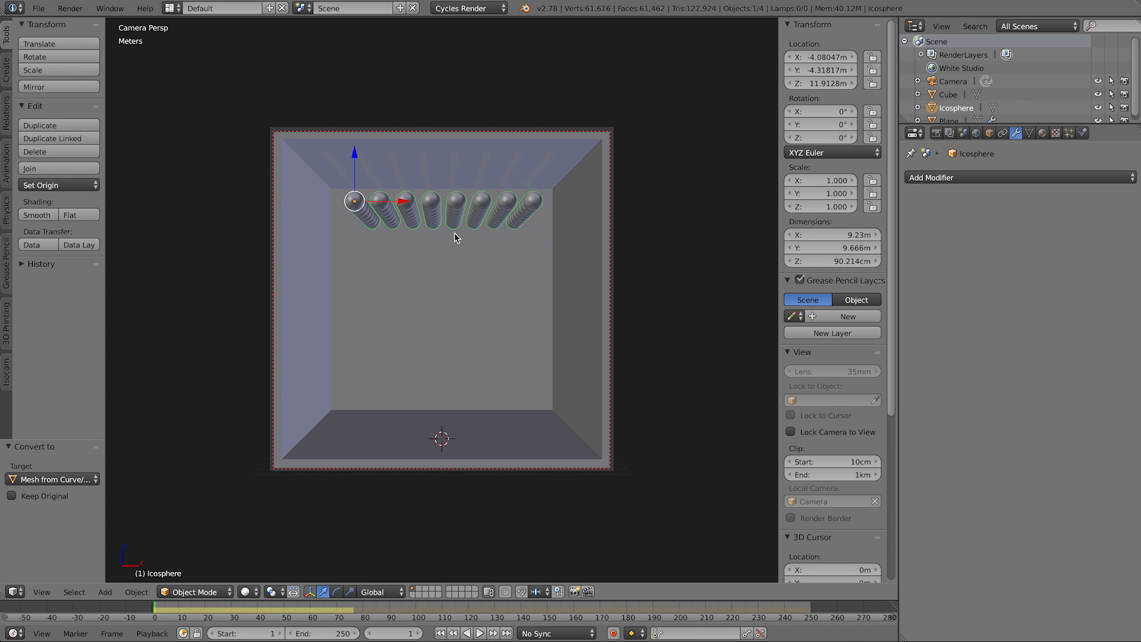
# Step: Separate the sphere mesh by loose parts and set each sphere's origin to geometry
pyautogui.press('Tab')
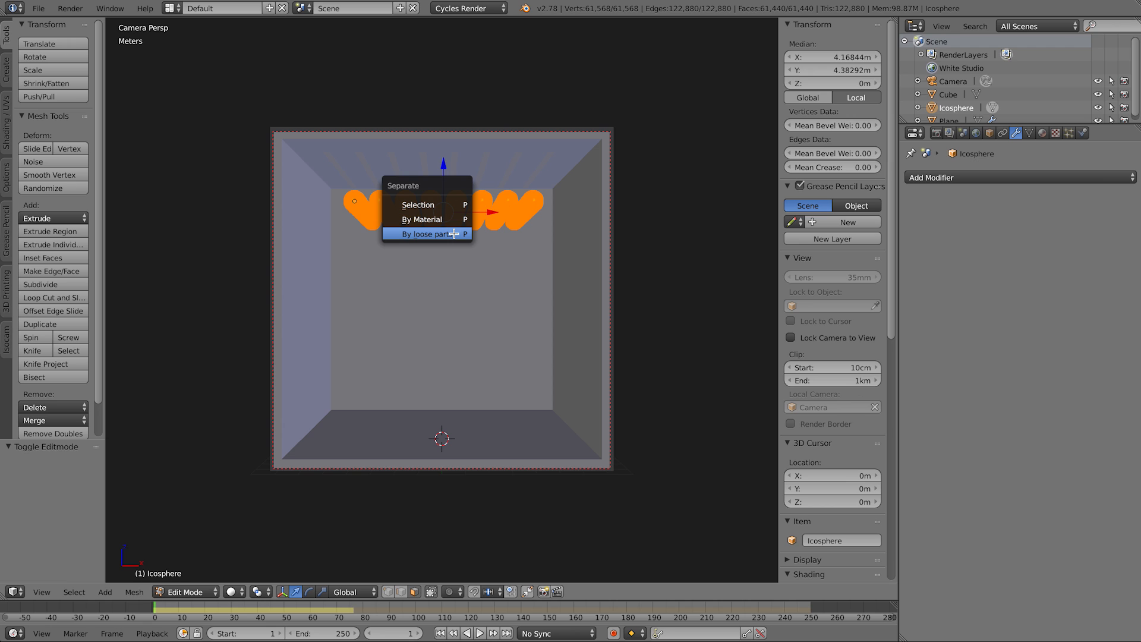
pyautogui.moveTo(458, 235)
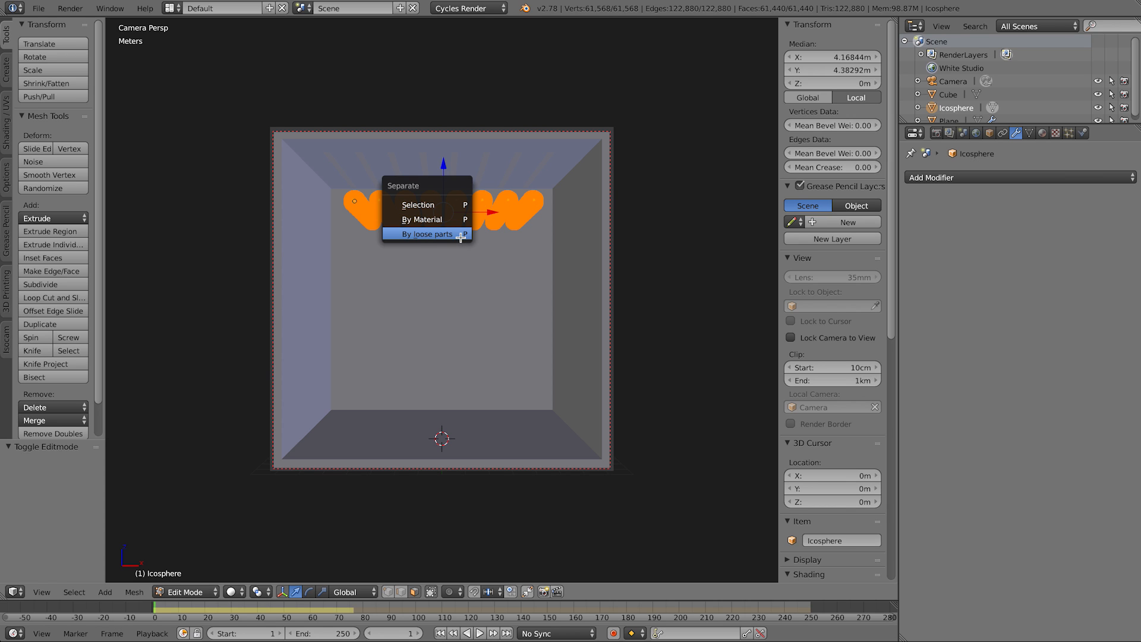
pyautogui.click(426, 234)
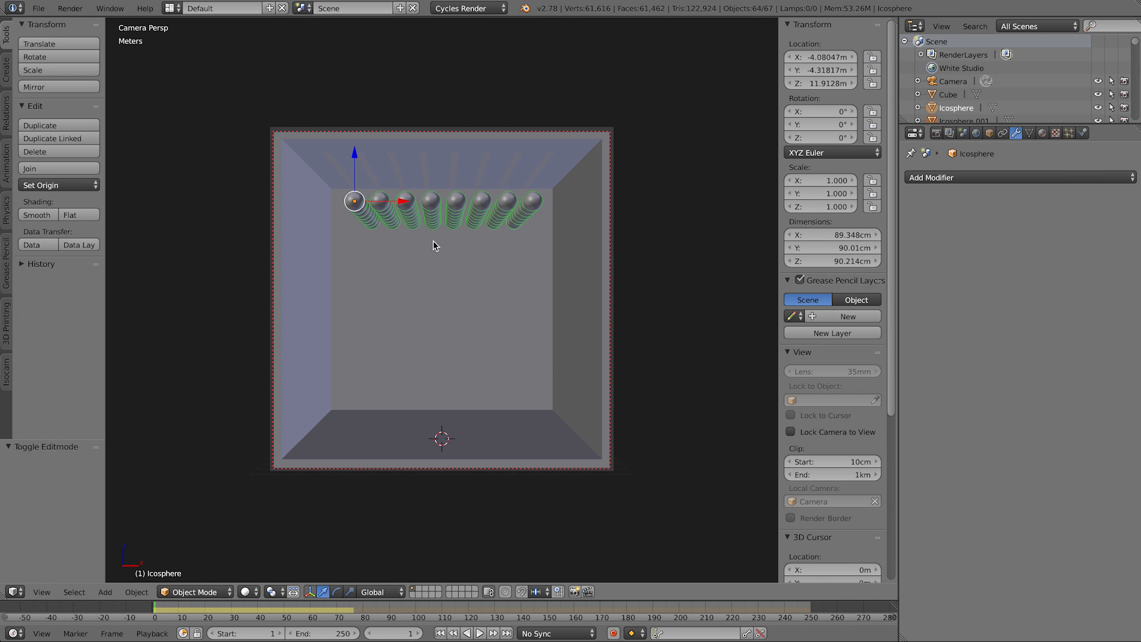
pyautogui.click(57, 184)
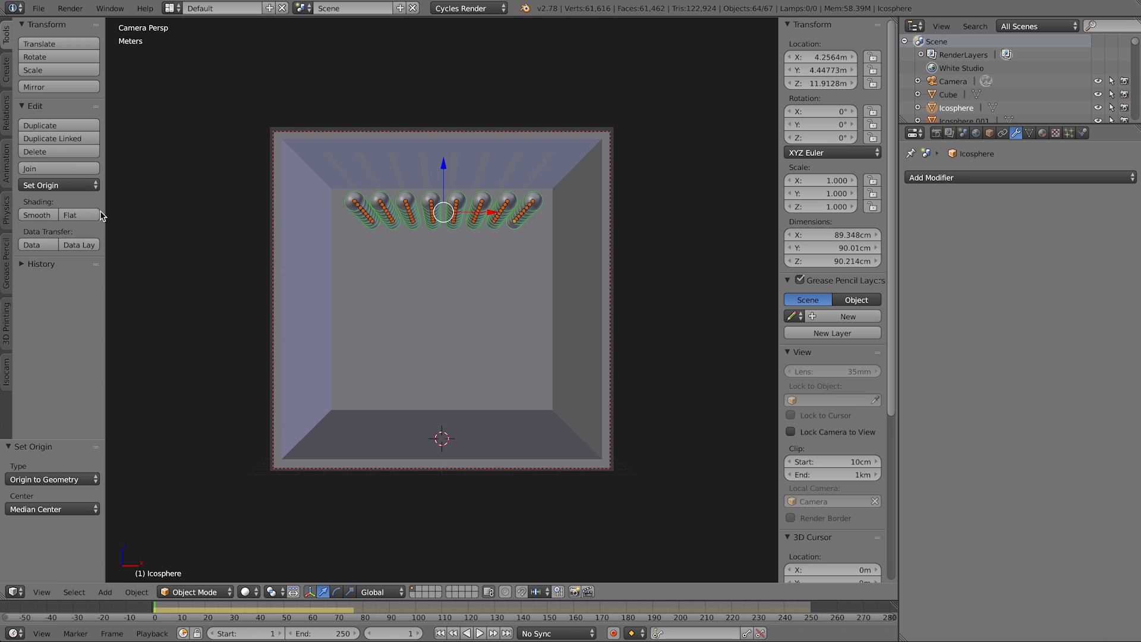
pyautogui.moveTo(527, 242)
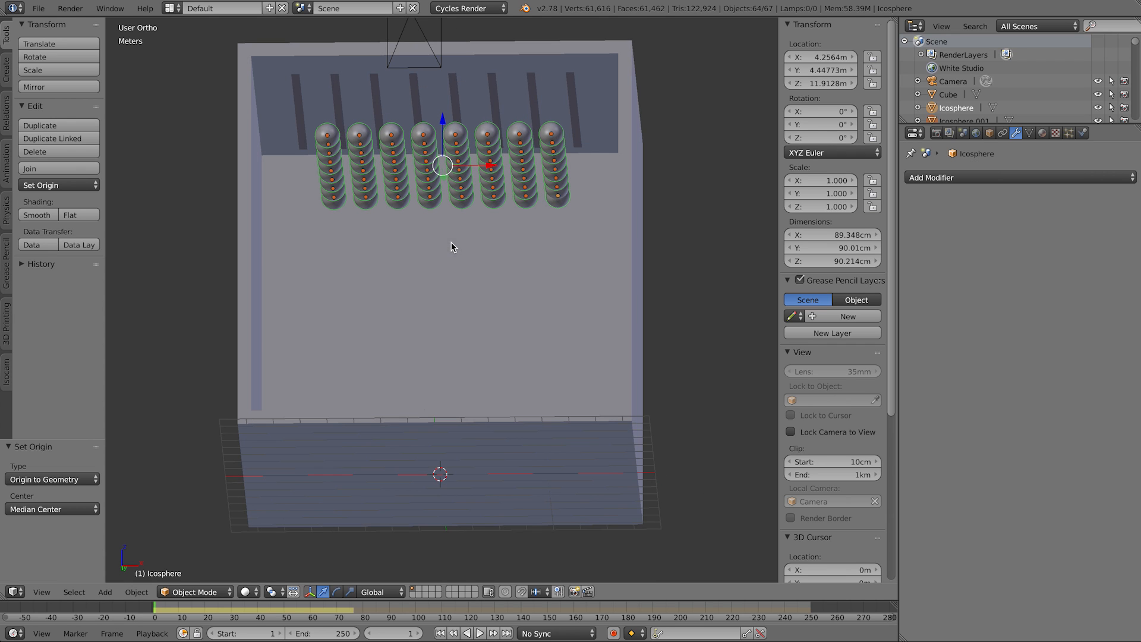
pyautogui.moveTo(471, 190)
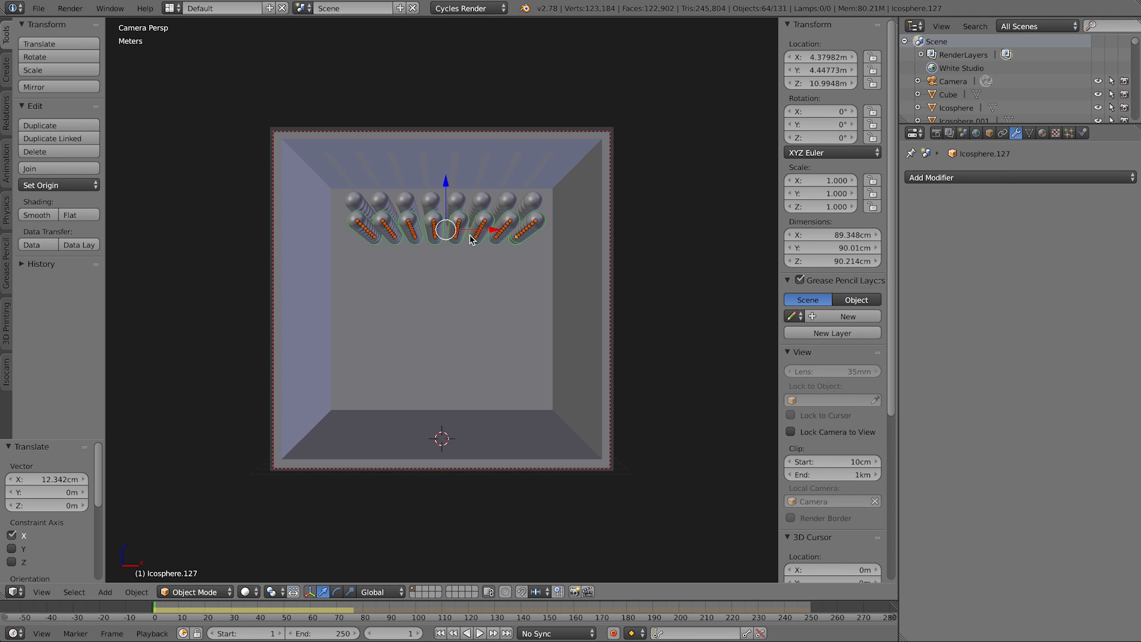
pyautogui.click(484, 632)
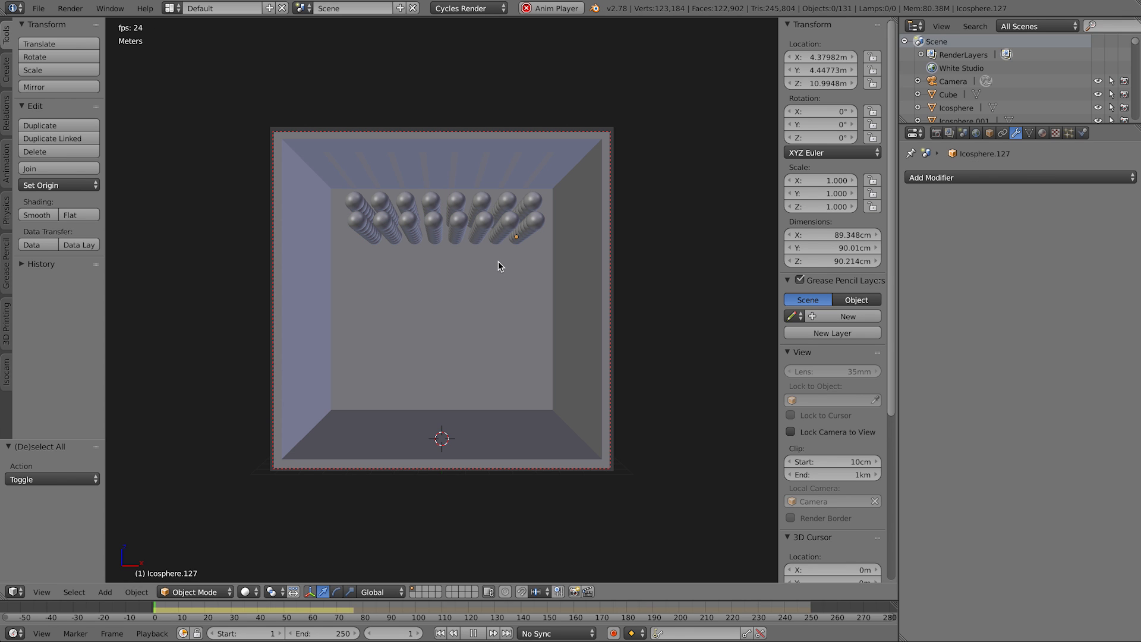
pyautogui.click(469, 633)
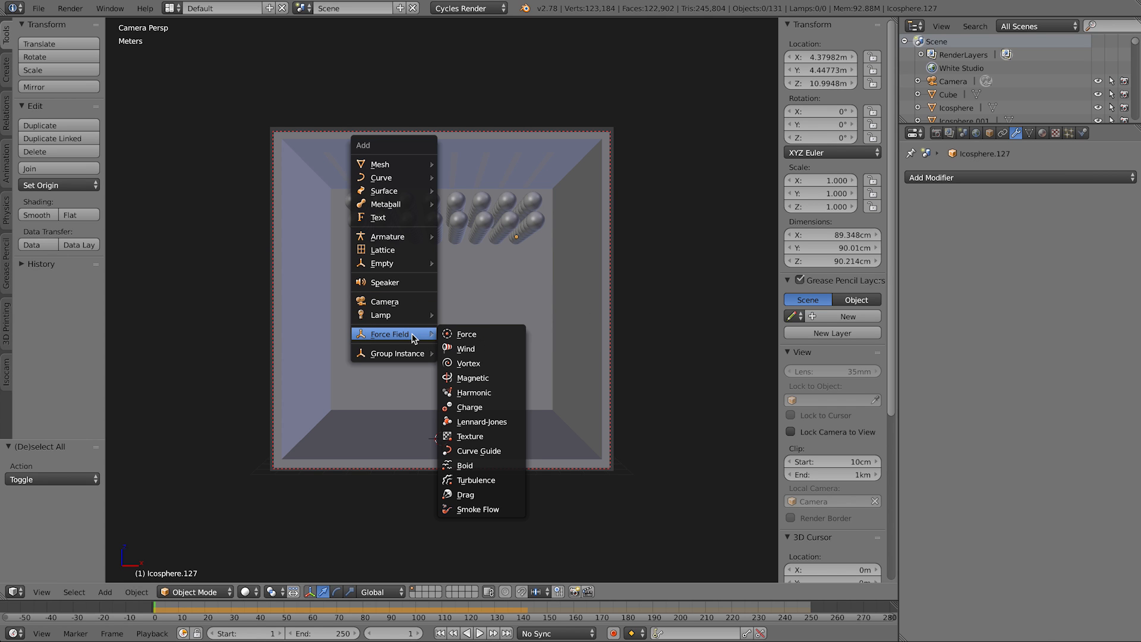
# Step: Add a point force field inside the box and set its strength to -500
pyautogui.click(465, 334)
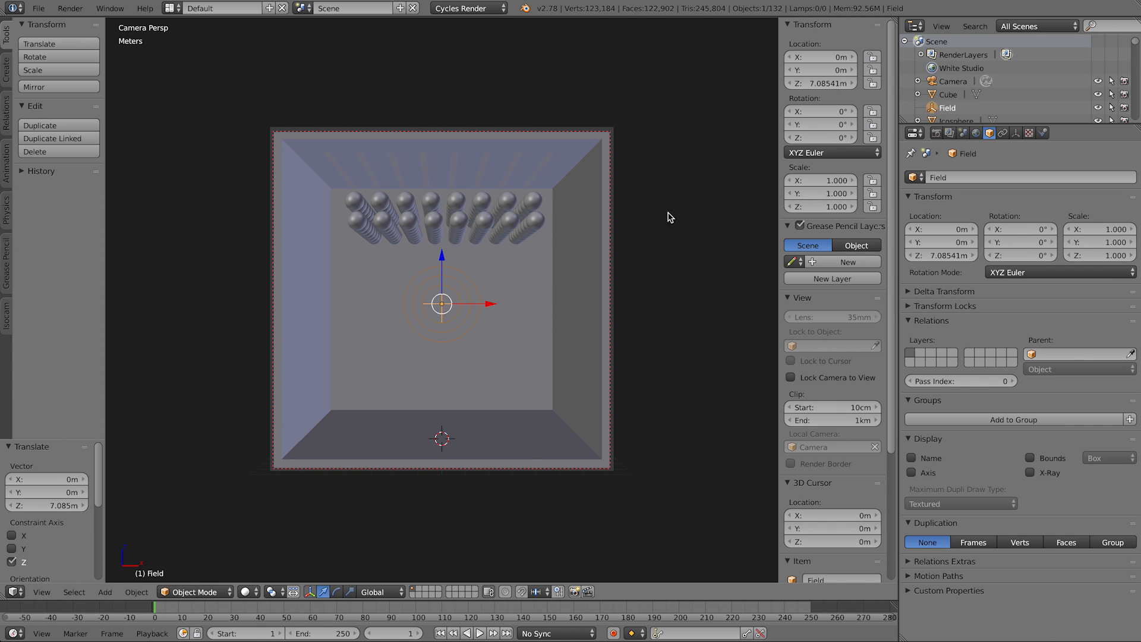
pyautogui.click(1040, 133)
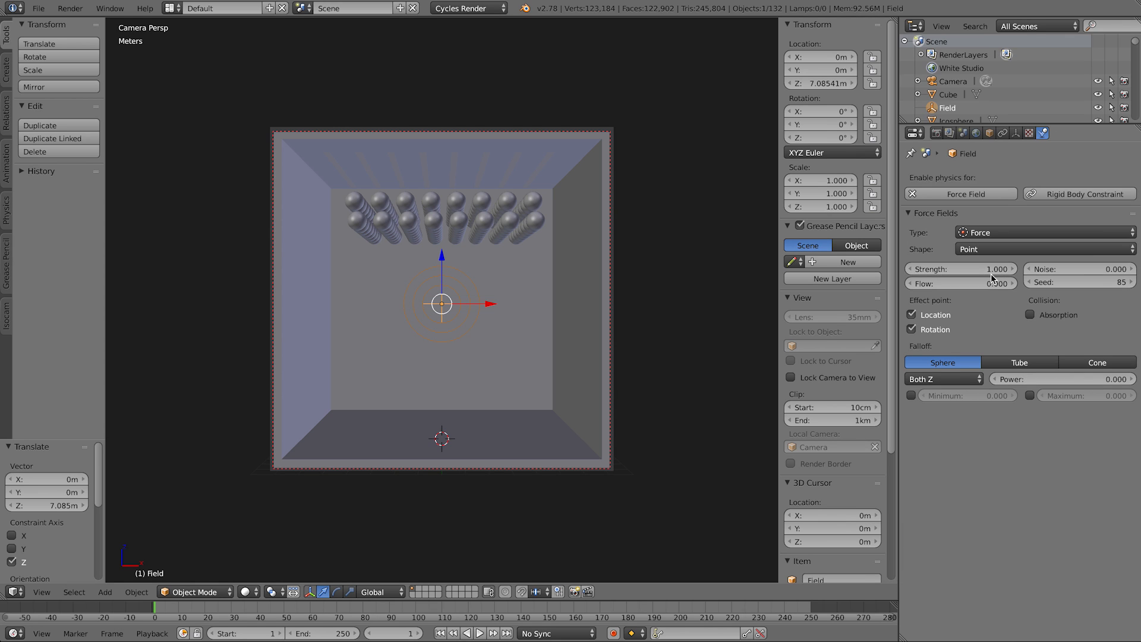
pyautogui.moveTo(986, 273)
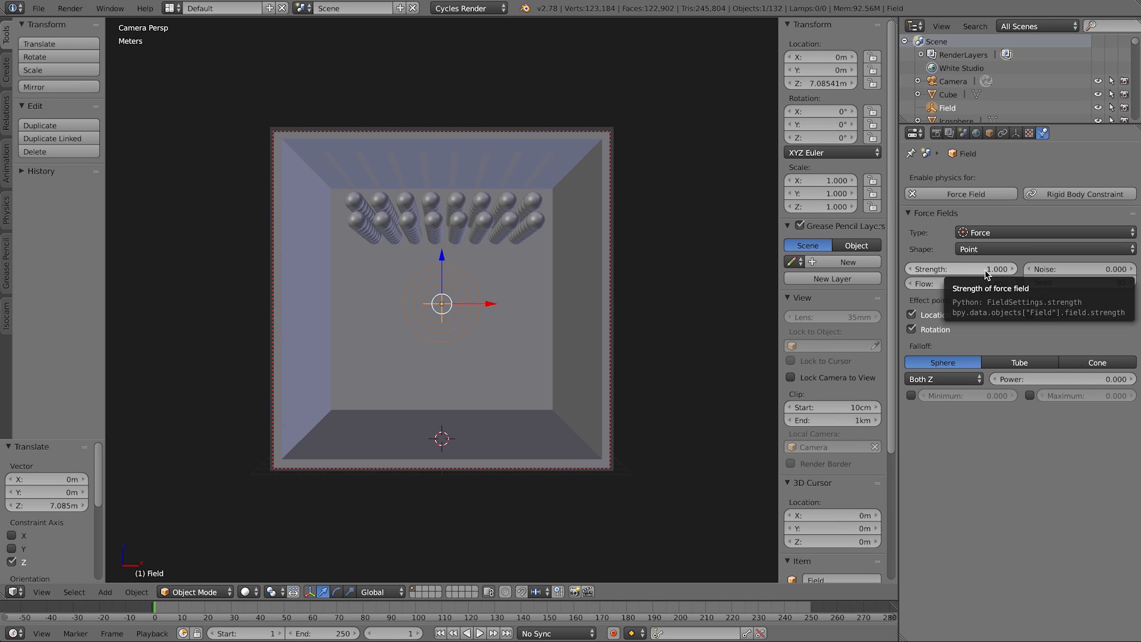
pyautogui.click(960, 269)
pyautogui.write('-500.000')
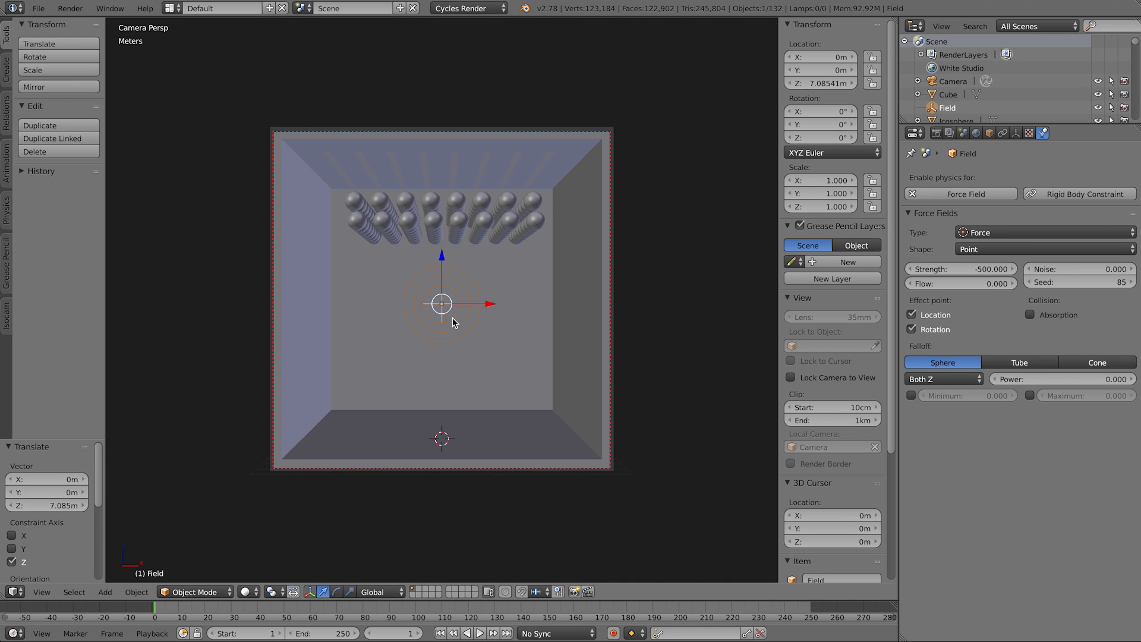
pyautogui.click(483, 634)
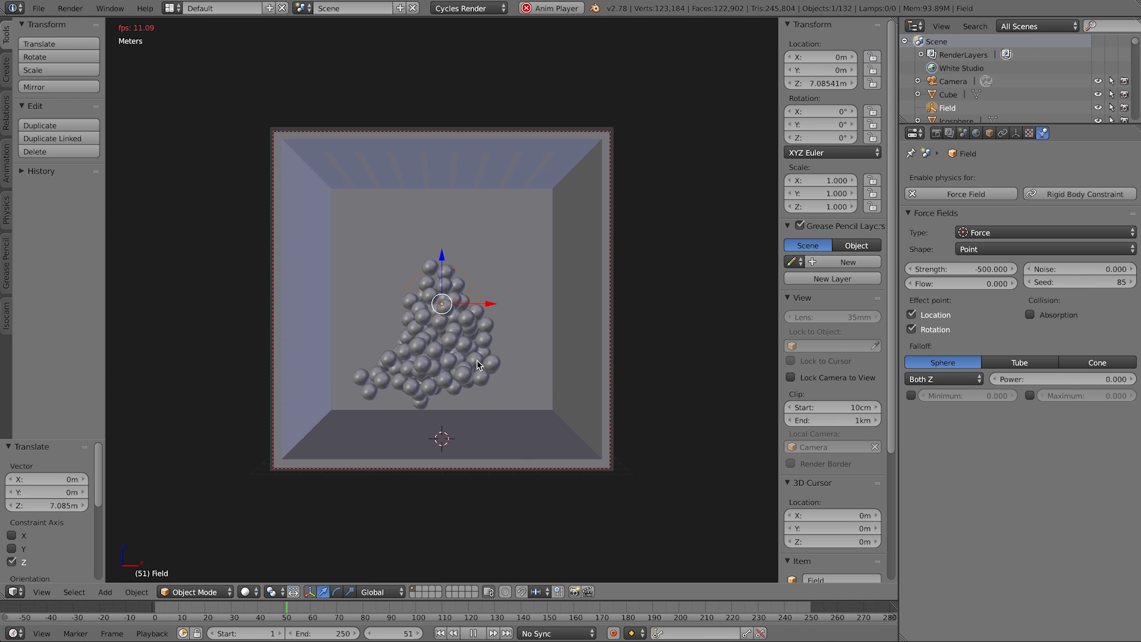
# Step: Play the simulation and stop at frame 82 with the spheres clumped
pyautogui.click(481, 633)
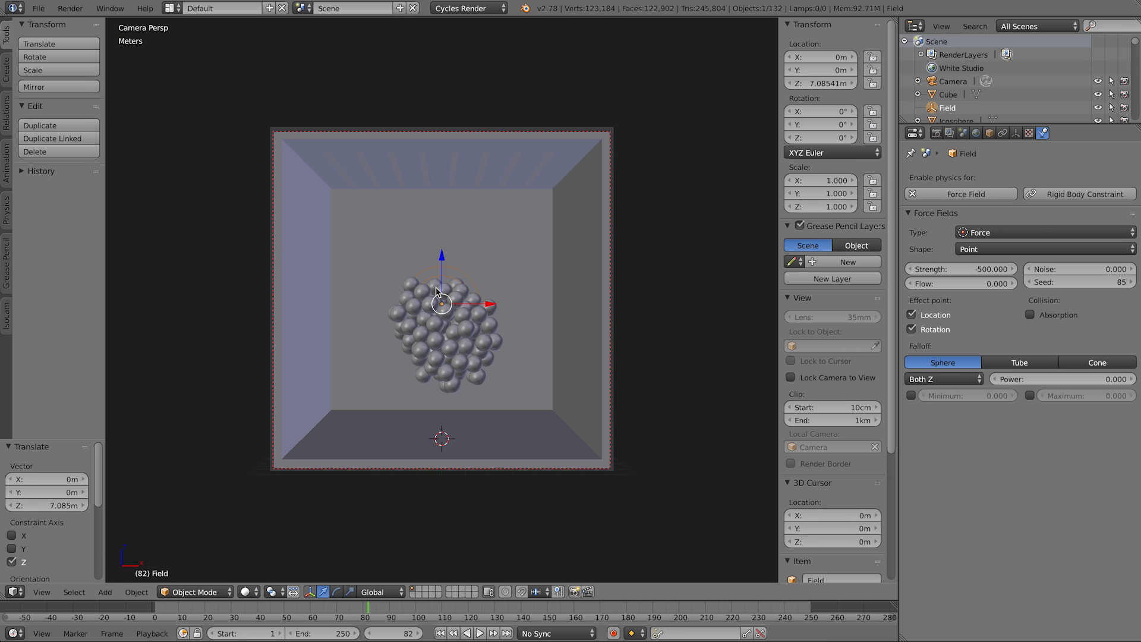
pyautogui.moveTo(479, 284)
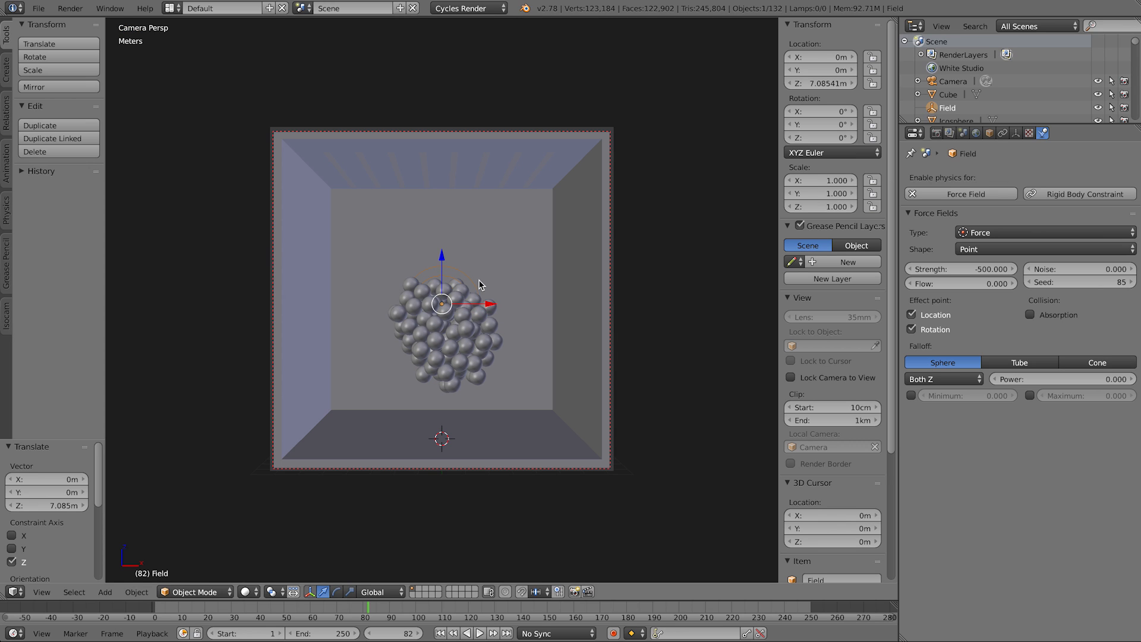
pyautogui.moveTo(935, 273)
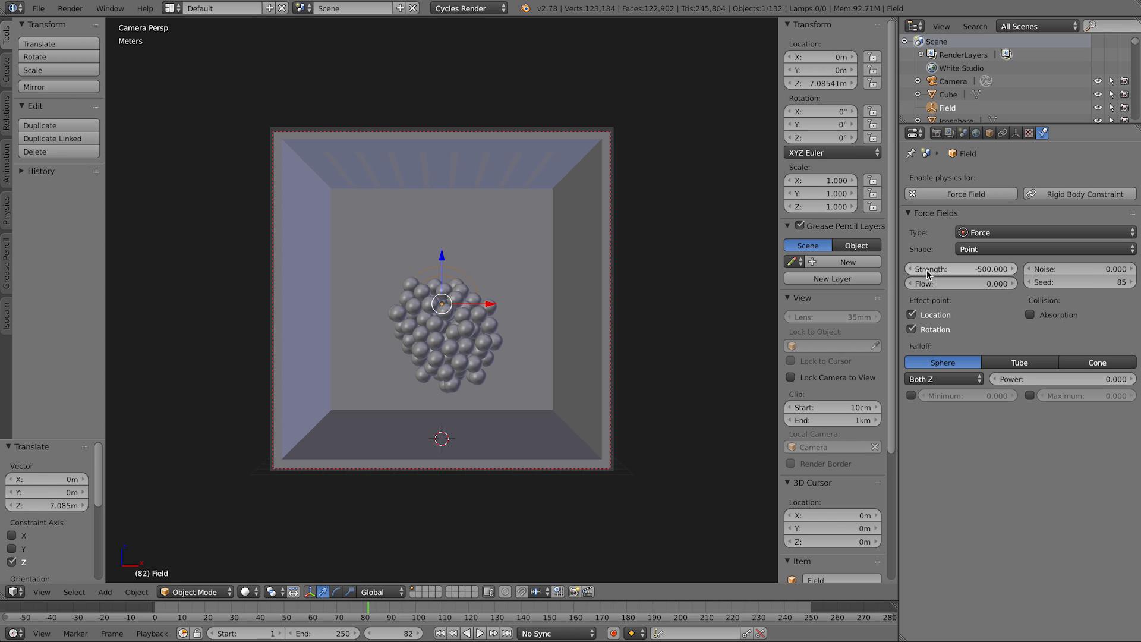
pyautogui.moveTo(929, 272)
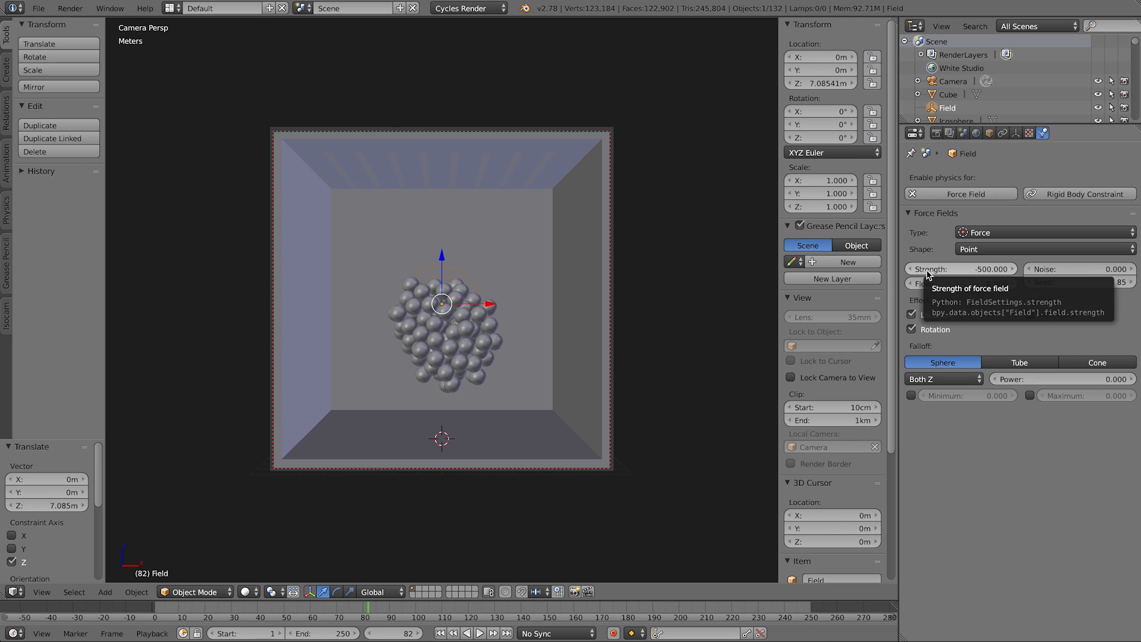